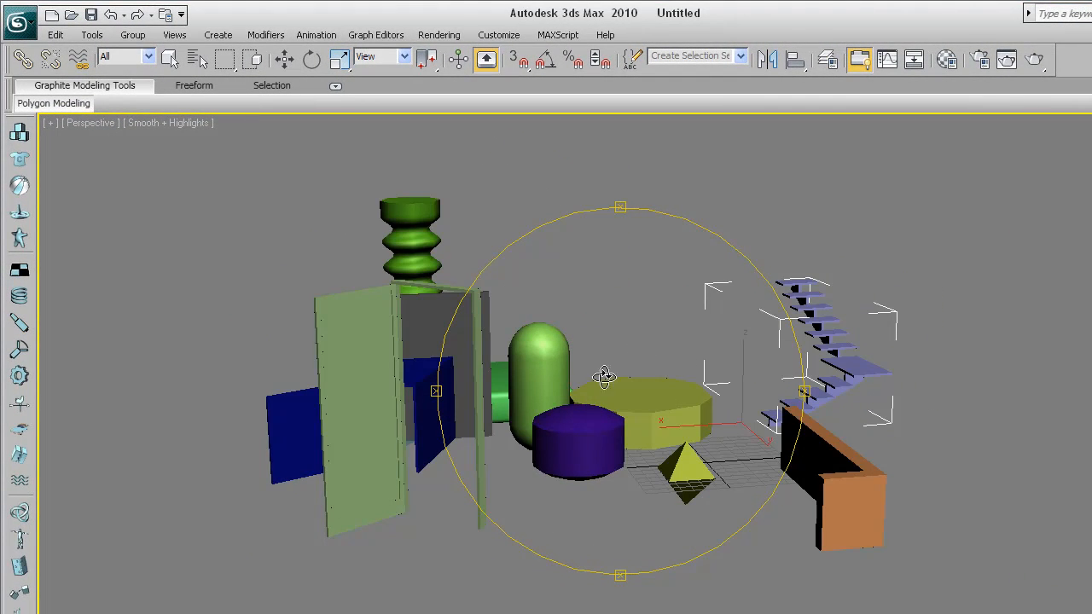
Orbit around the old scene, then reset it without saving to four empty viewports.
left_click_drag(604, 376, 651, 399)
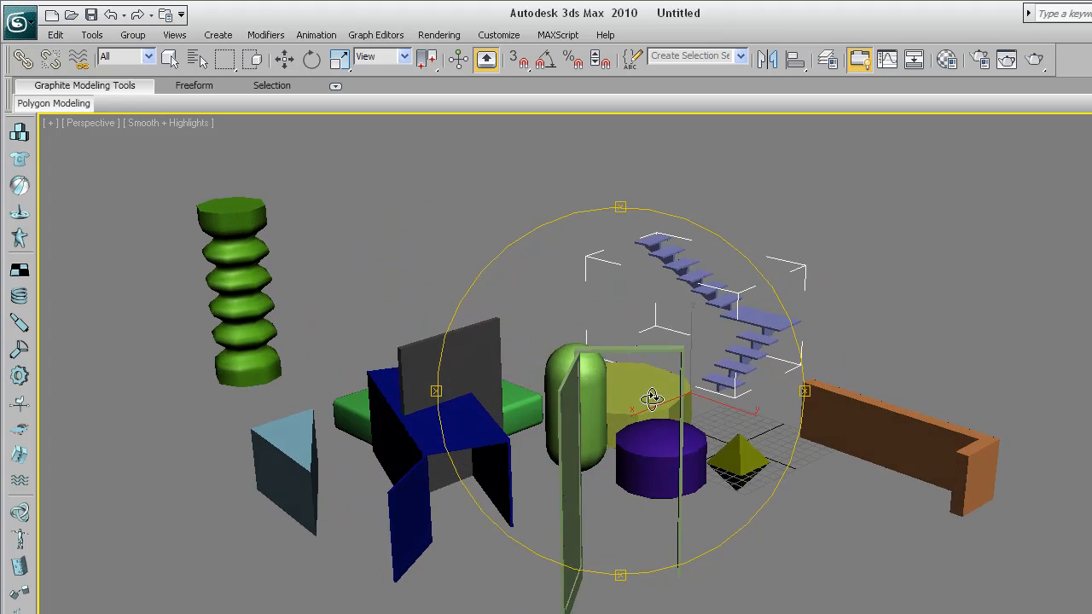
left_click_drag(652, 397, 789, 418)
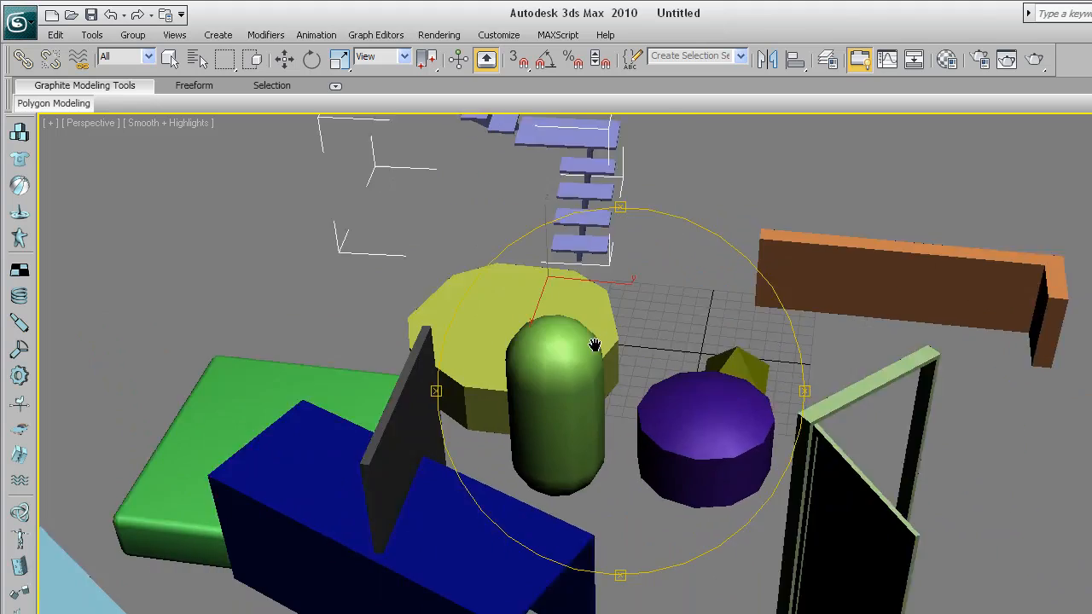
left_click_drag(594, 346, 586, 402)
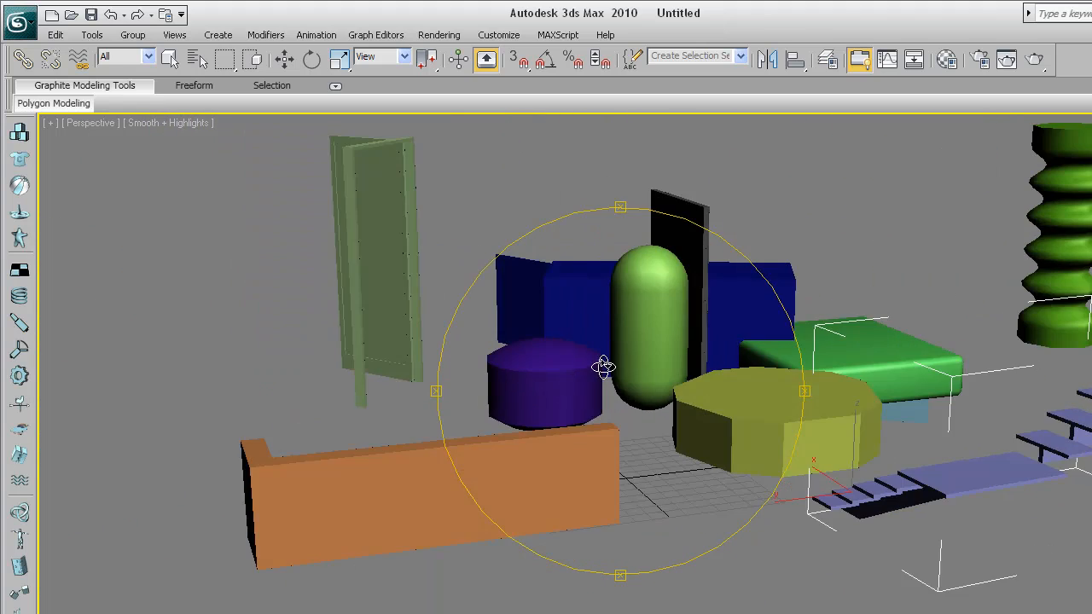
left_click_drag(603, 367, 533, 405)
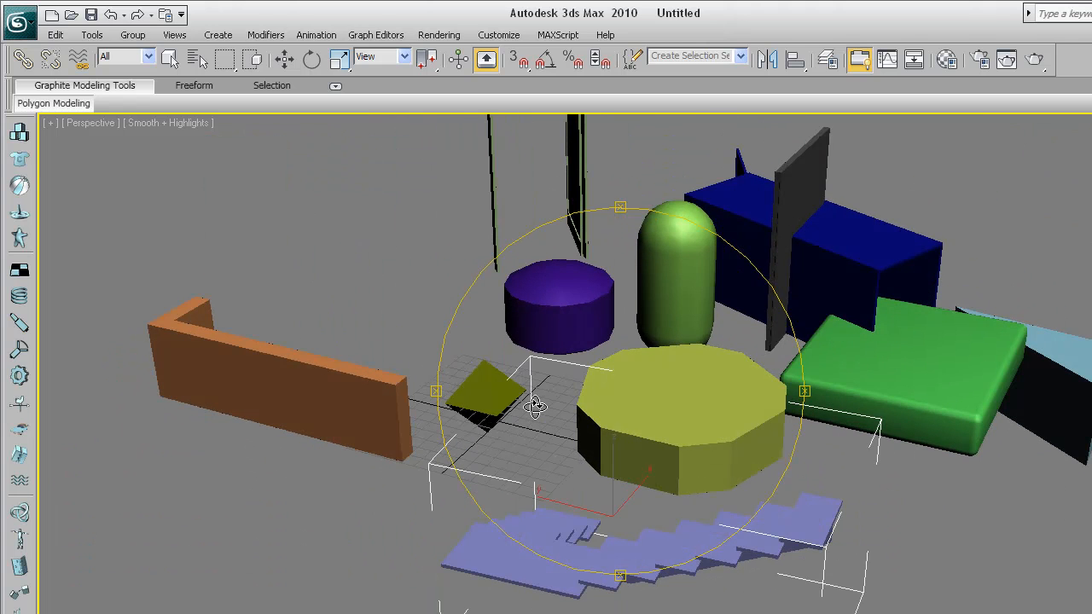
left_click_drag(536, 406, 519, 406)
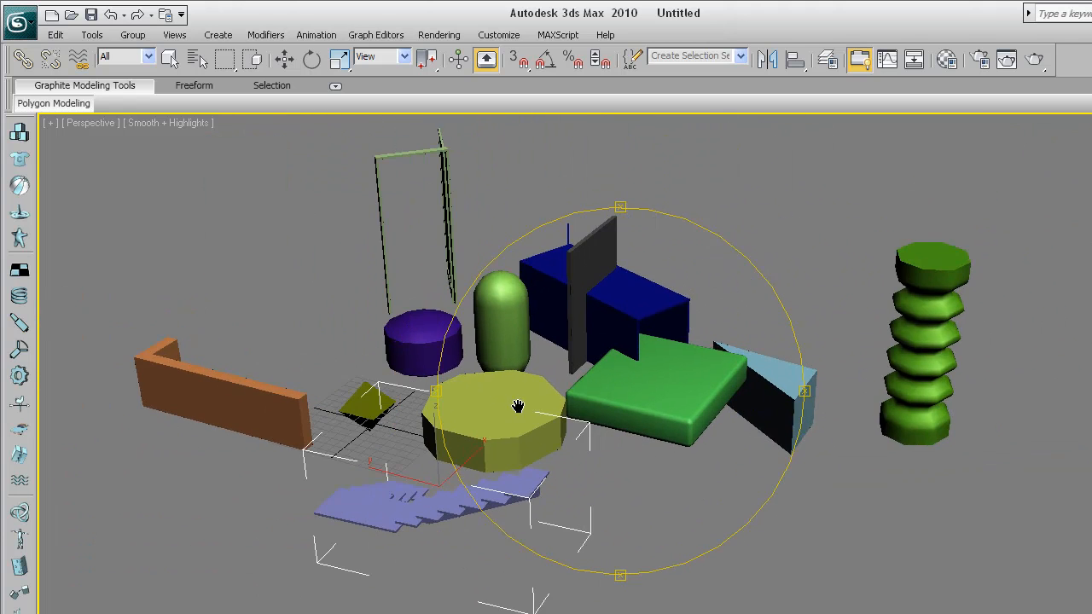
left_click_drag(519, 405, 495, 409)
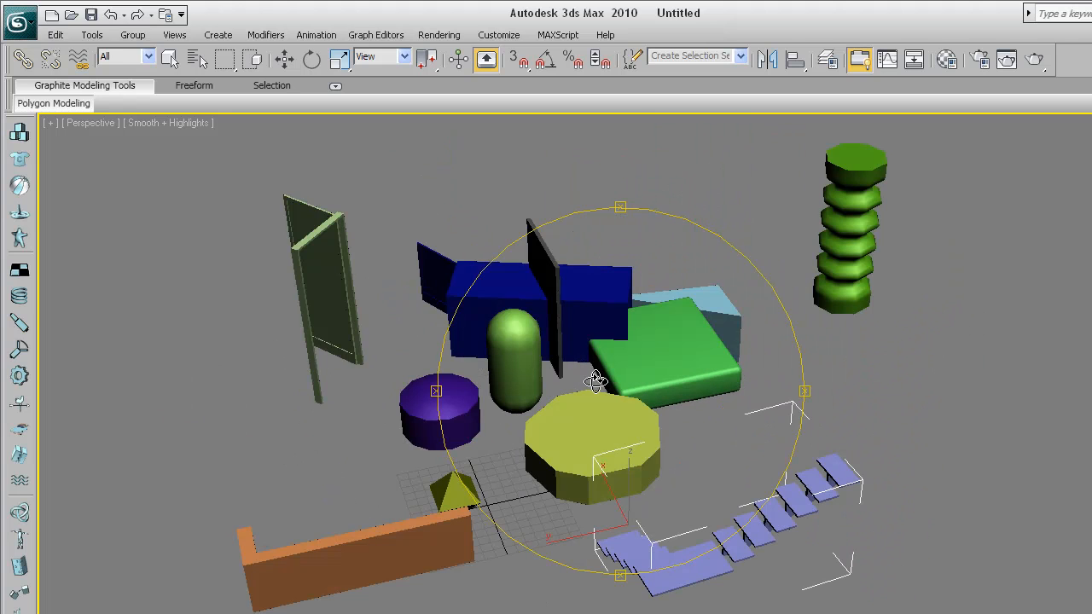
left_click_drag(595, 380, 597, 376)
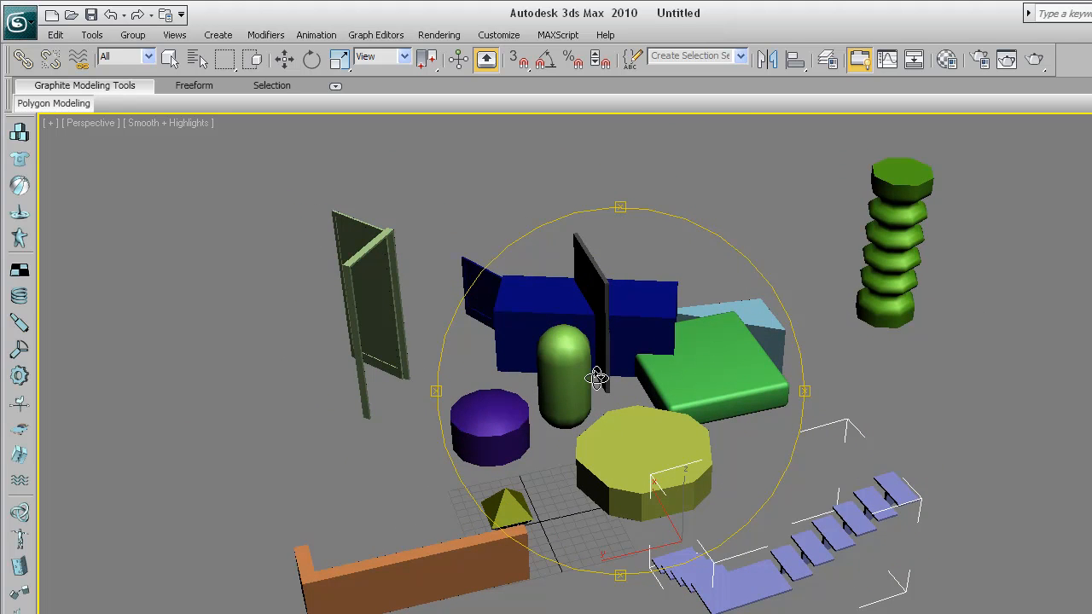
left_click_drag(598, 378, 644, 373)
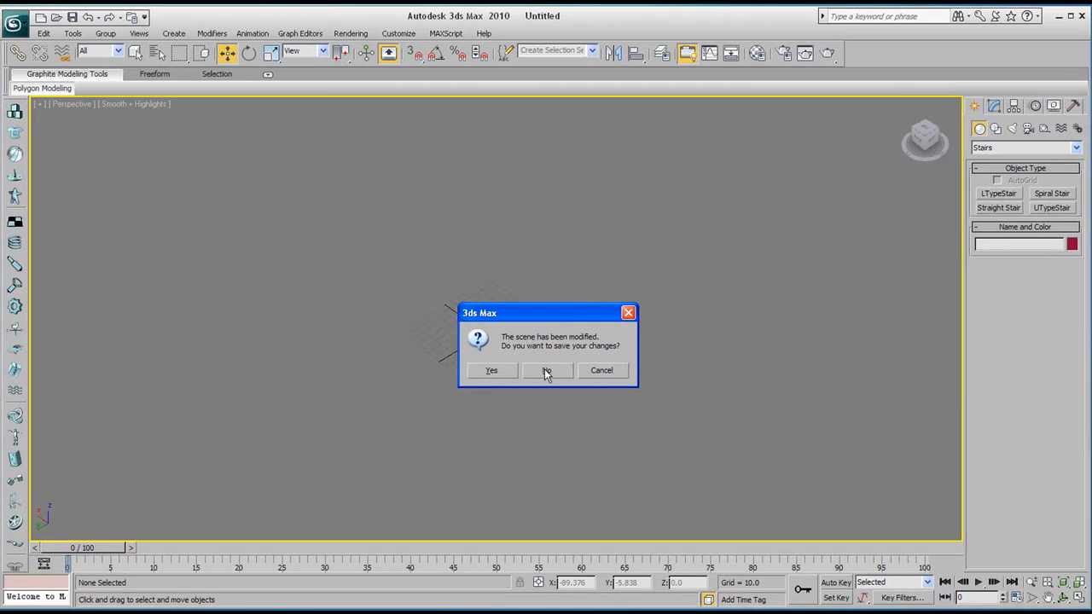
left_click(546, 370)
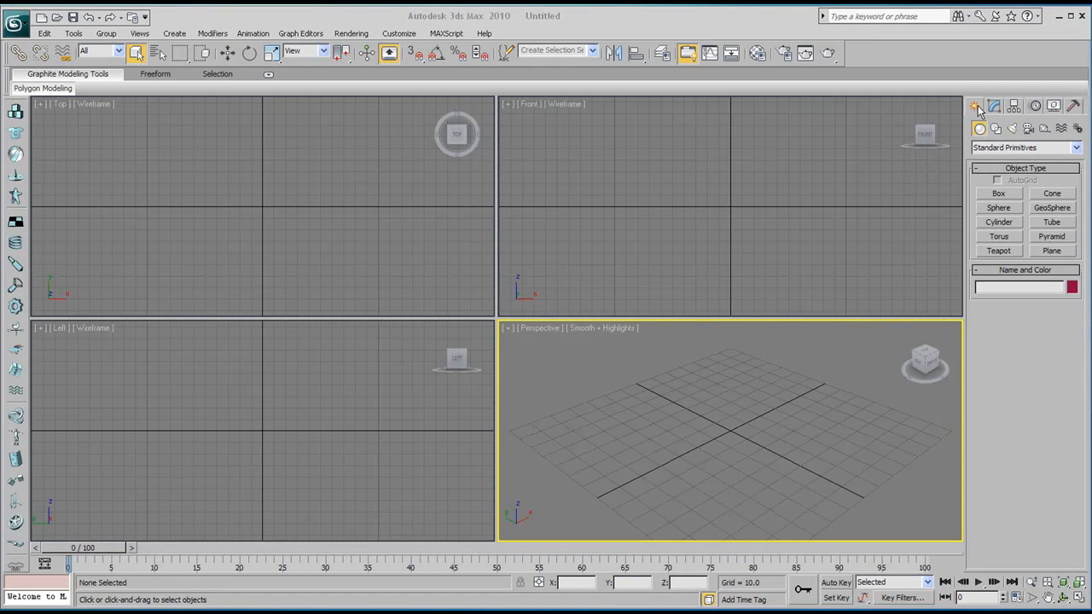
mouse_move(980, 128)
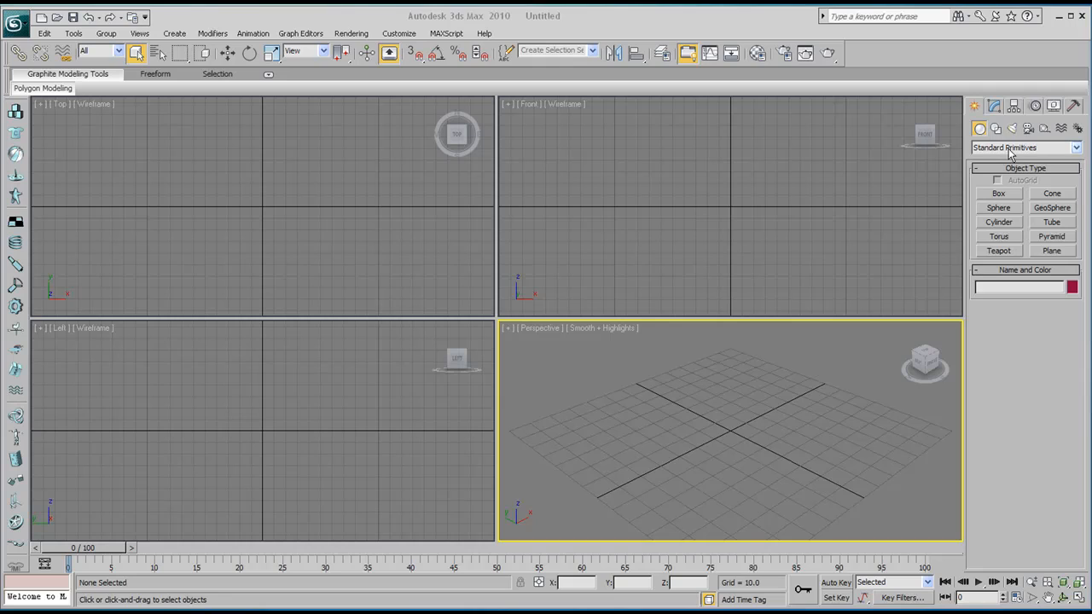
mouse_move(981, 154)
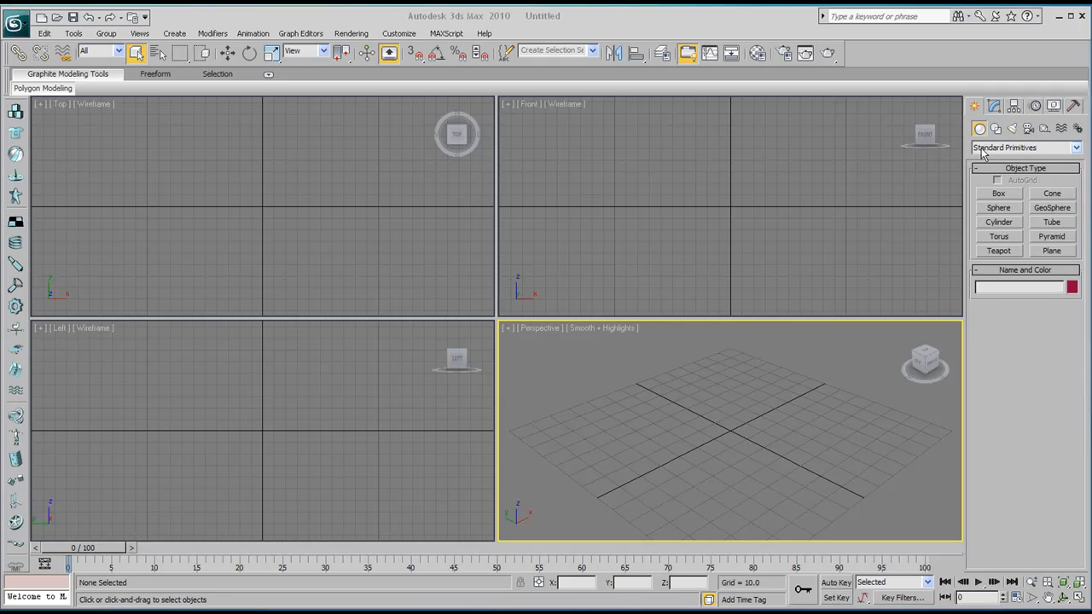
mouse_move(1013, 148)
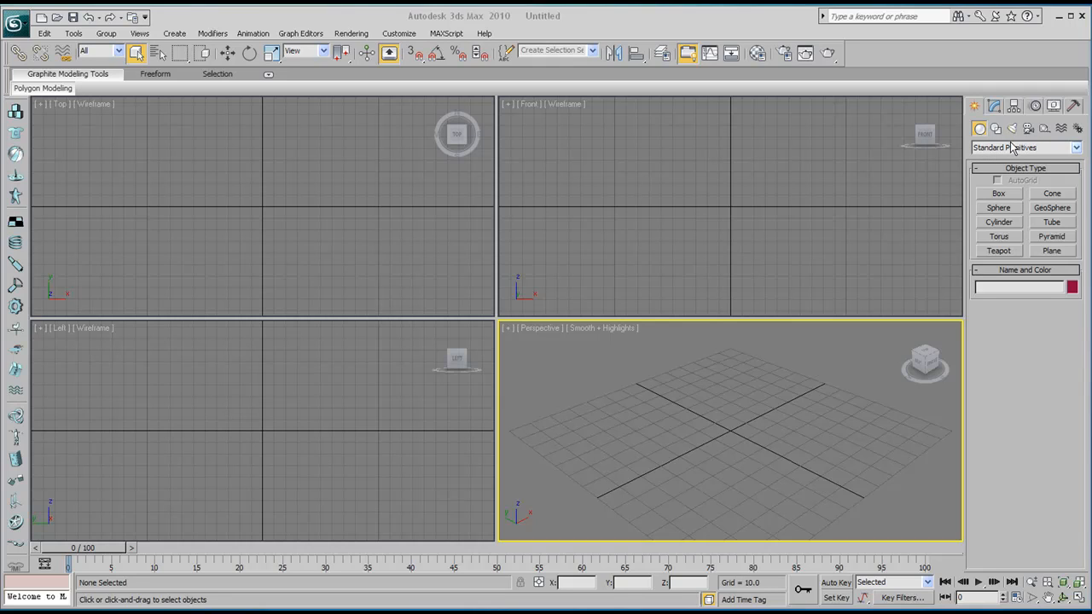
Switch the Create panel category from Standard Primitives to Extended Primitives.
left_click(1024, 147)
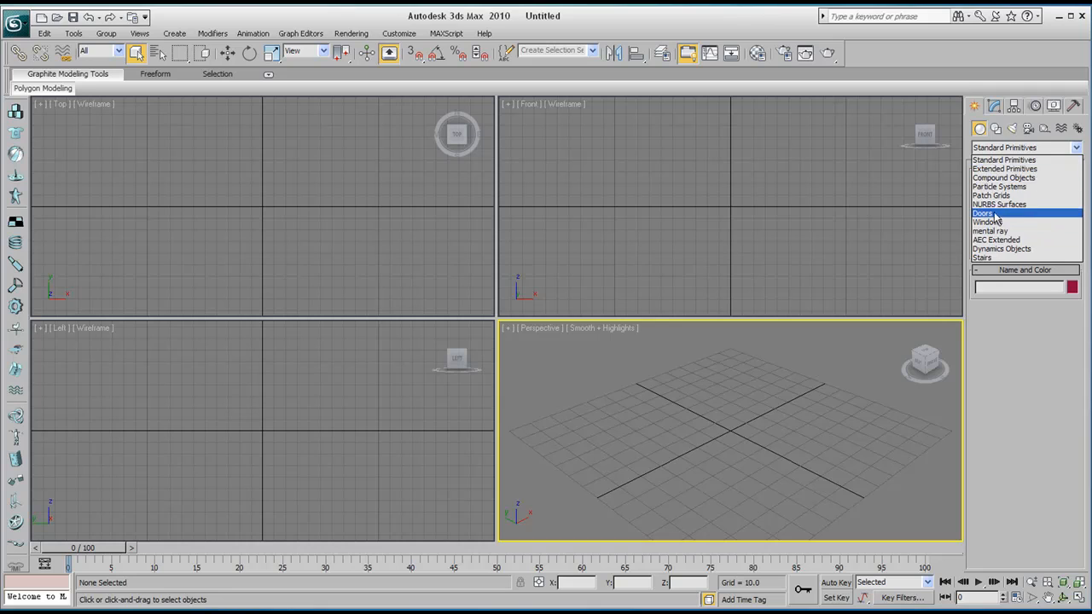
left_click(1014, 168)
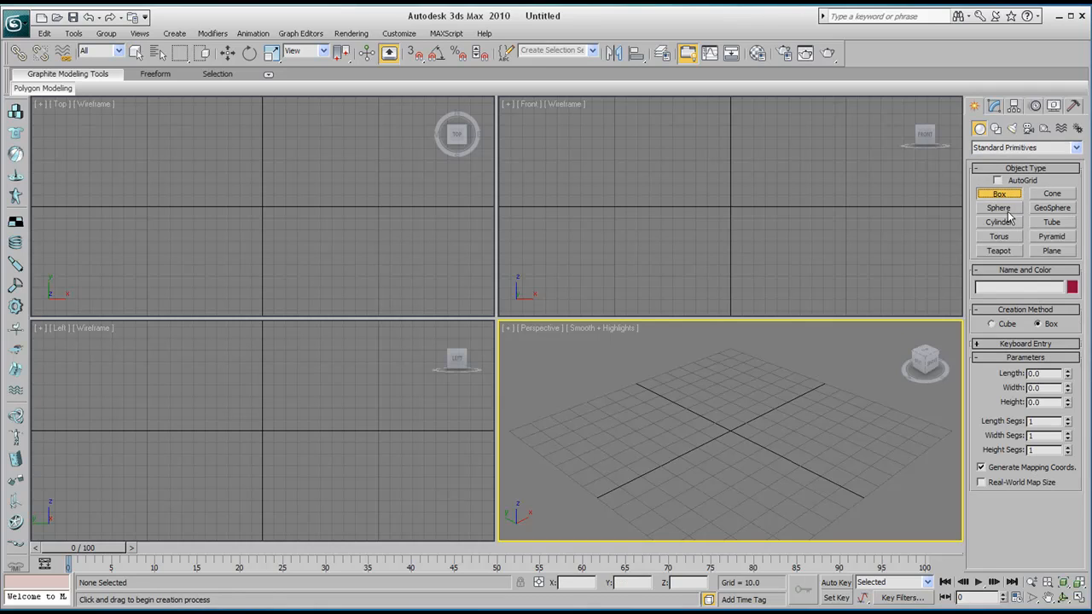
left_click(1075, 147)
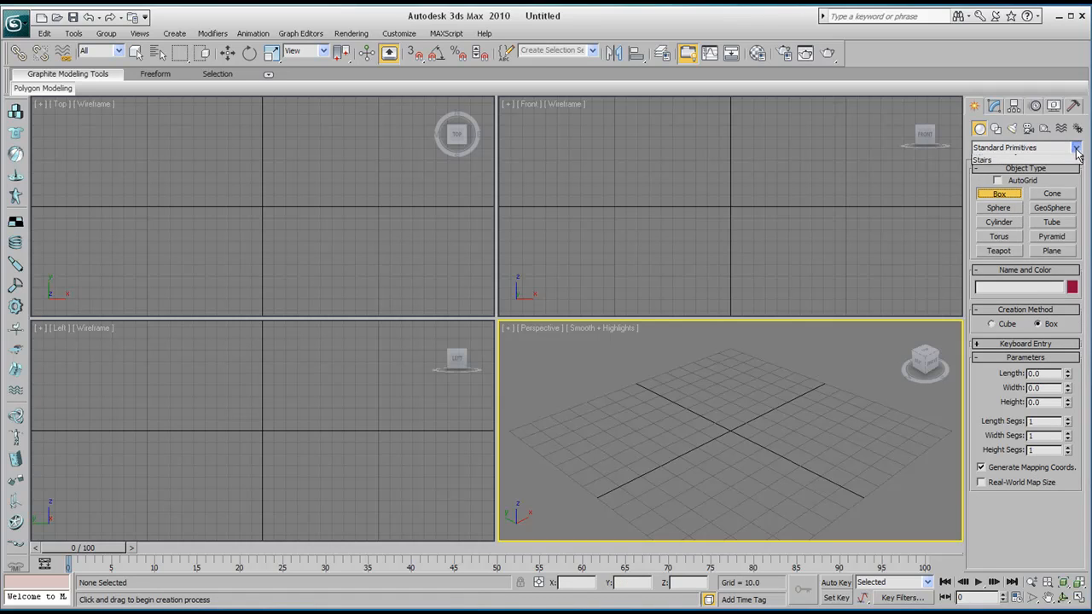
left_click(1075, 147)
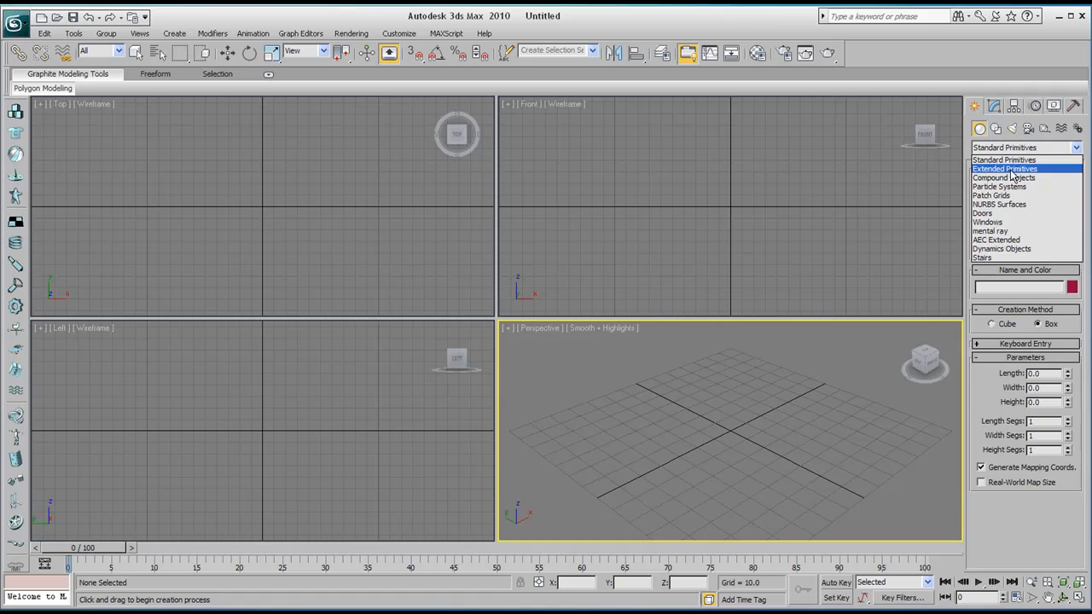
left_click(1005, 168)
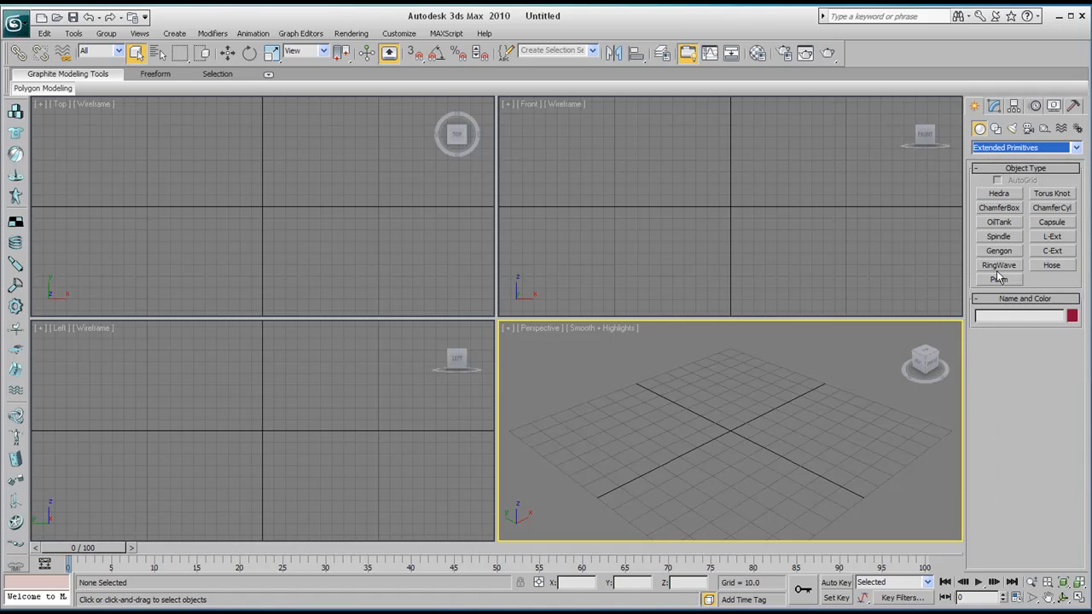
Drag out a green ChamferBox with rounded edges, then add a Capsule and an OilTank.
left_click(998, 193)
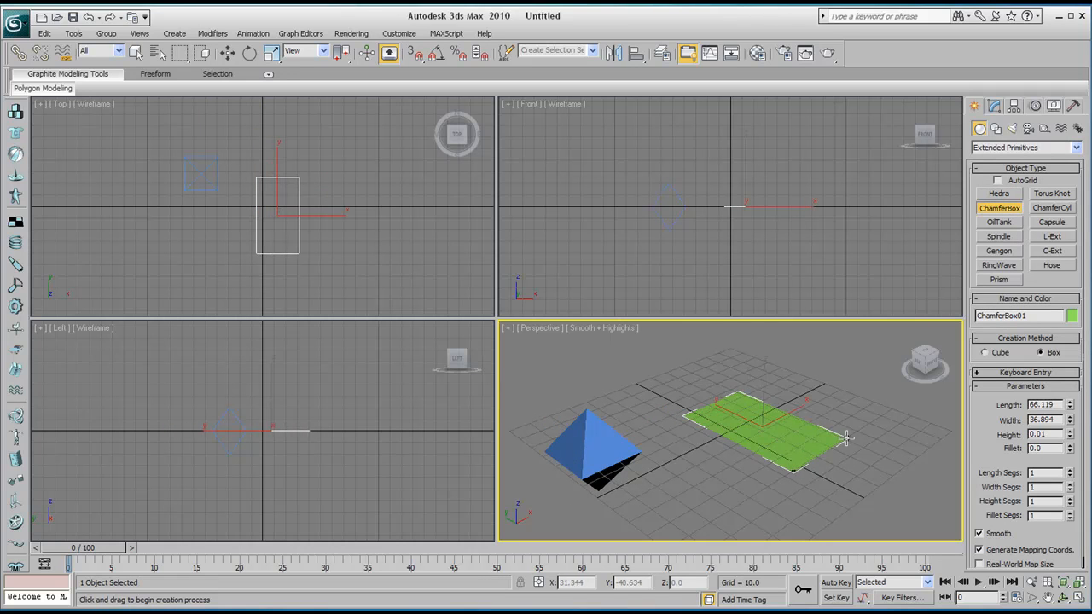
left_click_drag(844, 439, 717, 435)
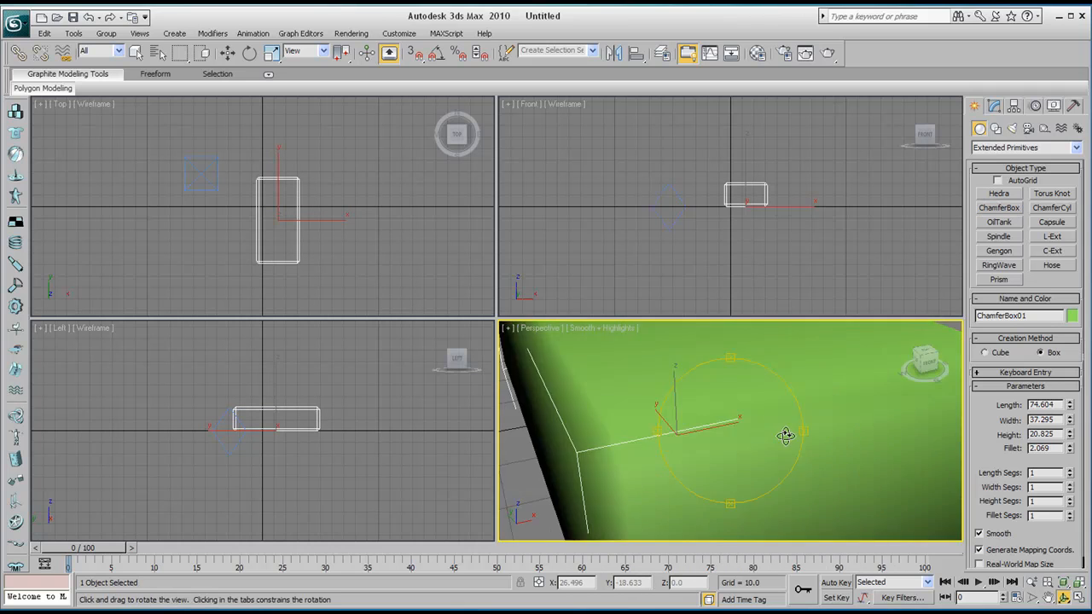
left_click(1051, 222)
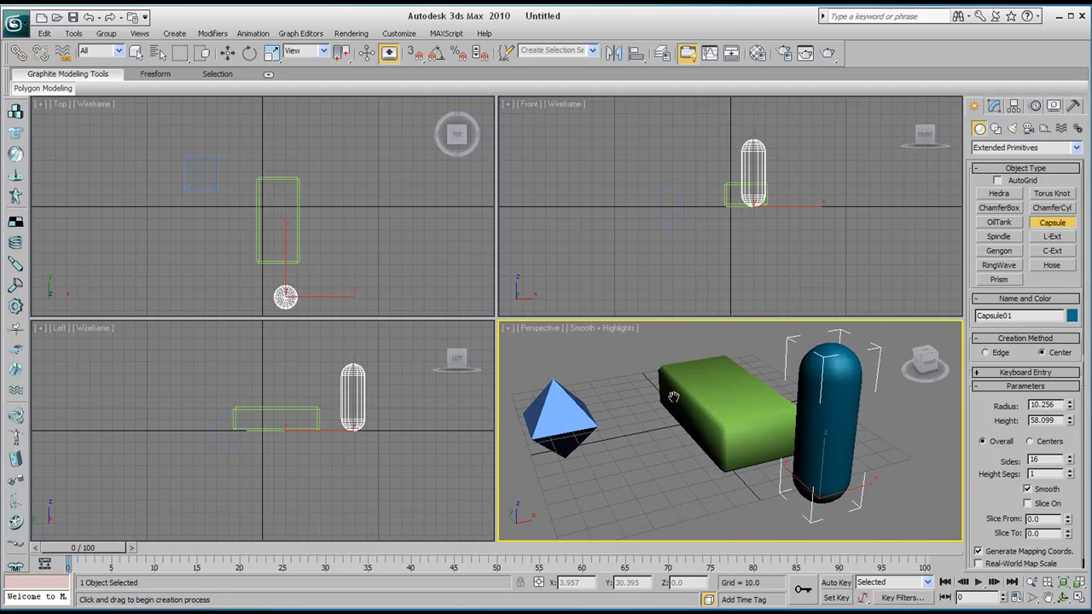
mouse_move(674, 397)
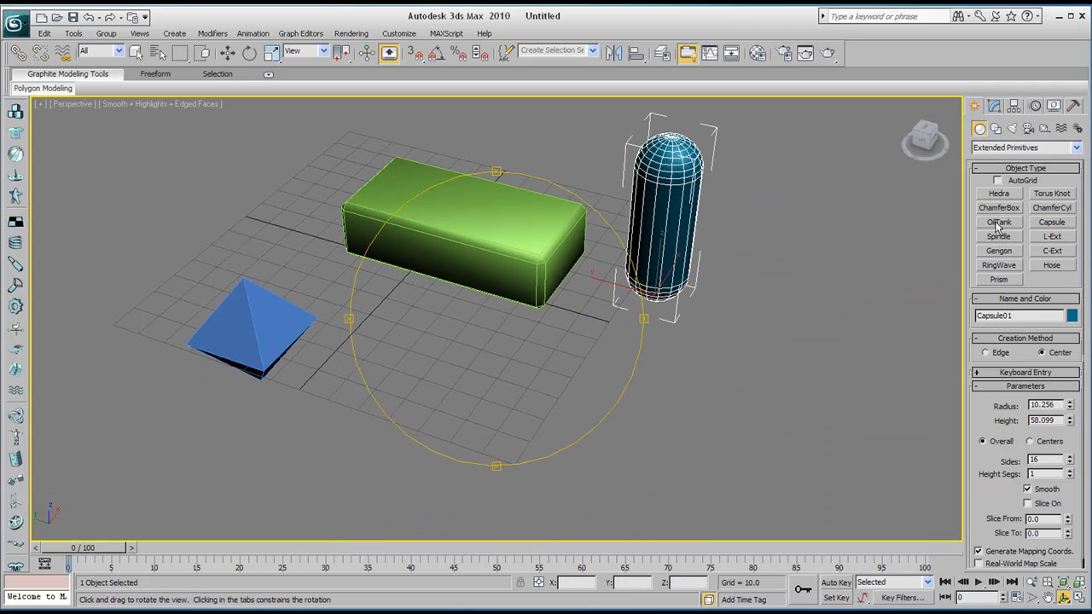
left_click(999, 222)
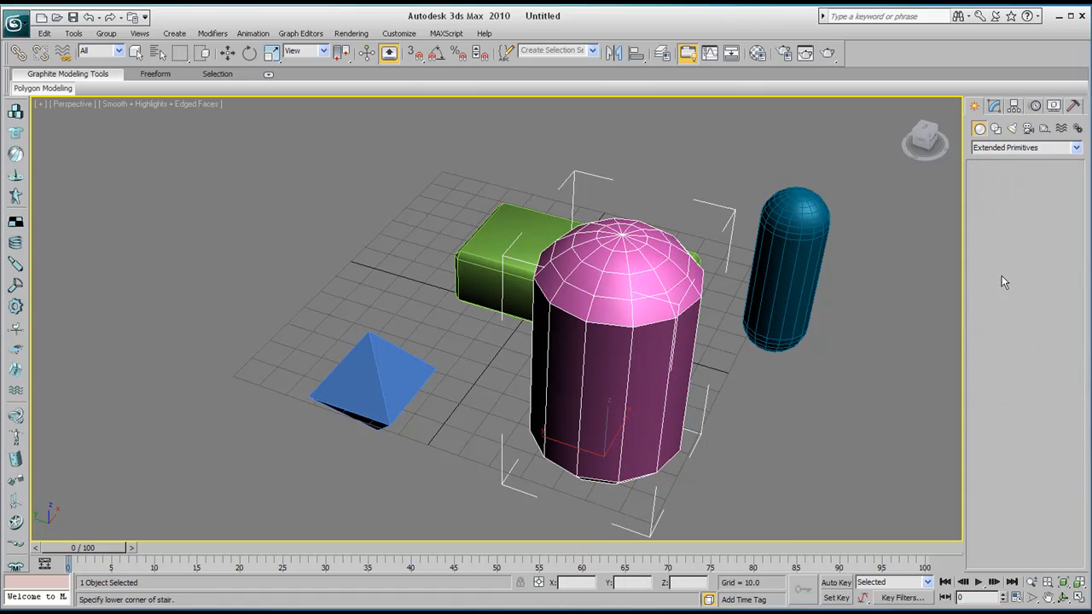
Drag out a salmon Prism base and a purple L-Ext wall with thickness.
left_click(998, 280)
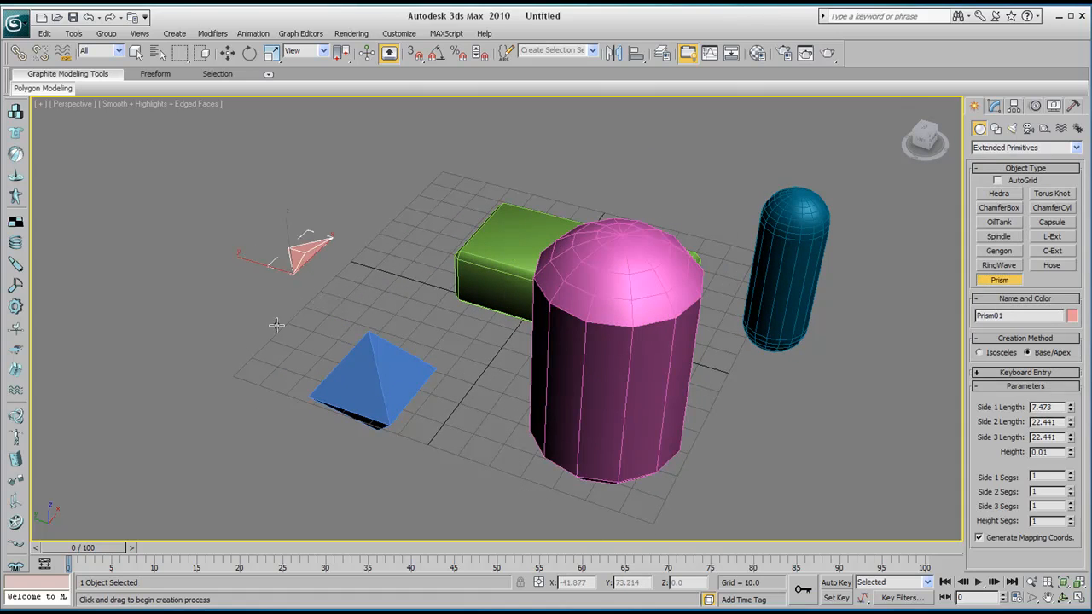
left_click_drag(275, 324, 336, 217)
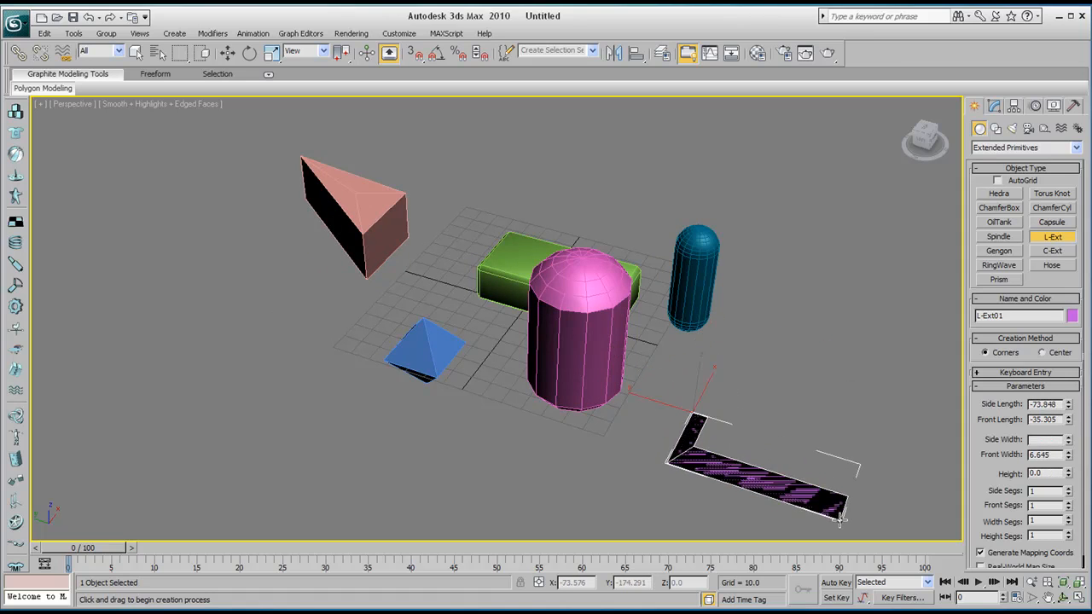
left_click_drag(840, 520, 785, 414)
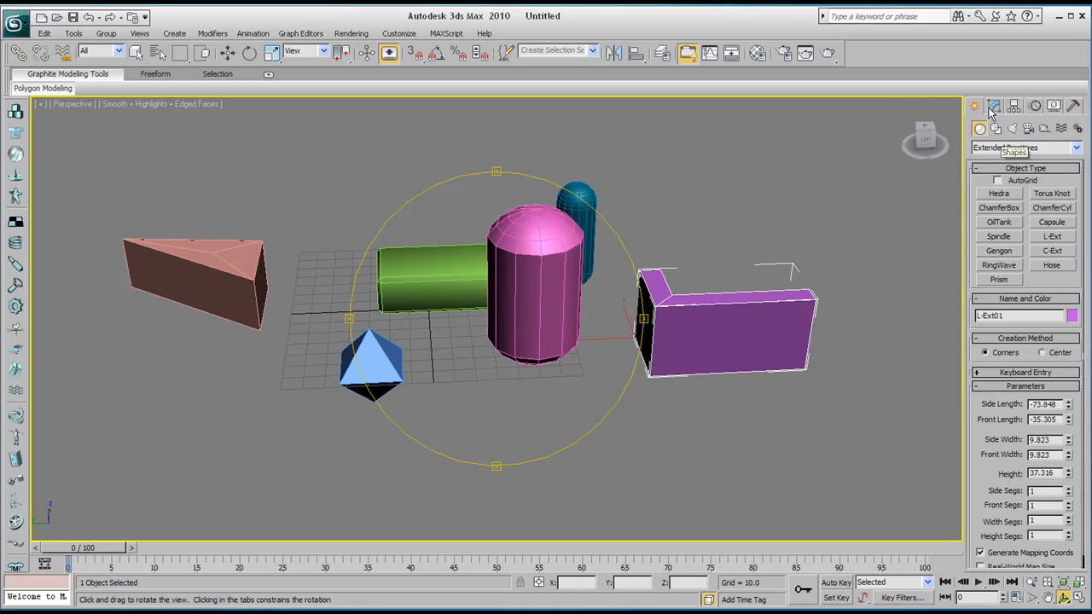
Draw a Spiral Stair from the Stairs category beside the pink cylinder and zoom in.
left_click(1023, 146)
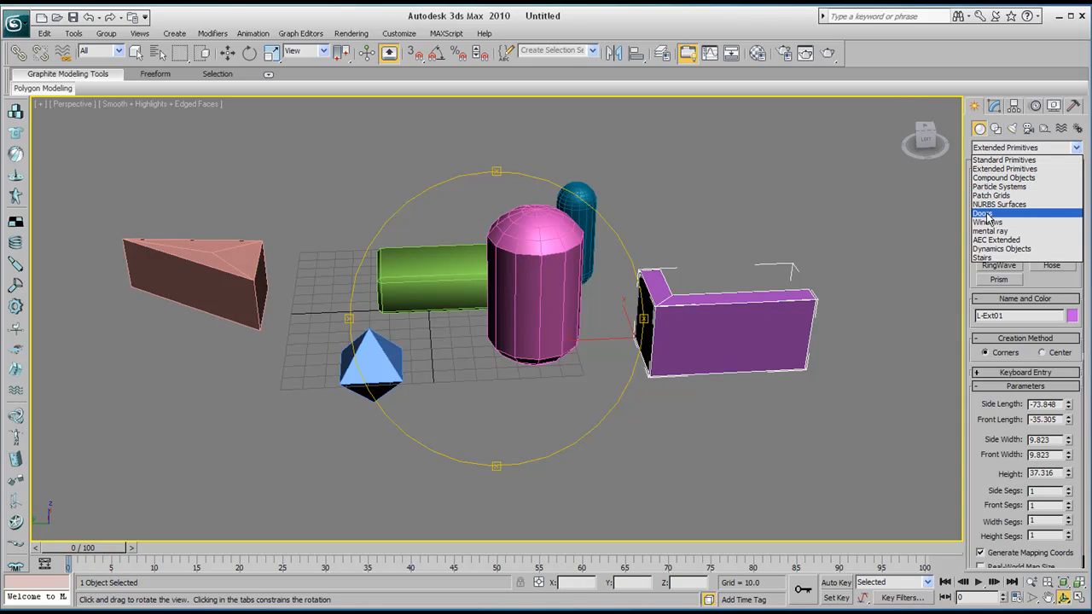
mouse_move(995, 248)
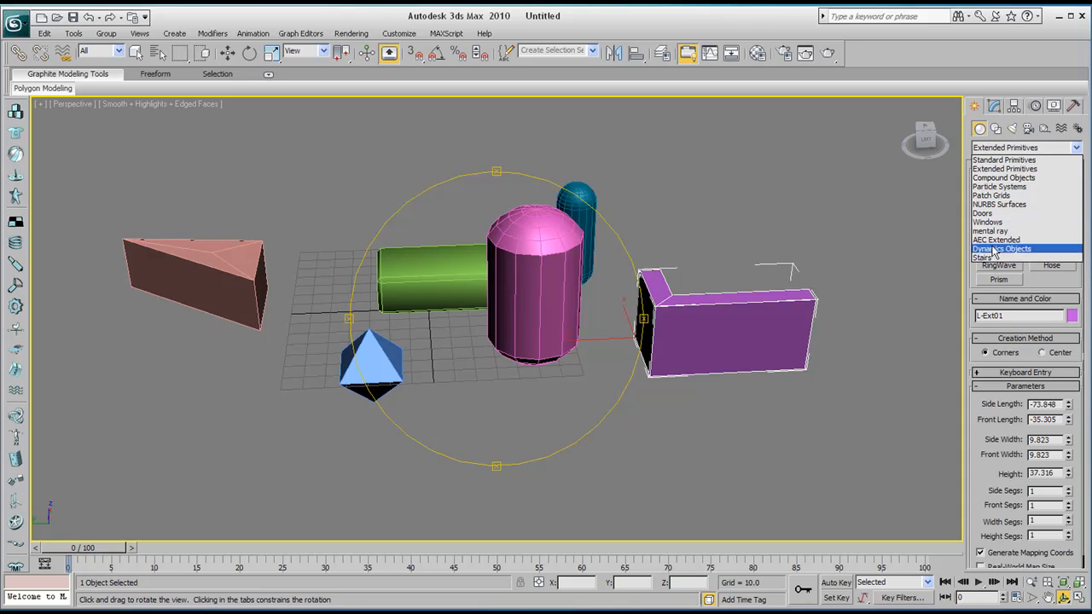
left_click(1003, 248)
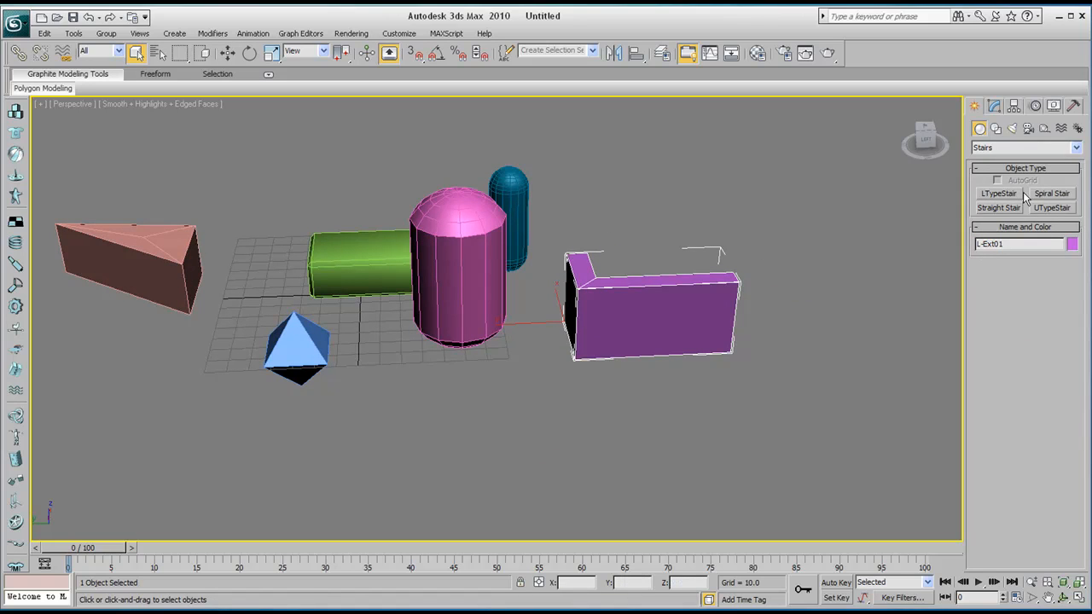
left_click(1052, 194)
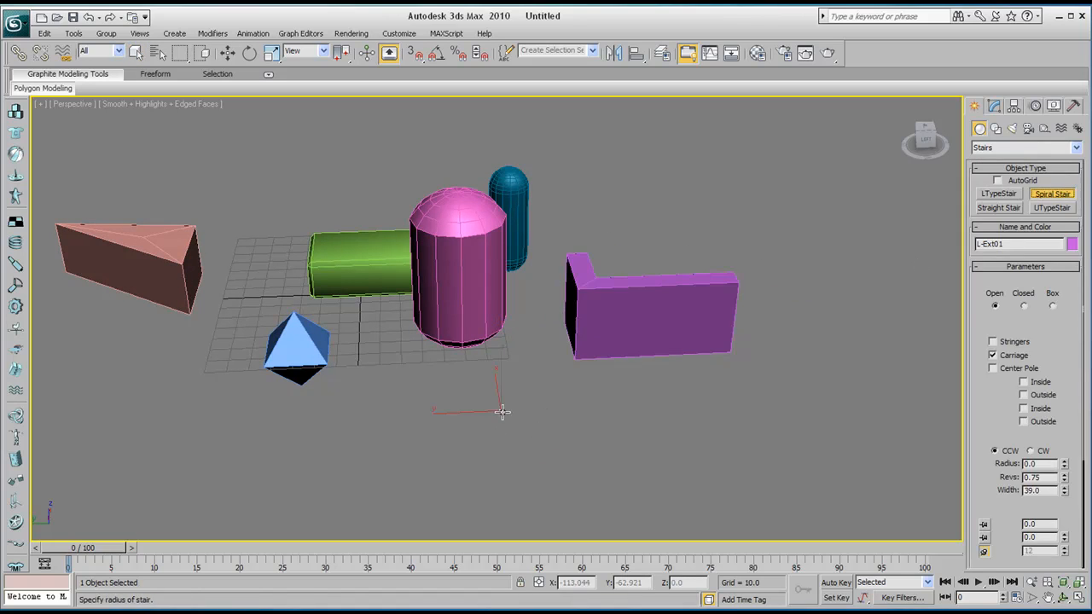
left_click_drag(499, 410, 559, 447)
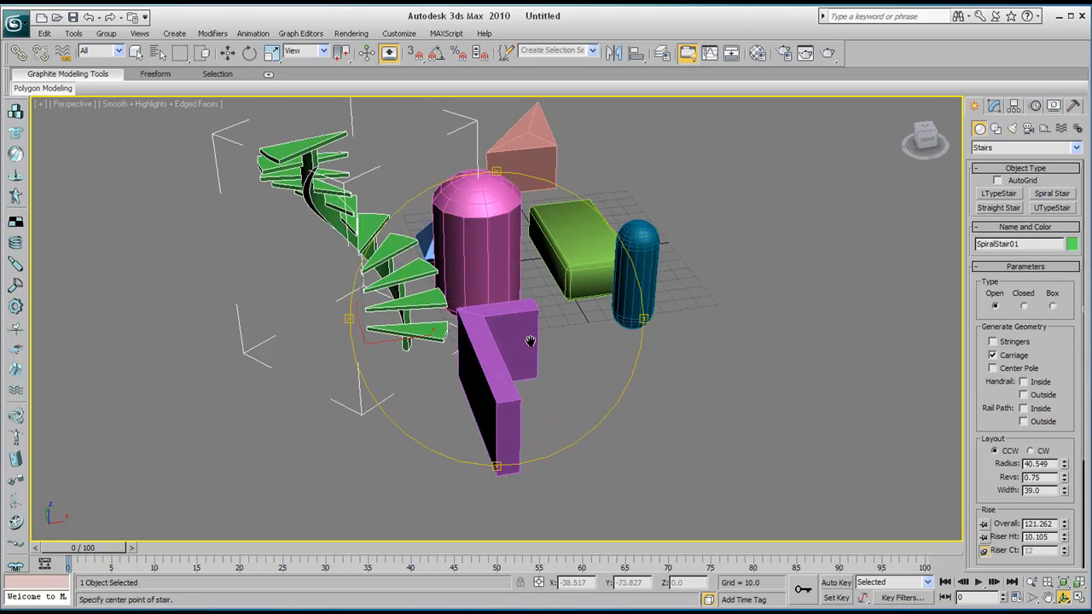
left_click_drag(529, 342, 499, 343)
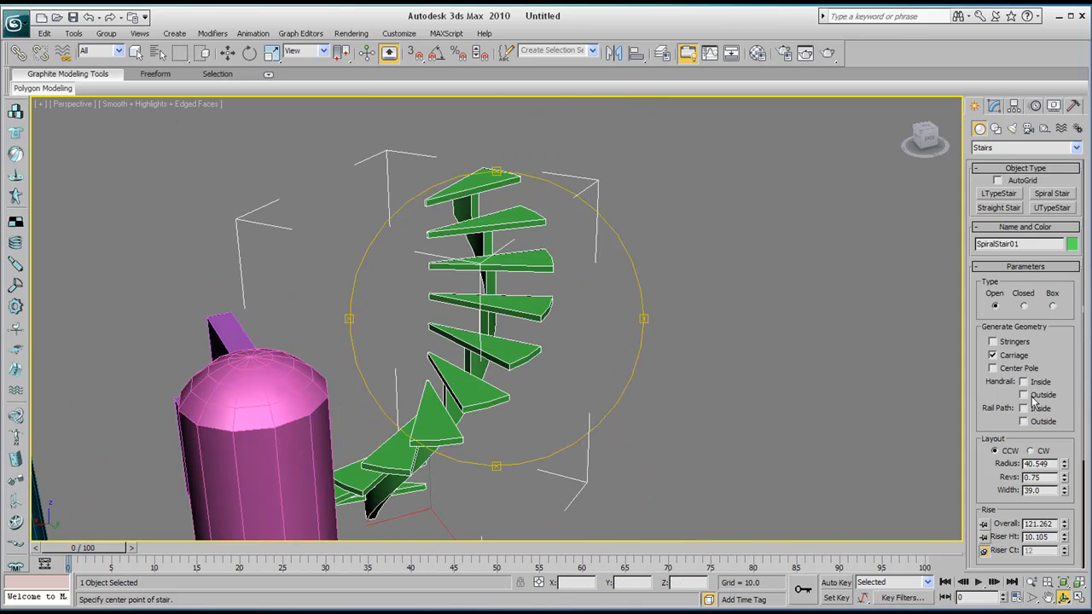
Add an outside handrail and set the spiral stair layout to clockwise.
left_click(1023, 394)
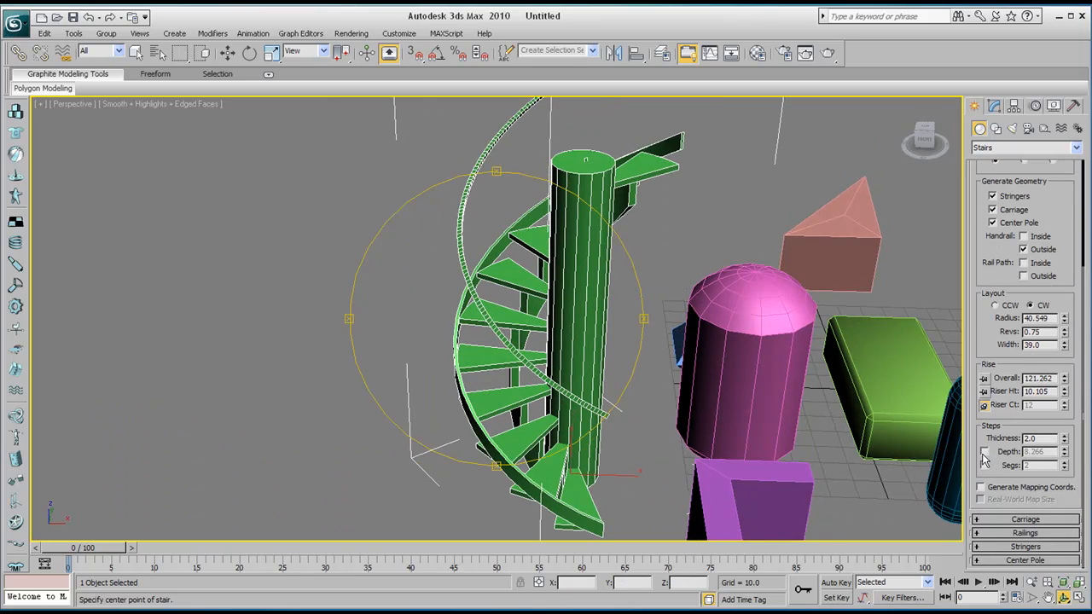
left_click(986, 465)
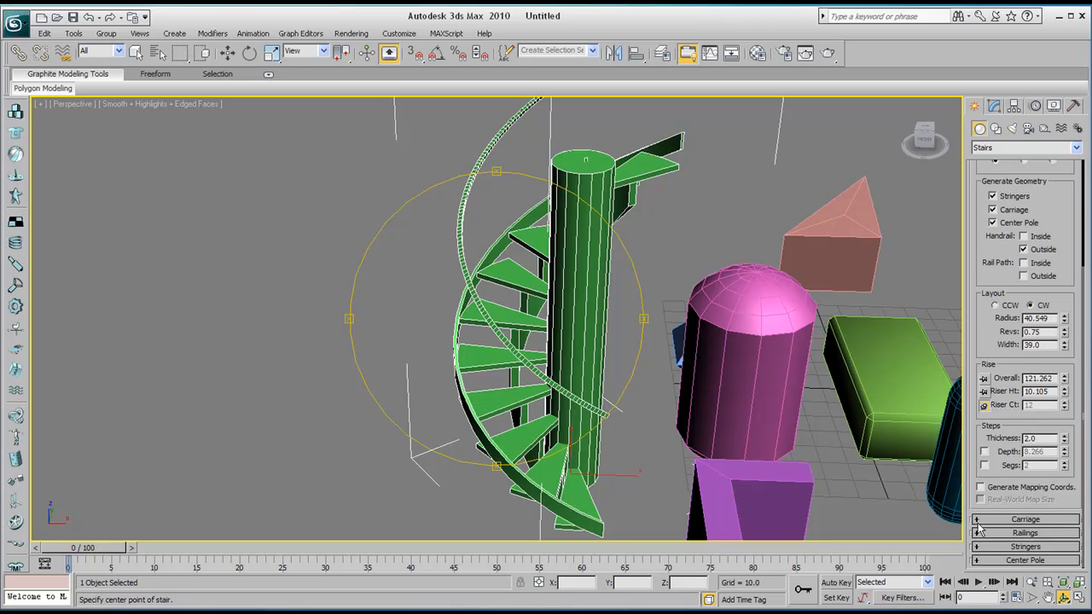
Set spiral stair railing height 26.46, offset 3.2 and stringer depth 6.06.
left_click(1025, 519)
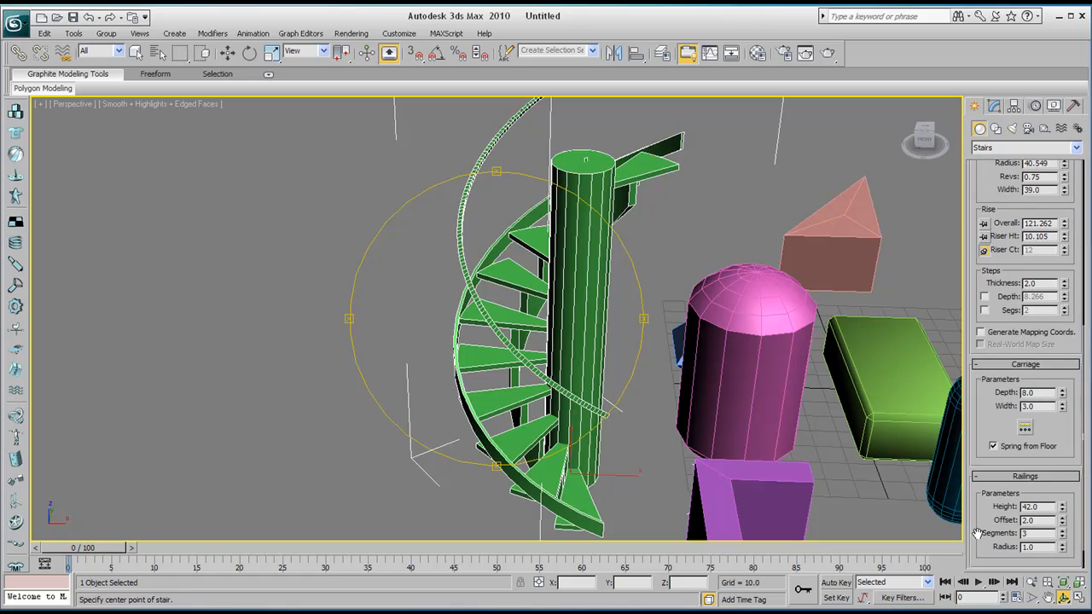
scroll("down", 3)
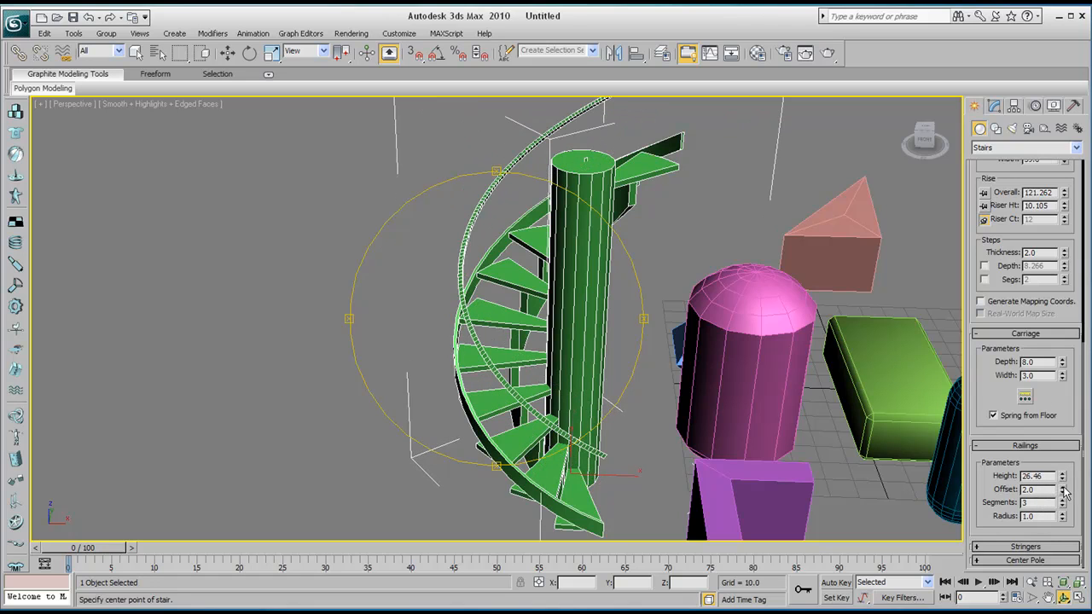
left_click(1064, 487)
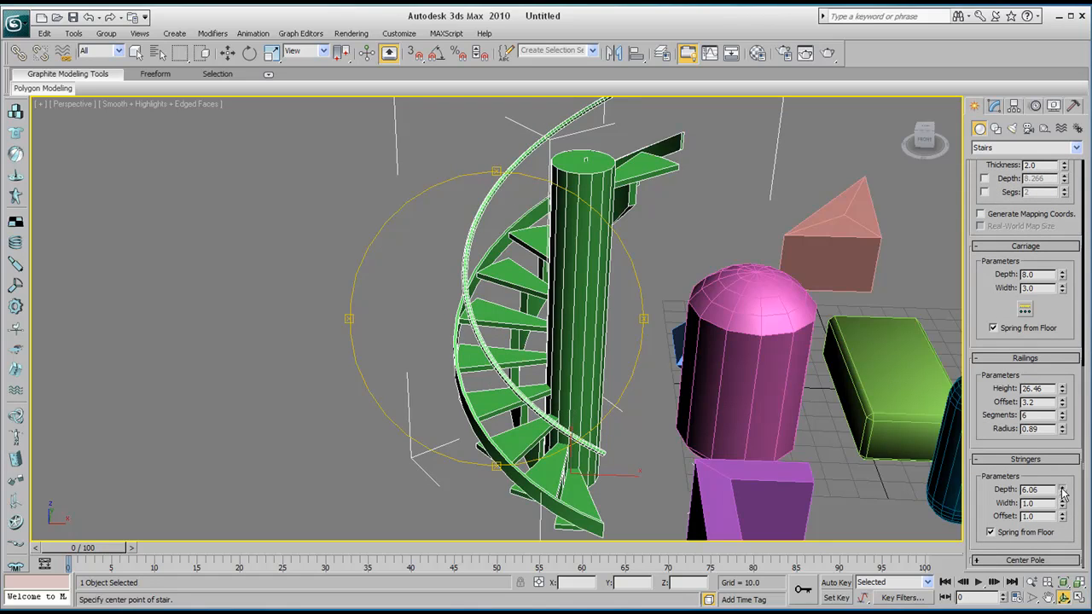
left_click(1064, 487)
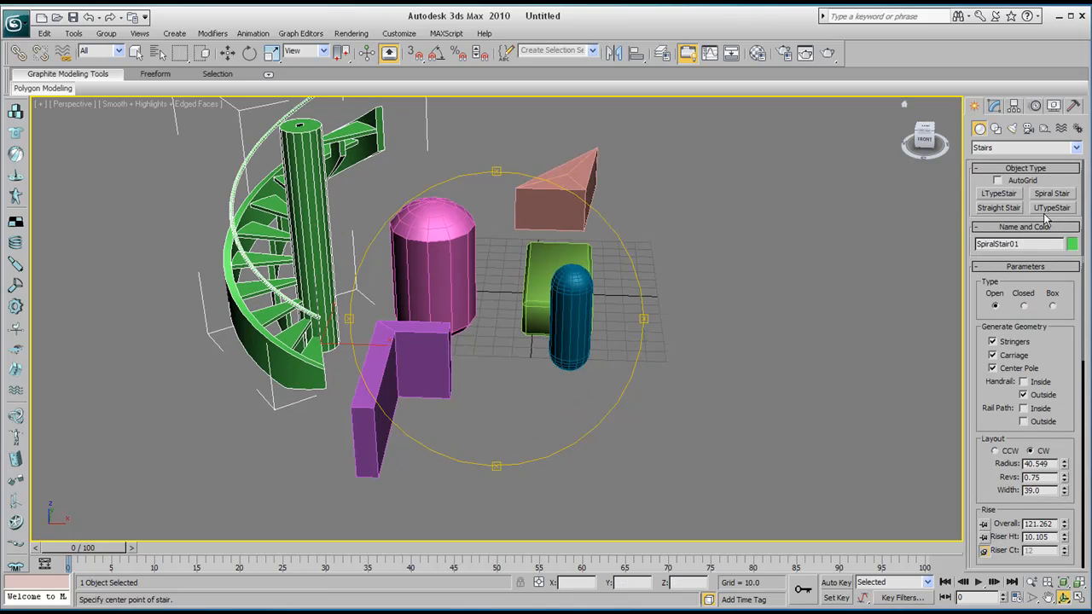
left_click(1052, 208)
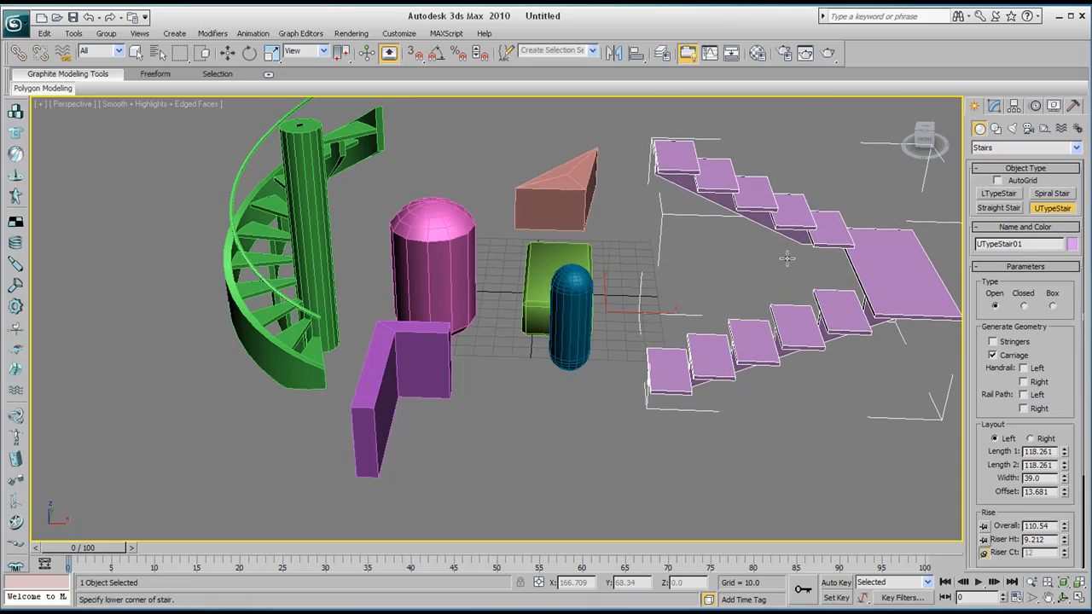
left_click_drag(785, 259, 395, 305)
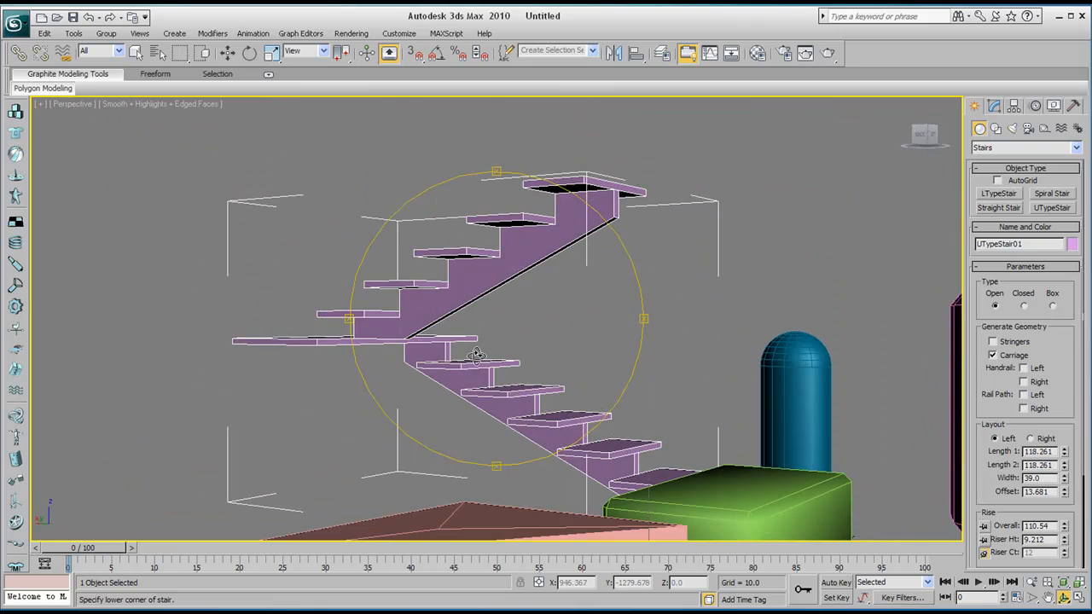
left_click_drag(478, 354, 510, 345)
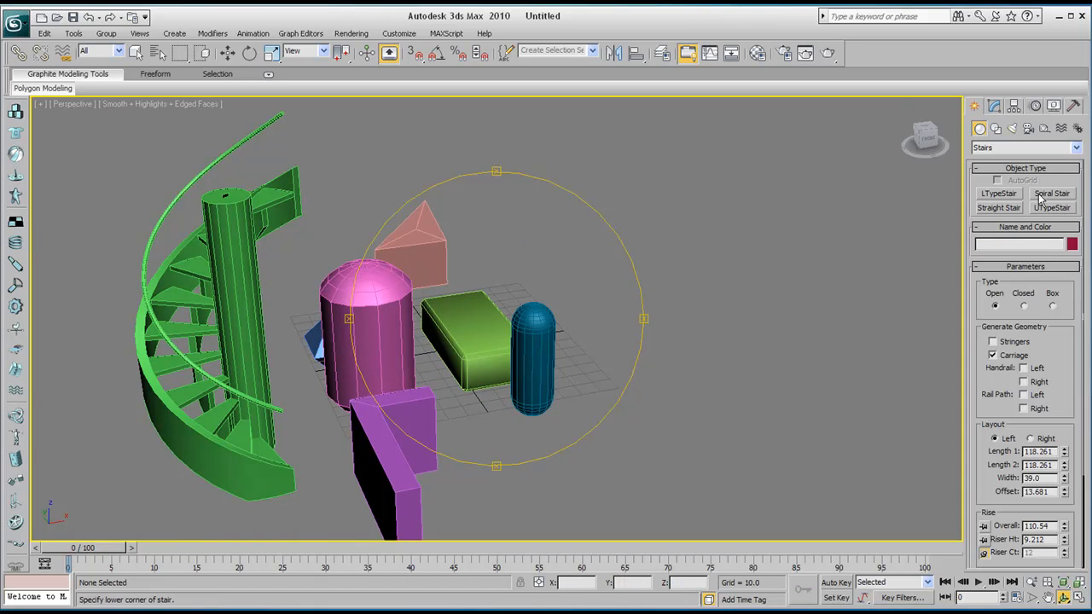
Browse the object category list until AEC Extended is selected.
left_click(1075, 147)
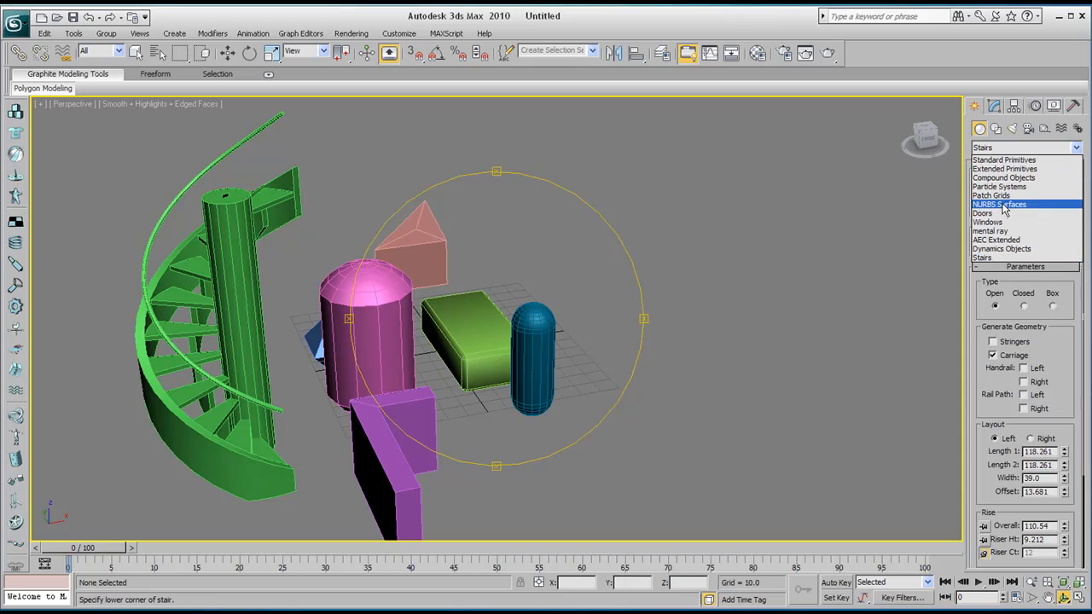
left_click(982, 257)
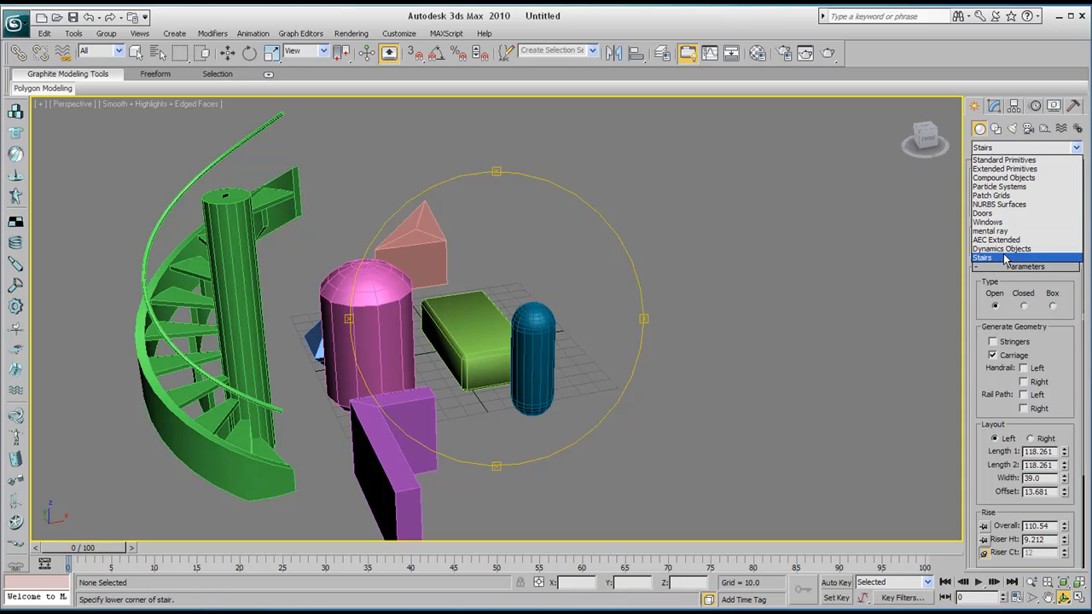
left_click(987, 222)
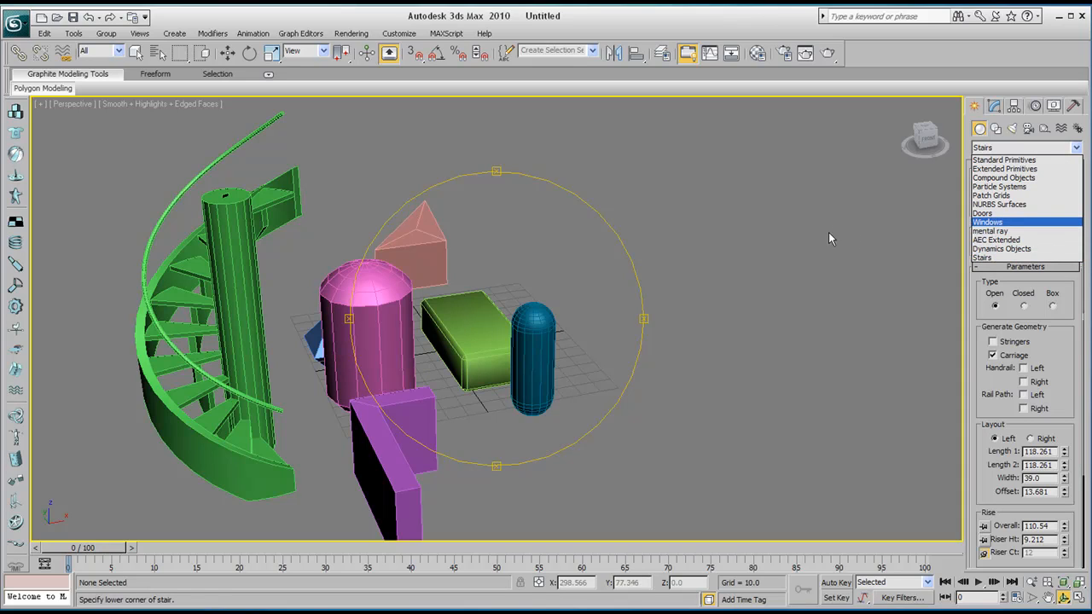
left_click(1004, 178)
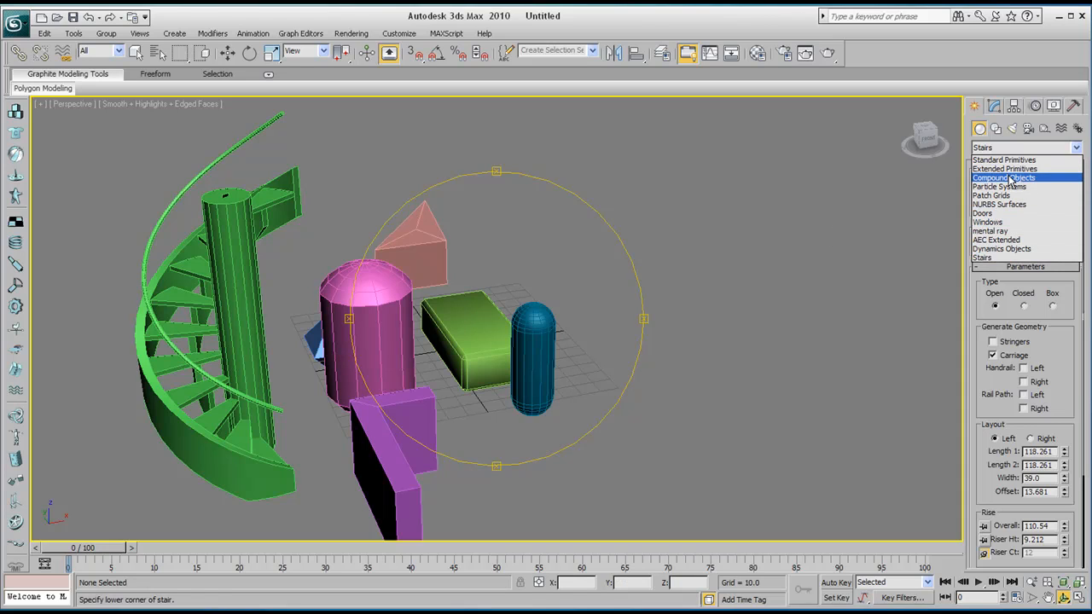
left_click(1004, 168)
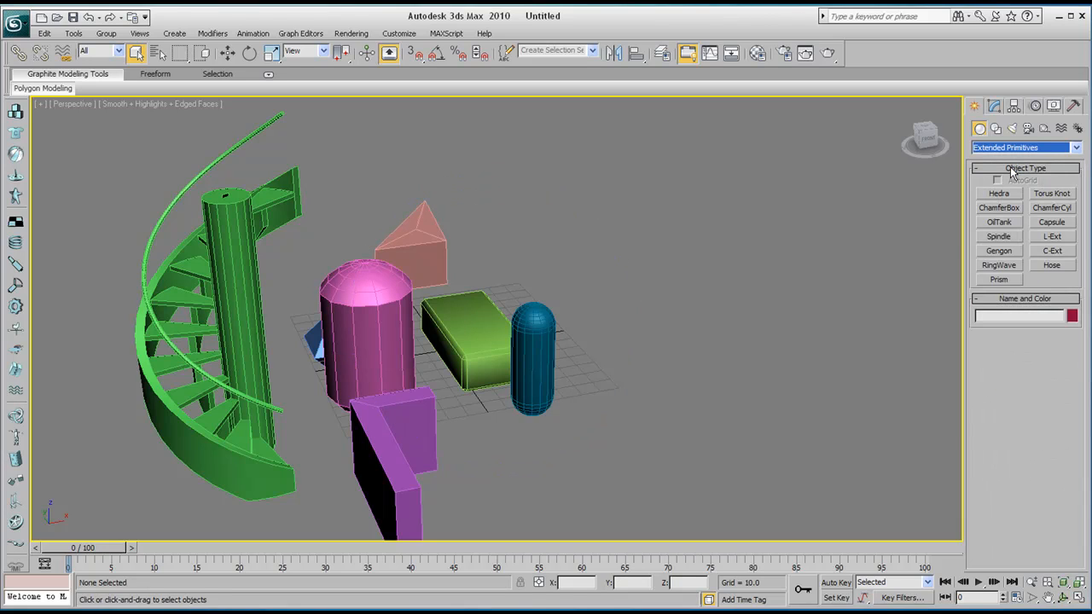
left_click(1024, 148)
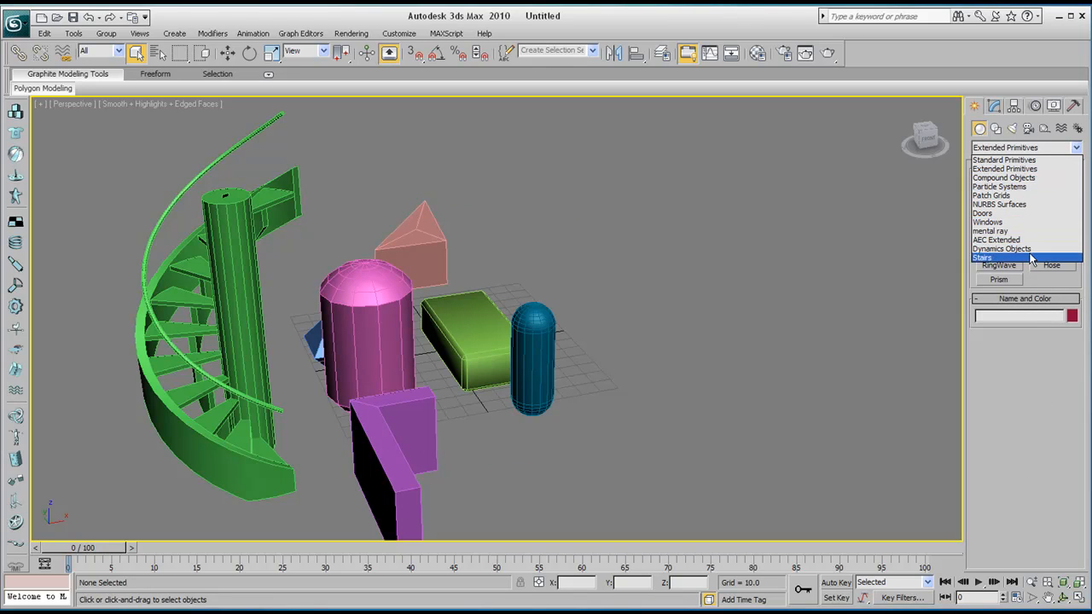
left_click(1002, 248)
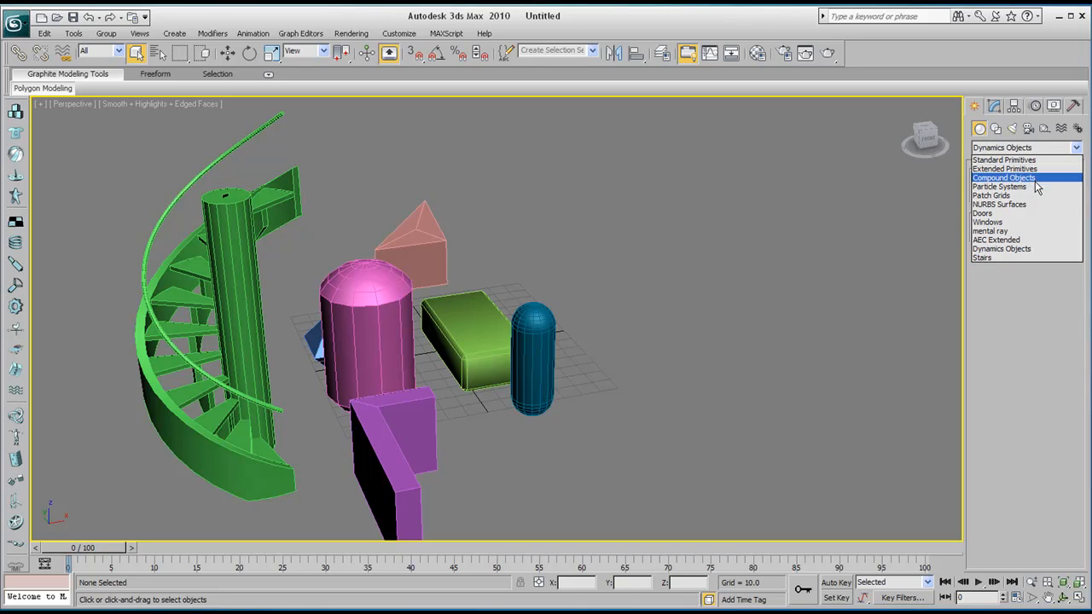
mouse_move(1024, 187)
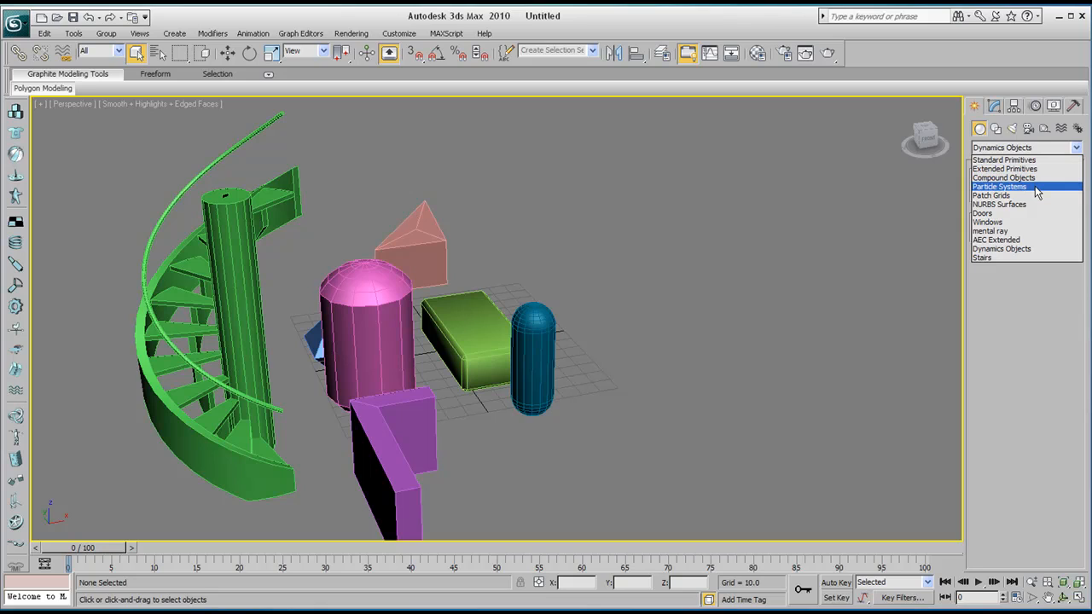
mouse_move(1022, 231)
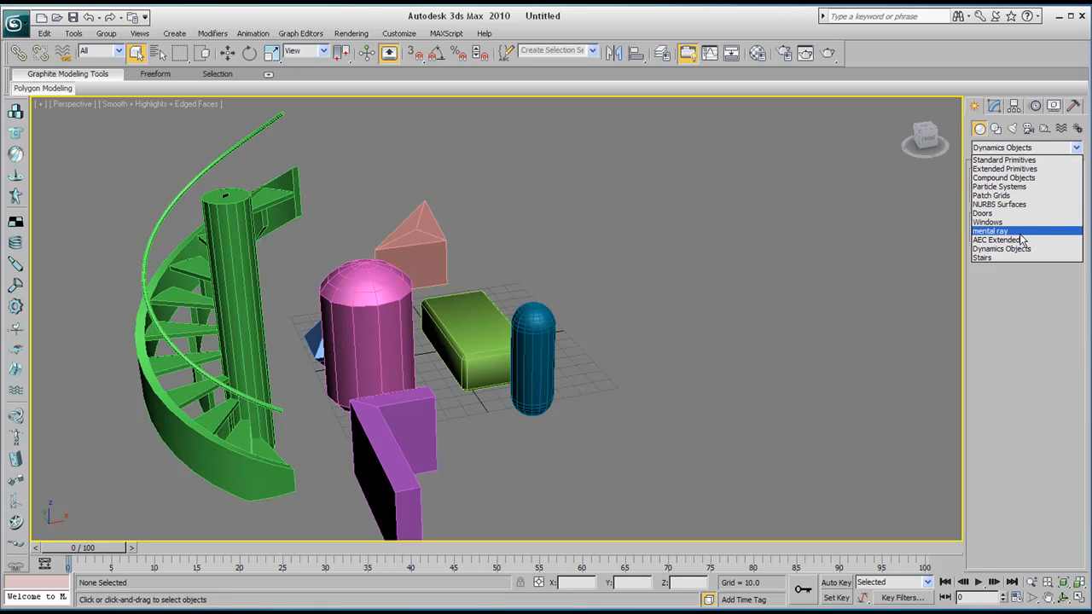
left_click(982, 257)
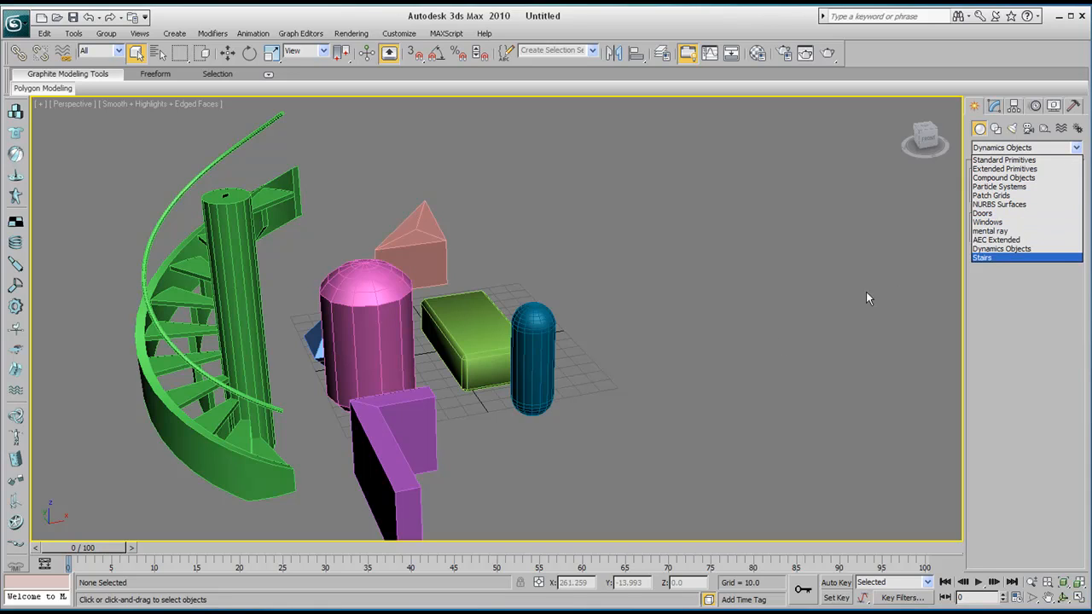
left_click(996, 240)
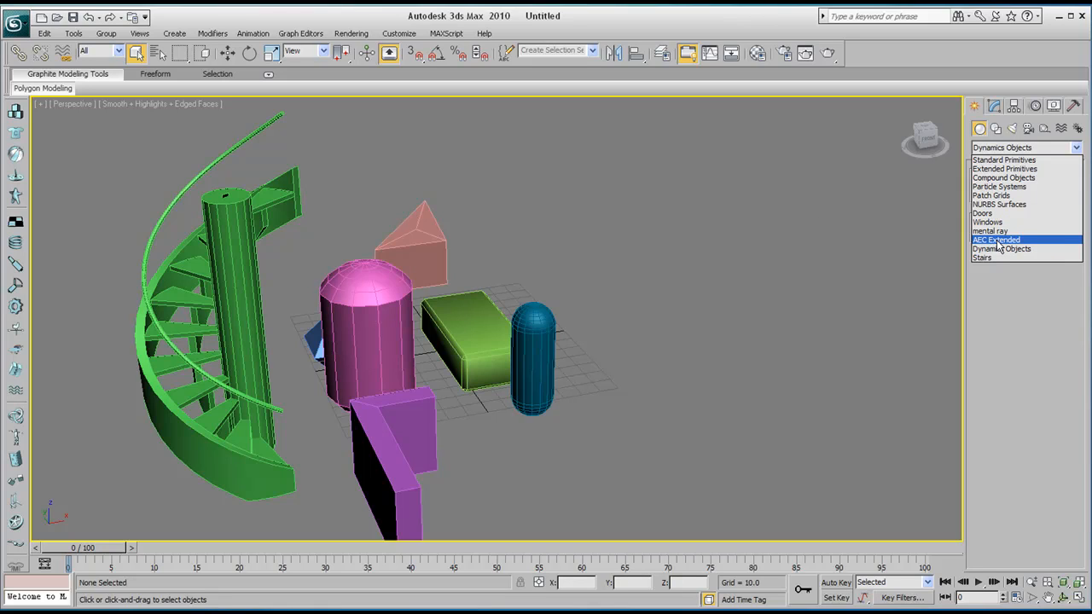
left_click(996, 240)
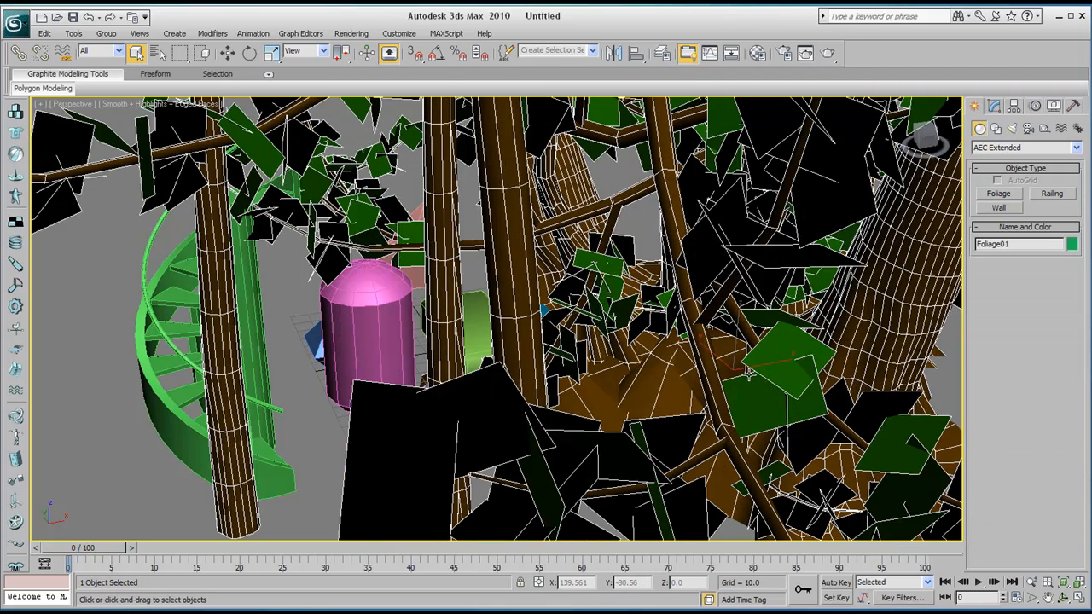
Cancel the current creation and pick Generic Palm from the Foliage plants.
right_click(749, 375)
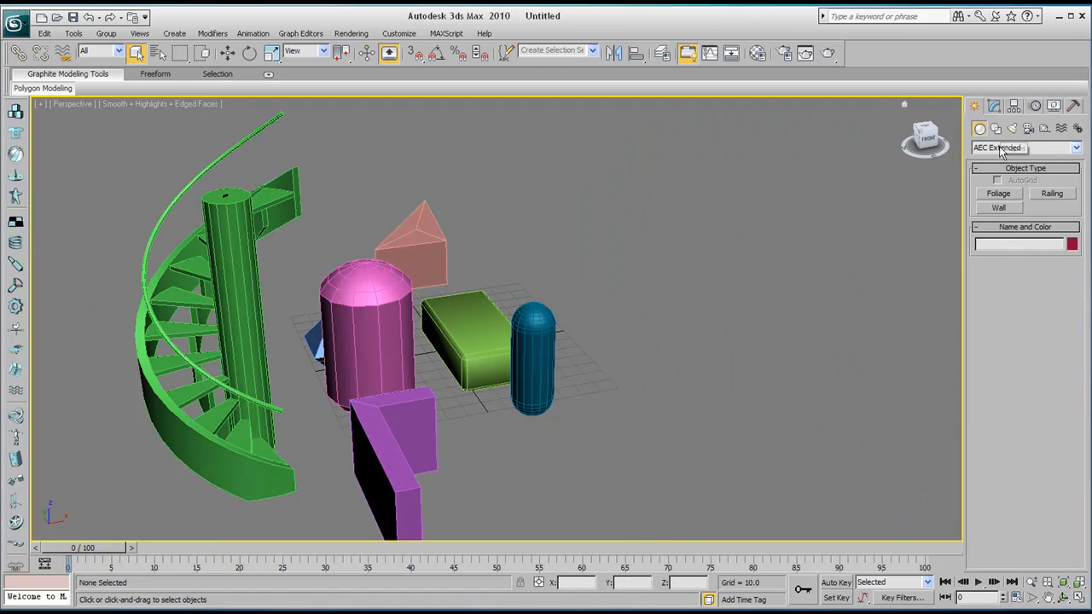
left_click(998, 194)
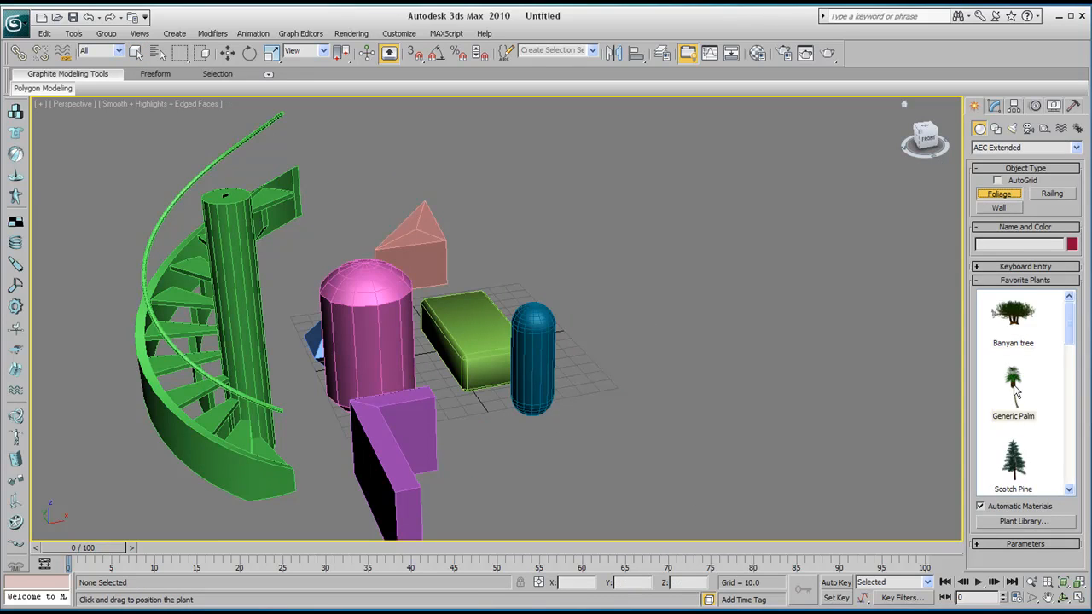
left_click(1013, 384)
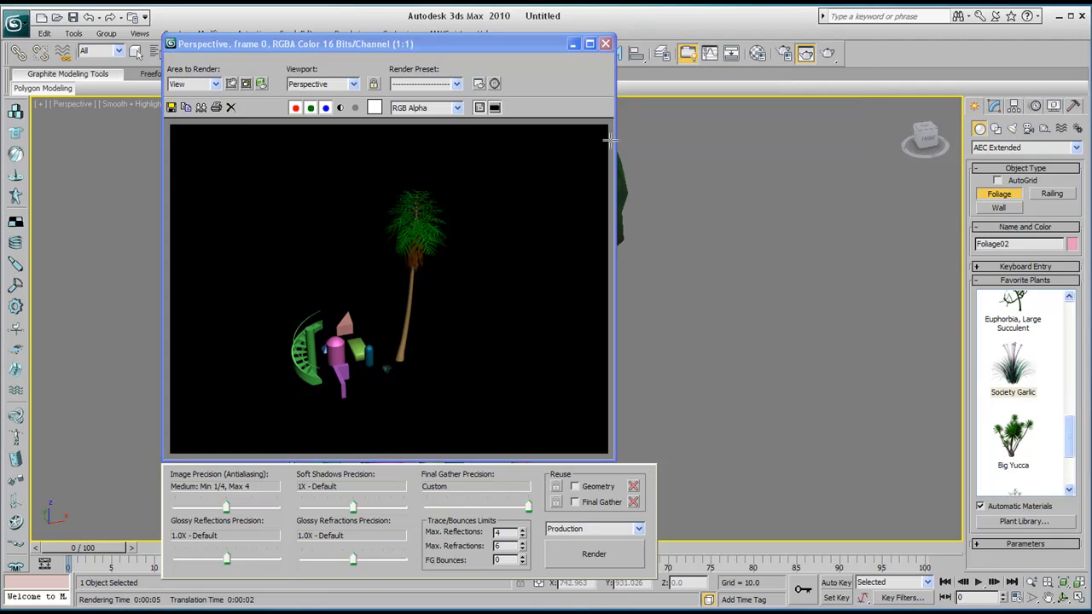
Close the rendered image and change the palm's Viewport Canopy Mode in Modify.
left_click(605, 44)
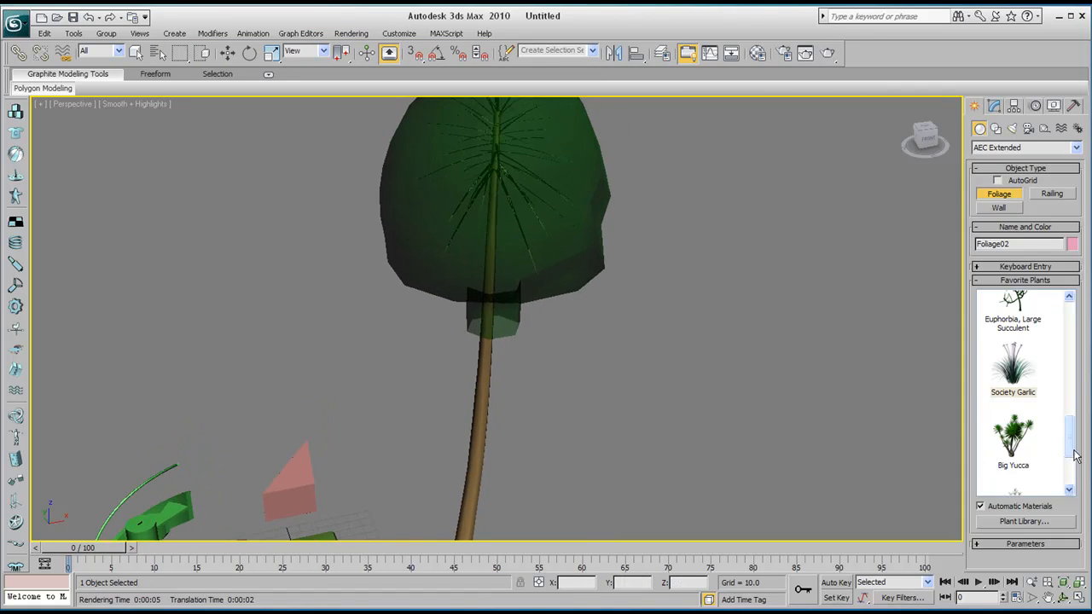
left_click(227, 52)
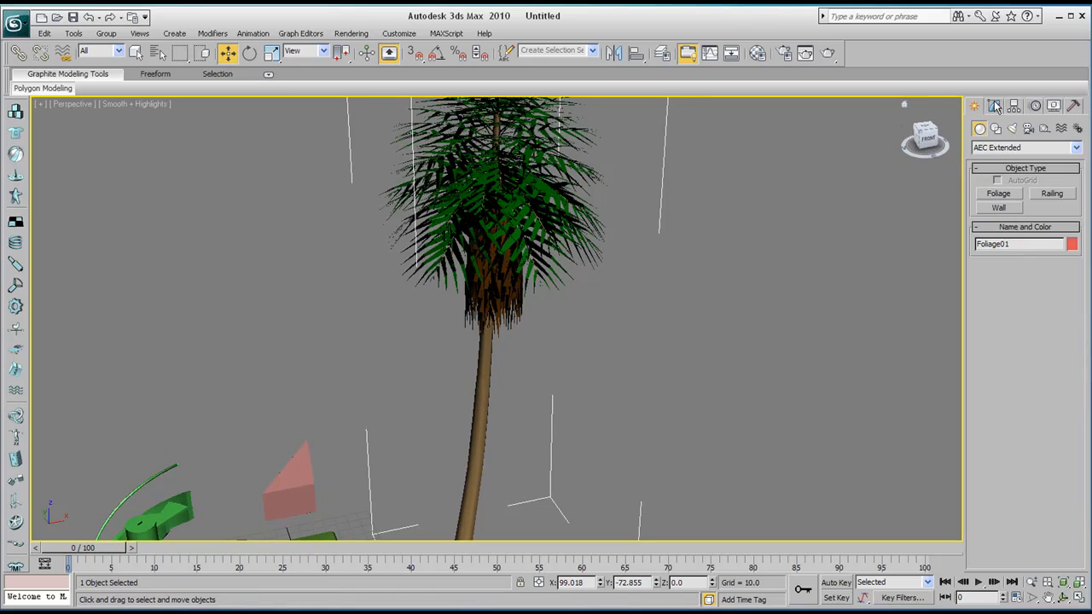
left_click(994, 105)
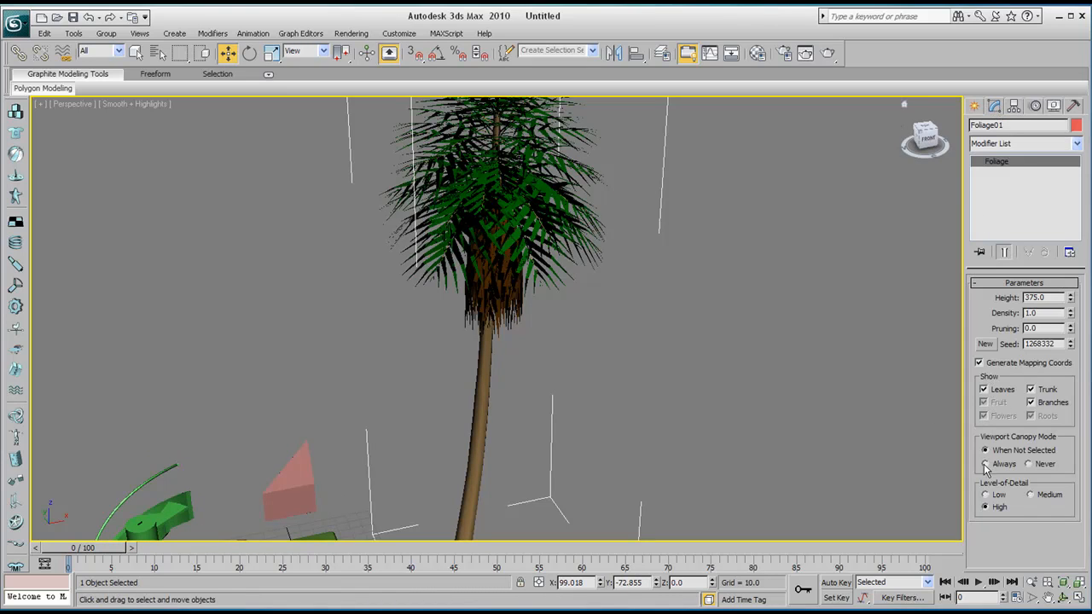
left_click(985, 450)
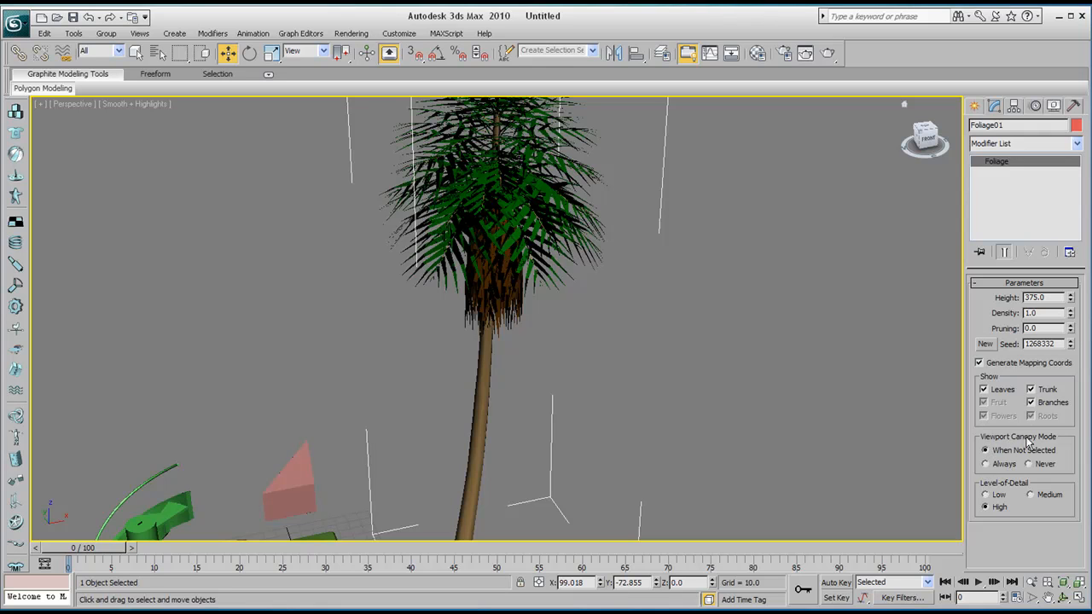
left_click(1028, 464)
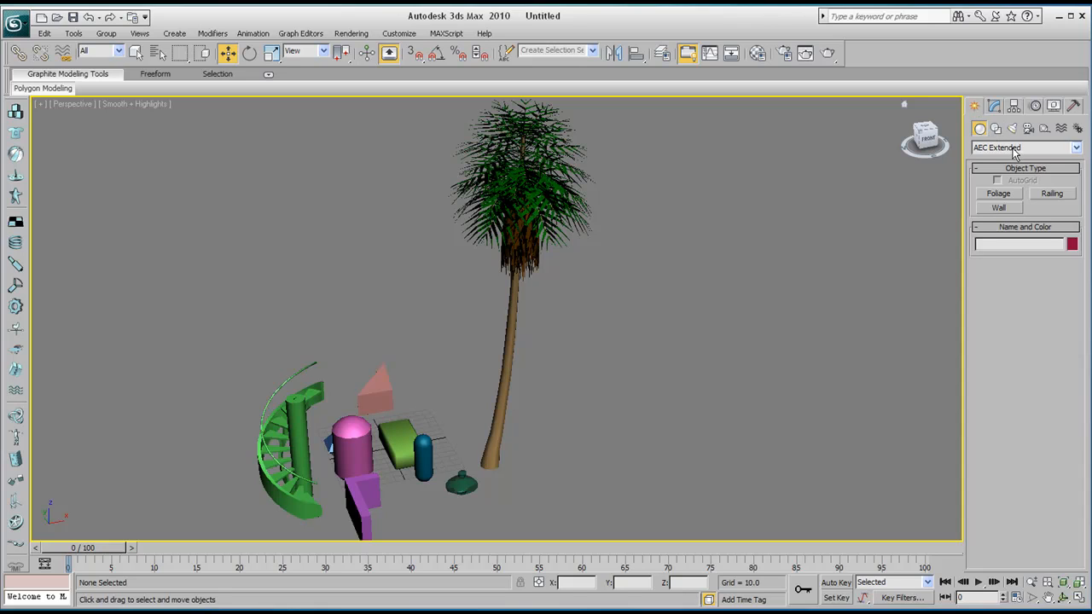
Draw a three-segment, U-shaped wall in the Top viewport.
left_click(1024, 148)
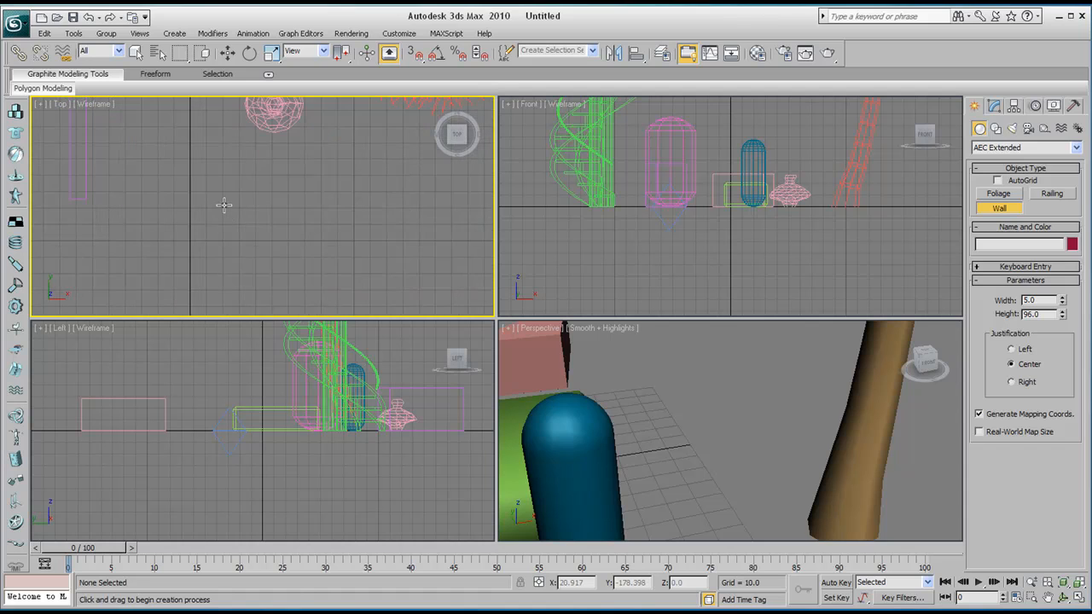
left_click_drag(224, 204, 352, 204)
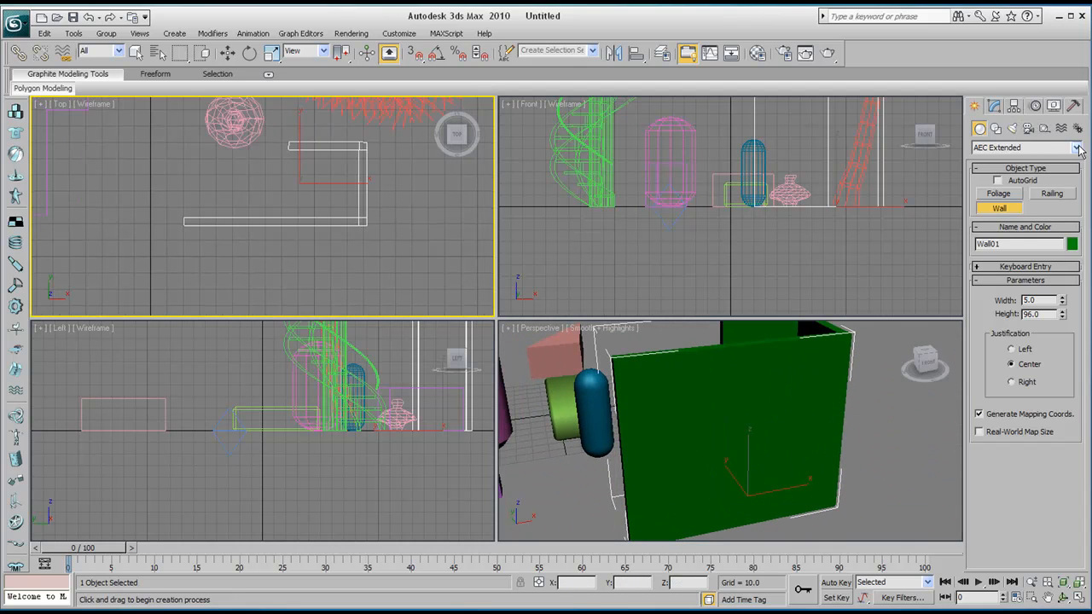
left_click(1075, 148)
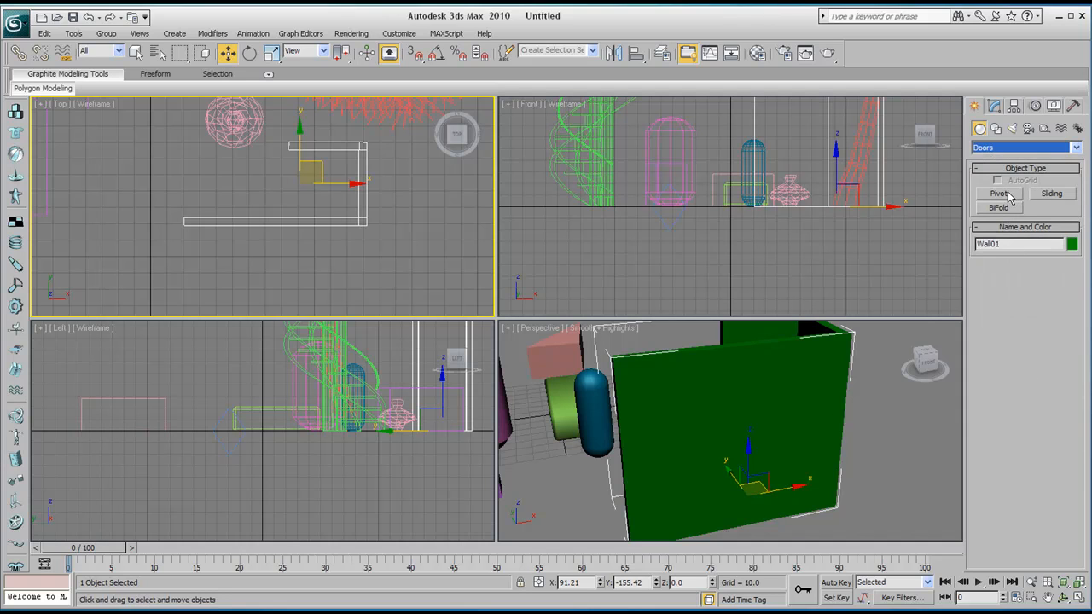
Create a pivot door about 37 wide, 4.4 deep and 74 tall in the wall.
left_click(999, 193)
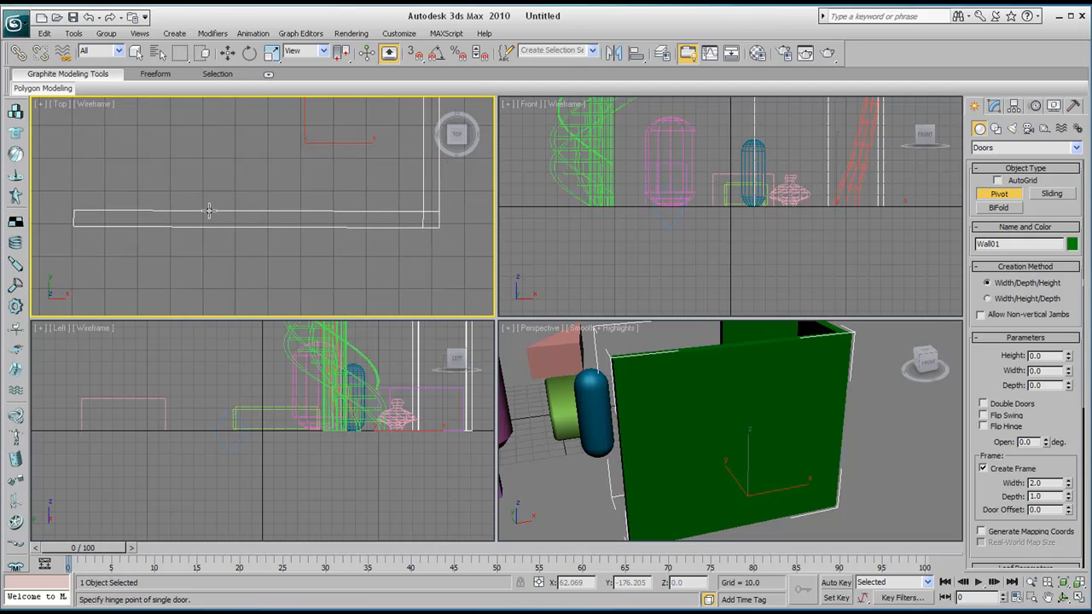
left_click_drag(209, 211, 324, 210)
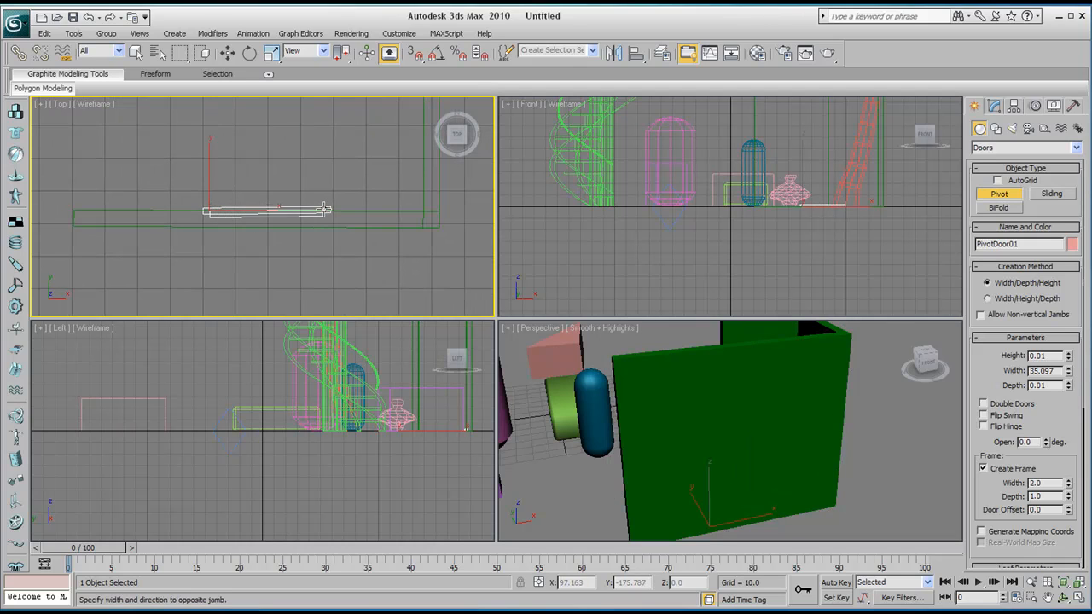
left_click_drag(324, 209, 331, 222)
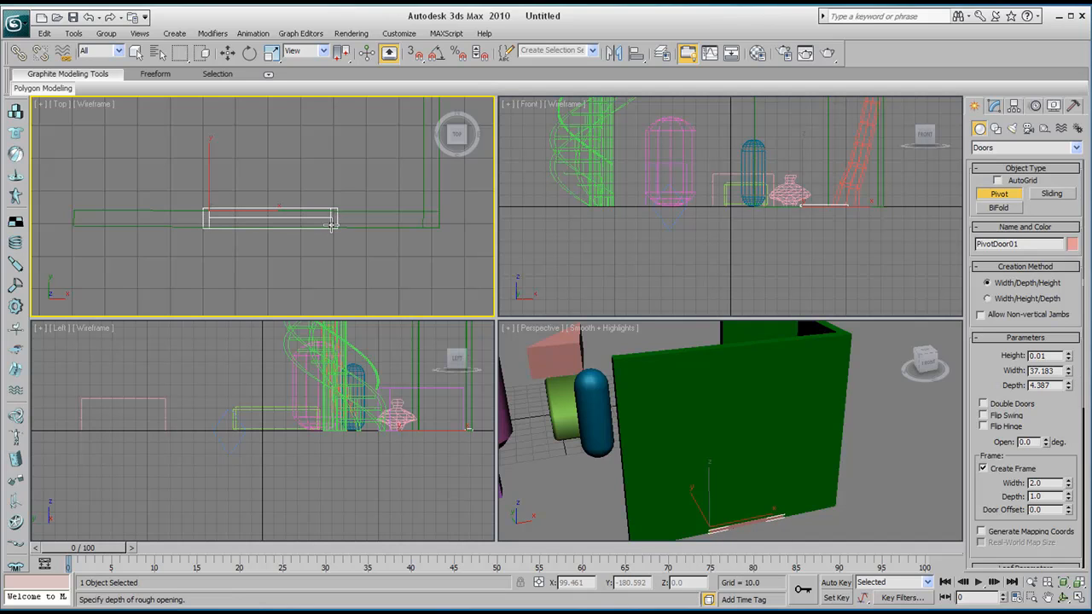
left_click_drag(329, 222, 318, 159)
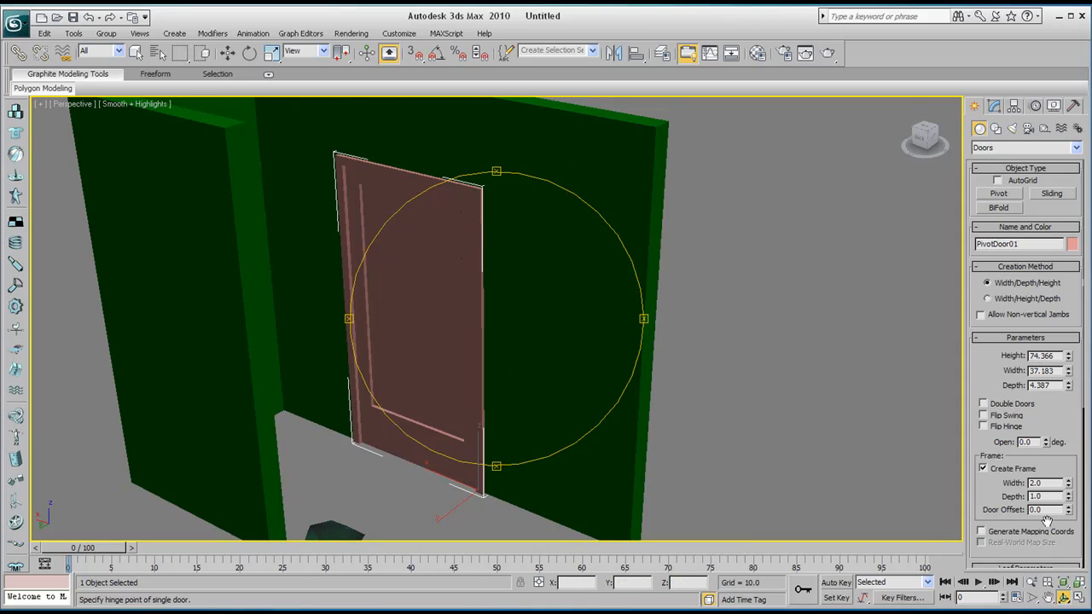
Flip the door's hinge, open it 39.5 degrees, and orbit to inspect it.
left_click(1046, 439)
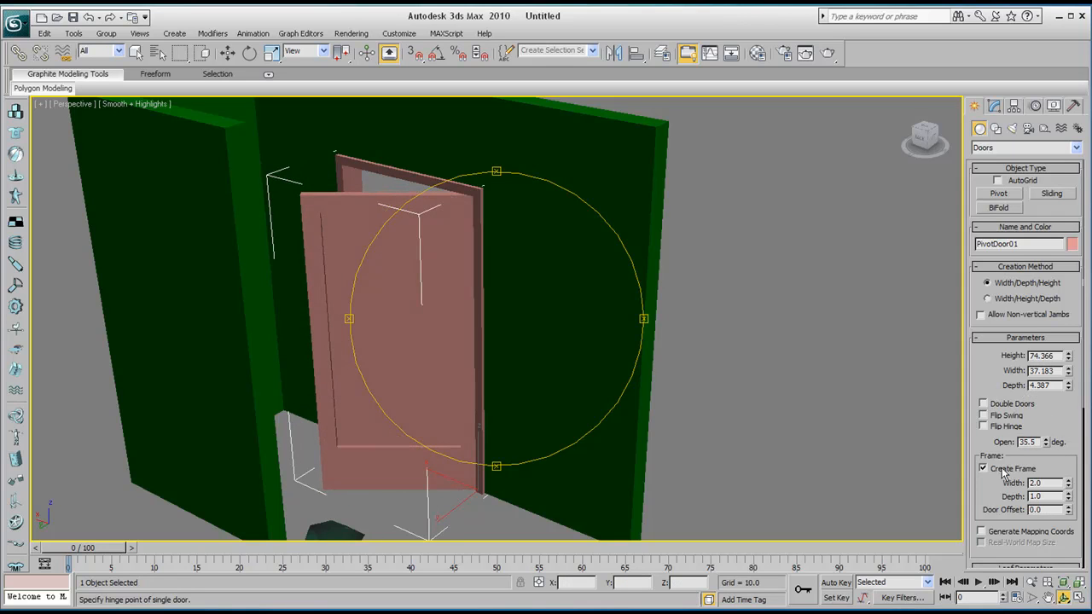
left_click(983, 427)
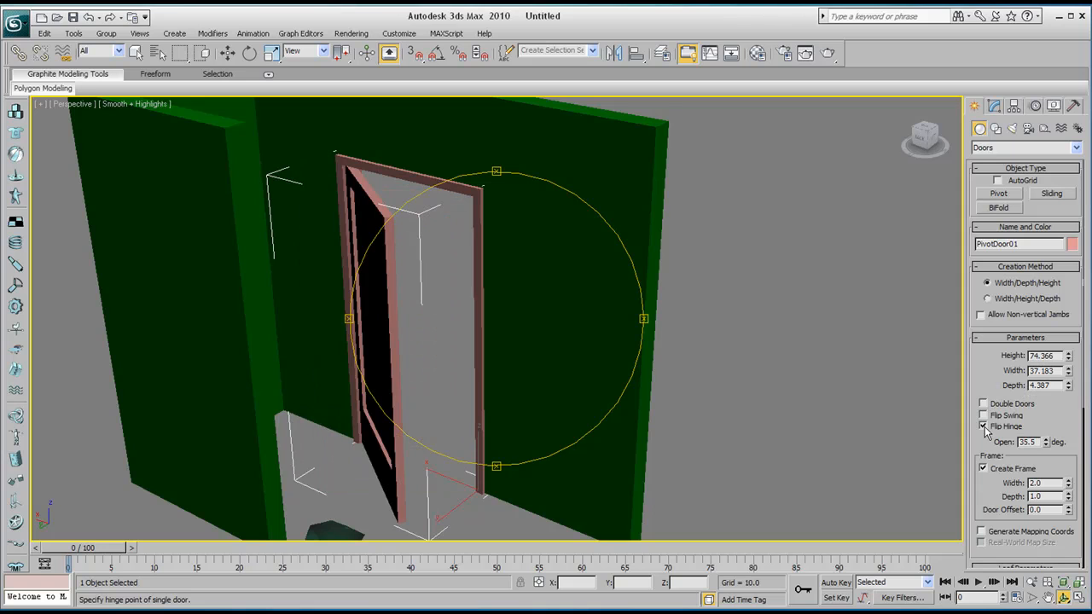
left_click(984, 427)
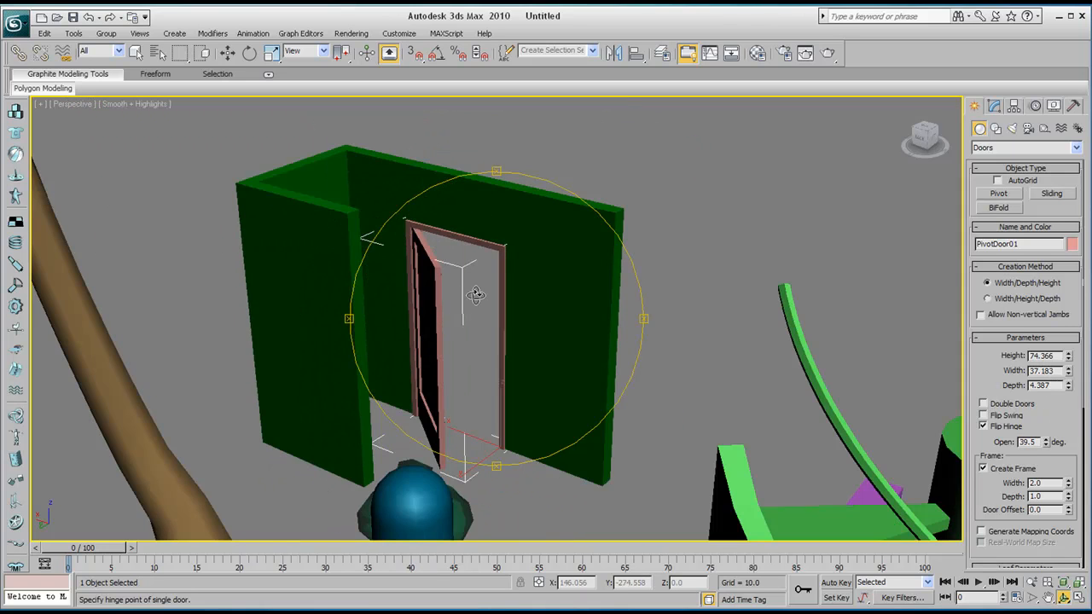
left_click_drag(477, 294, 529, 378)
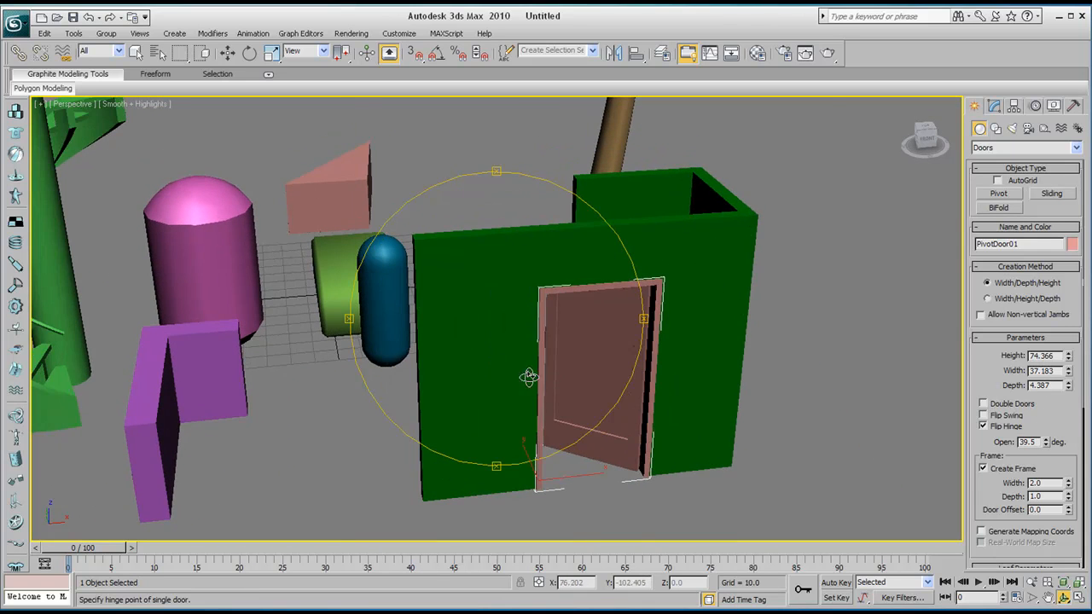
left_click_drag(527, 377, 548, 390)
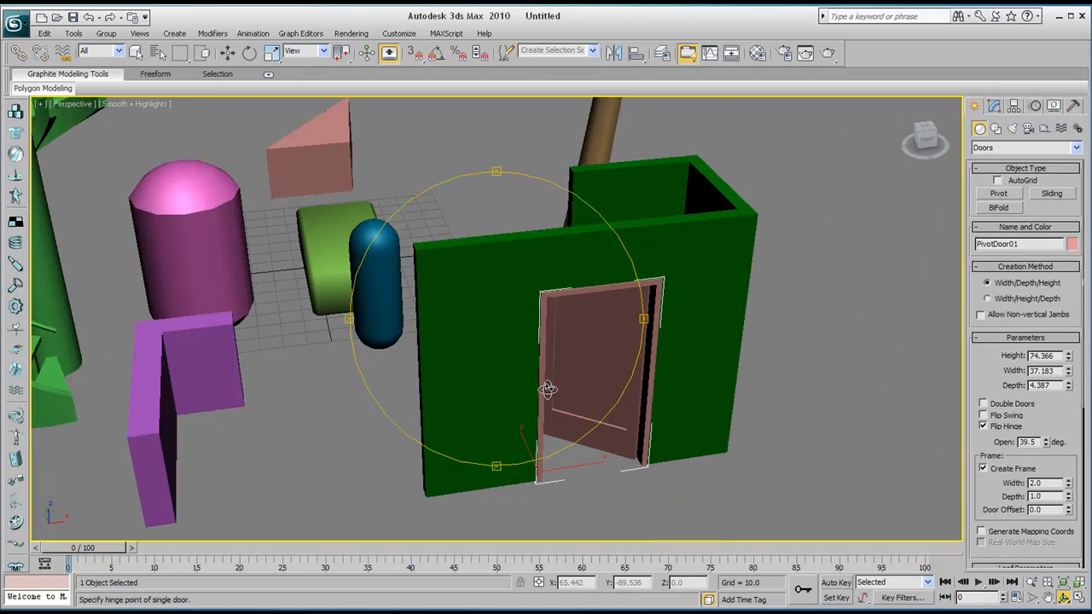
mouse_move(561, 286)
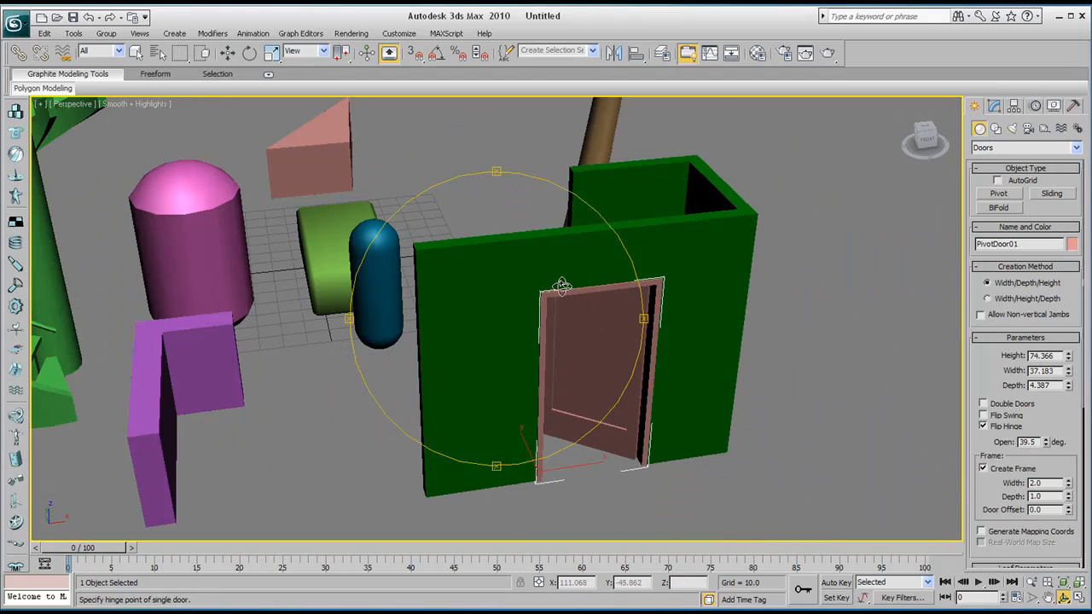
left_click_drag(561, 286, 429, 339)
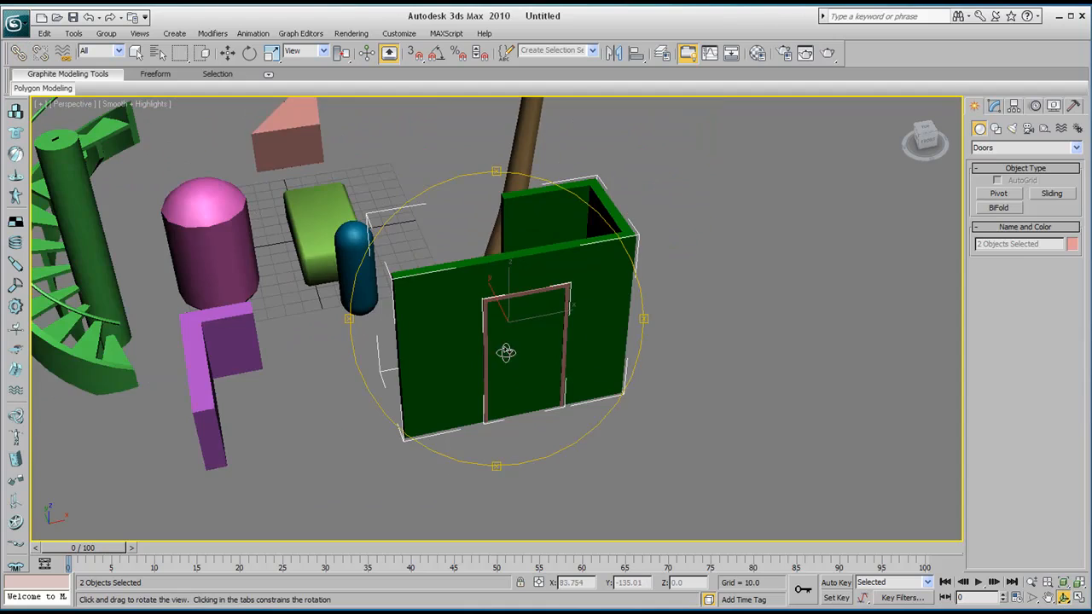
left_click_drag(506, 352, 472, 311)
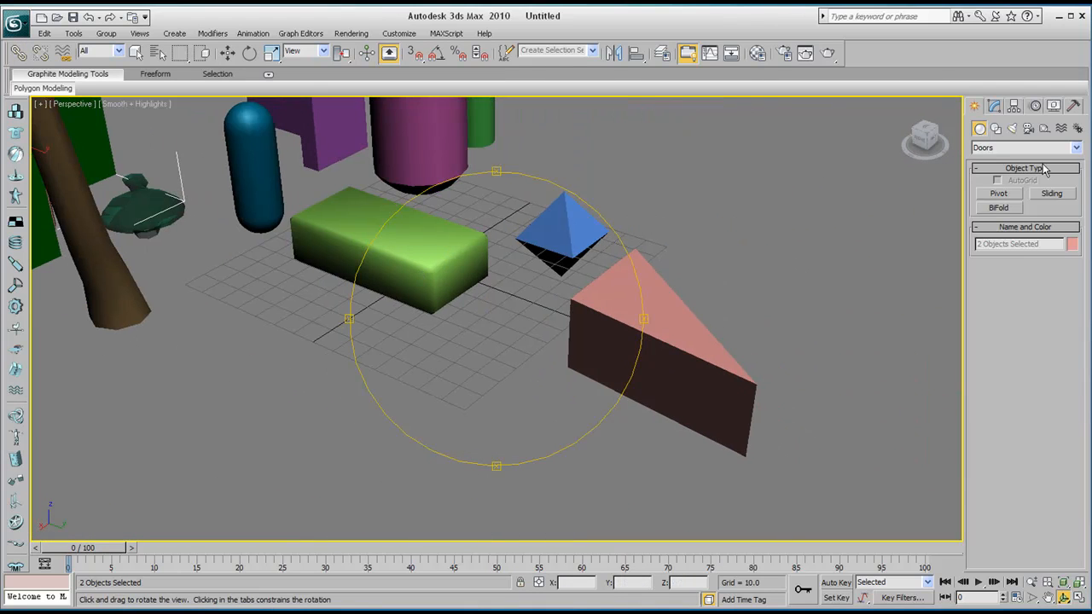
mouse_move(979, 131)
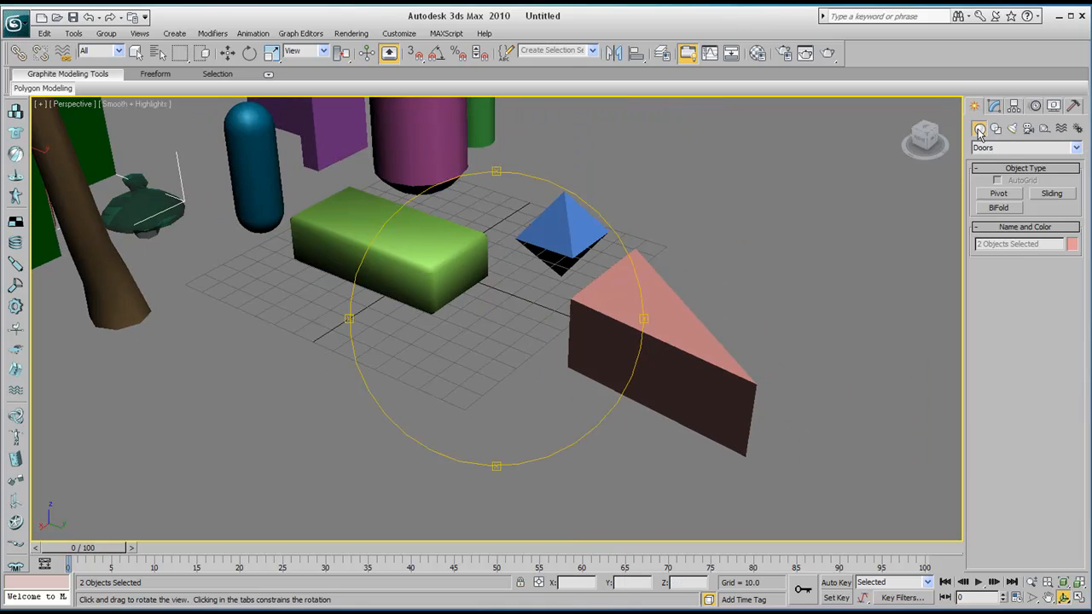
mouse_move(1011, 153)
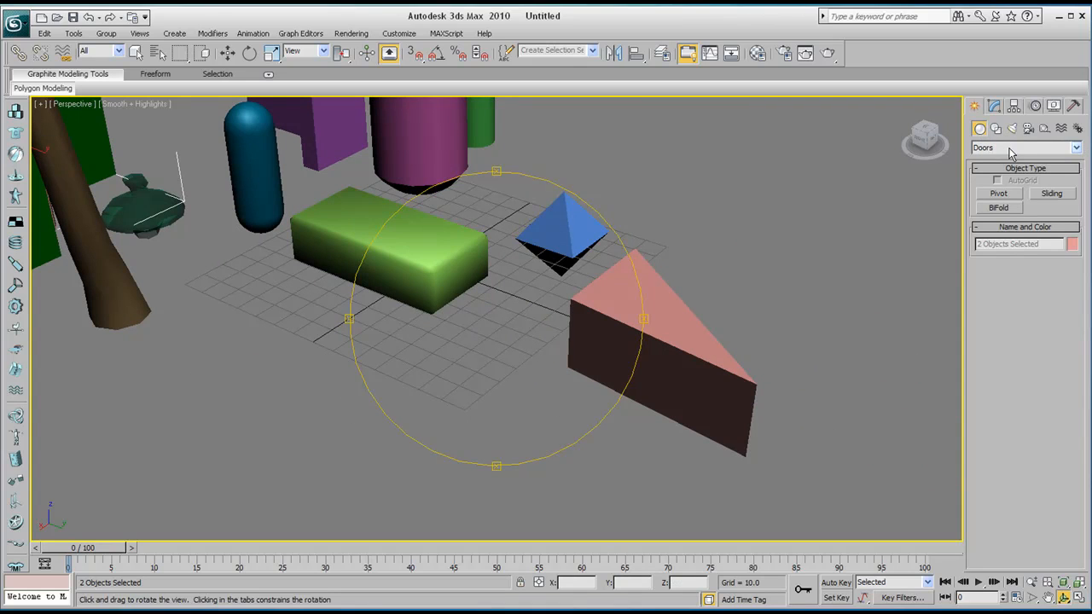
Switch the Create panel to Compound Objects and orbit toward the oil tank.
left_click(1075, 148)
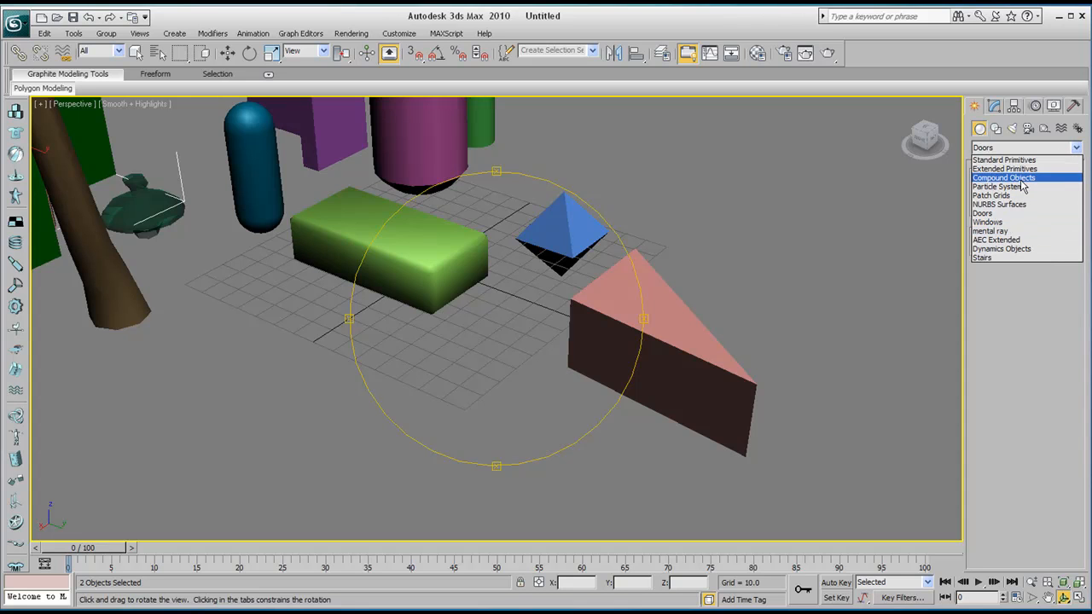
left_click(1003, 178)
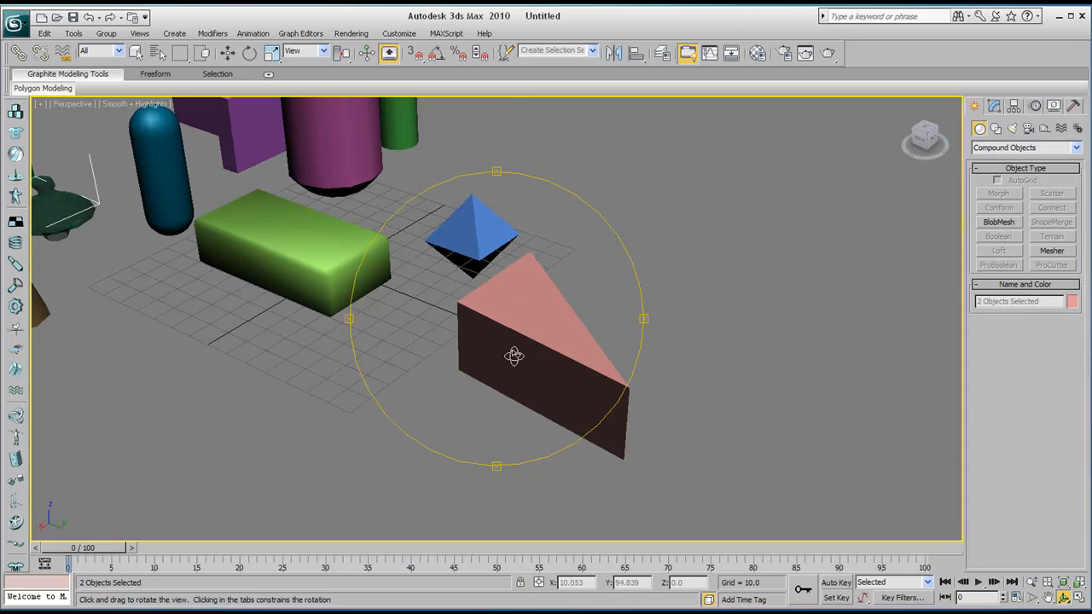
left_click_drag(514, 355, 443, 323)
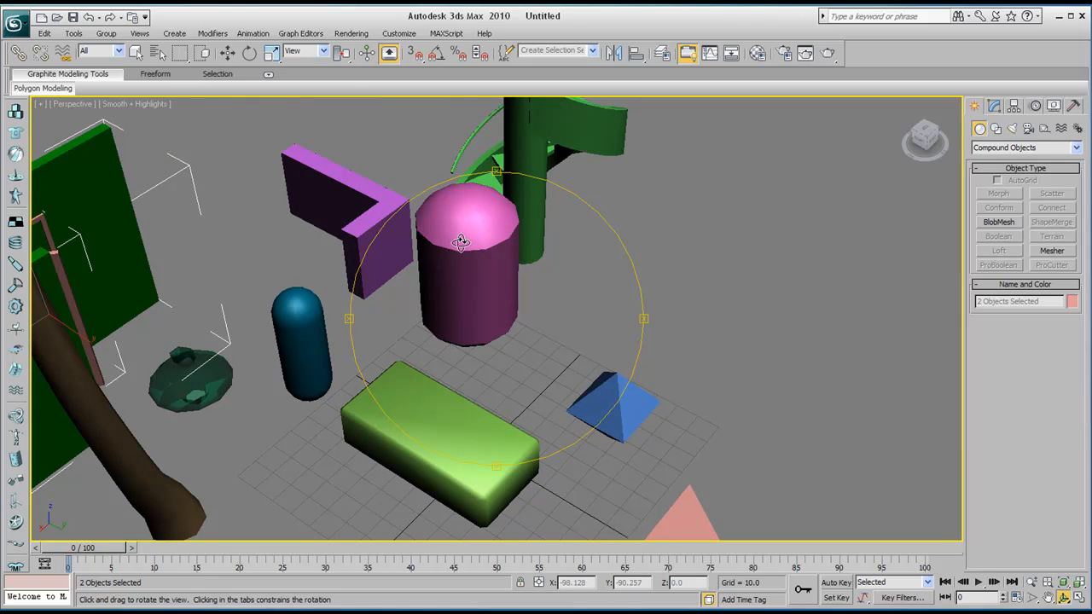
left_click_drag(461, 243, 439, 311)
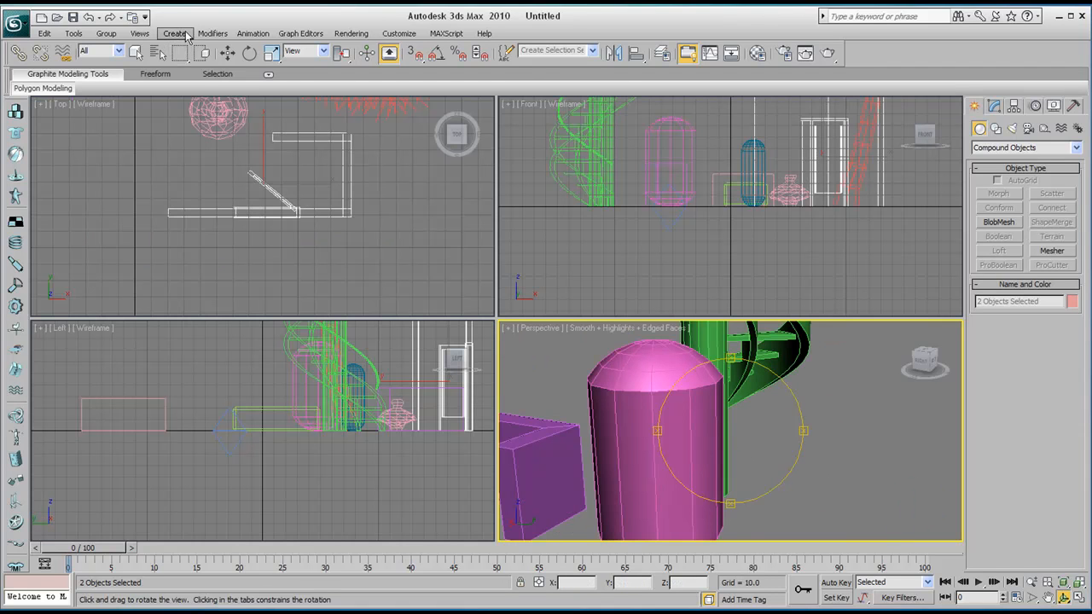
Draw a standard-primitive cylinder poking horizontally through the oil tank's side.
left_click(175, 33)
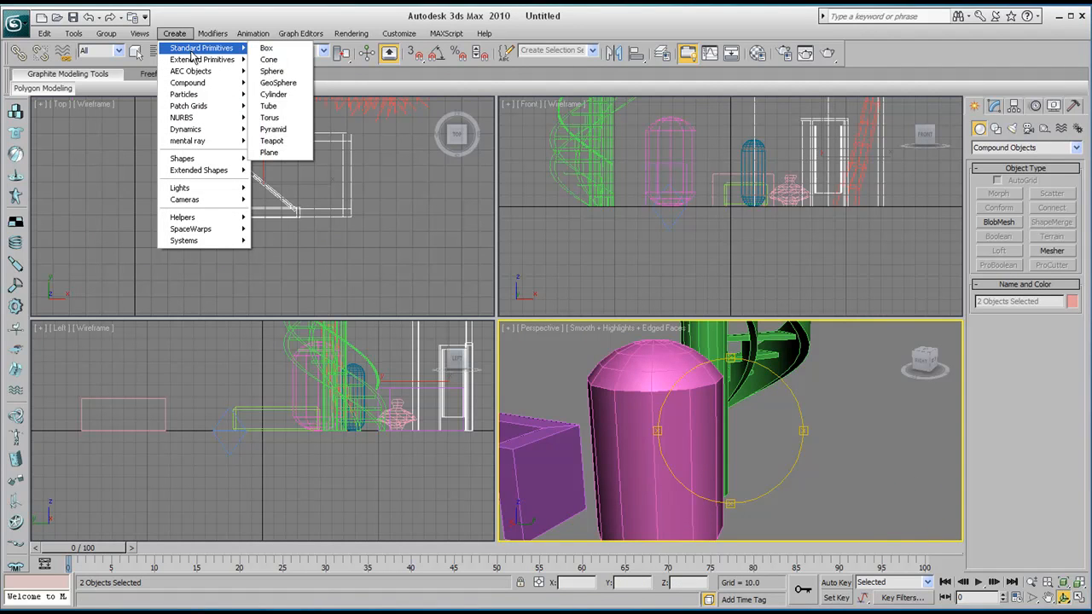
mouse_move(267, 48)
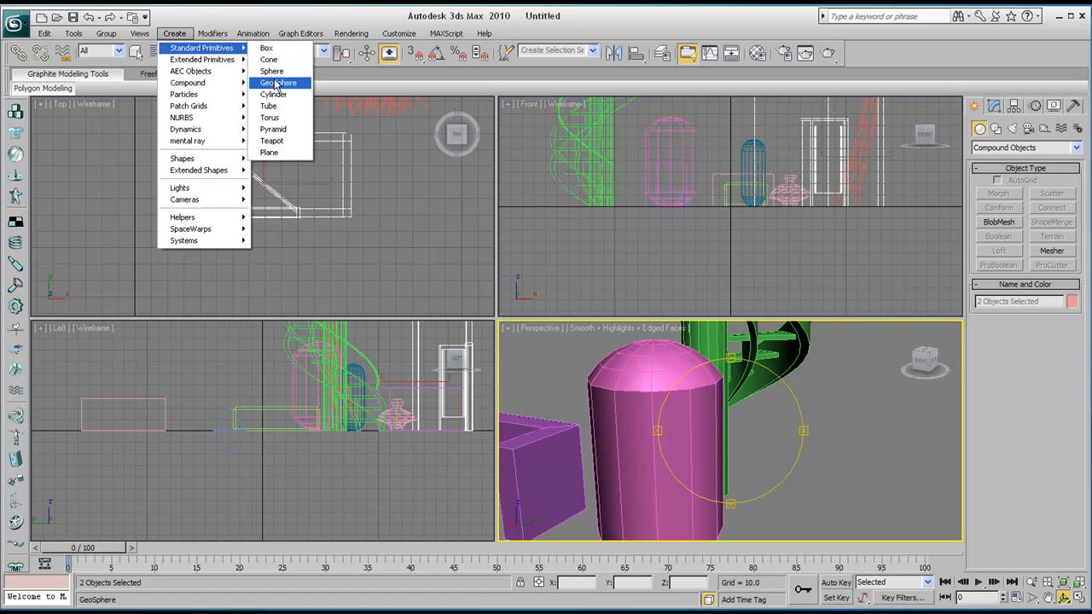
left_click(273, 94)
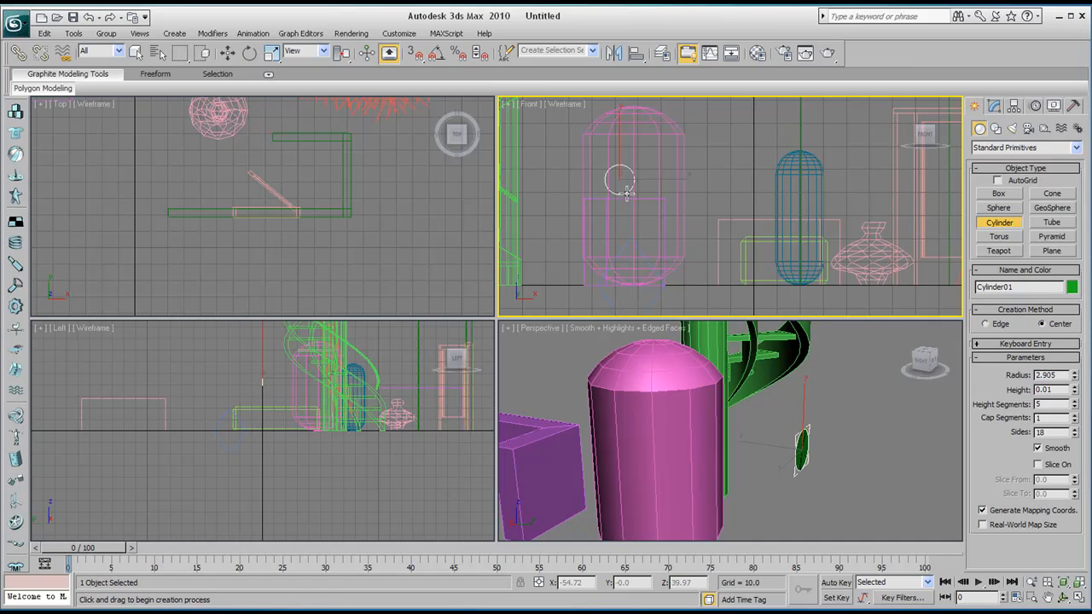
left_click_drag(629, 179, 621, 247)
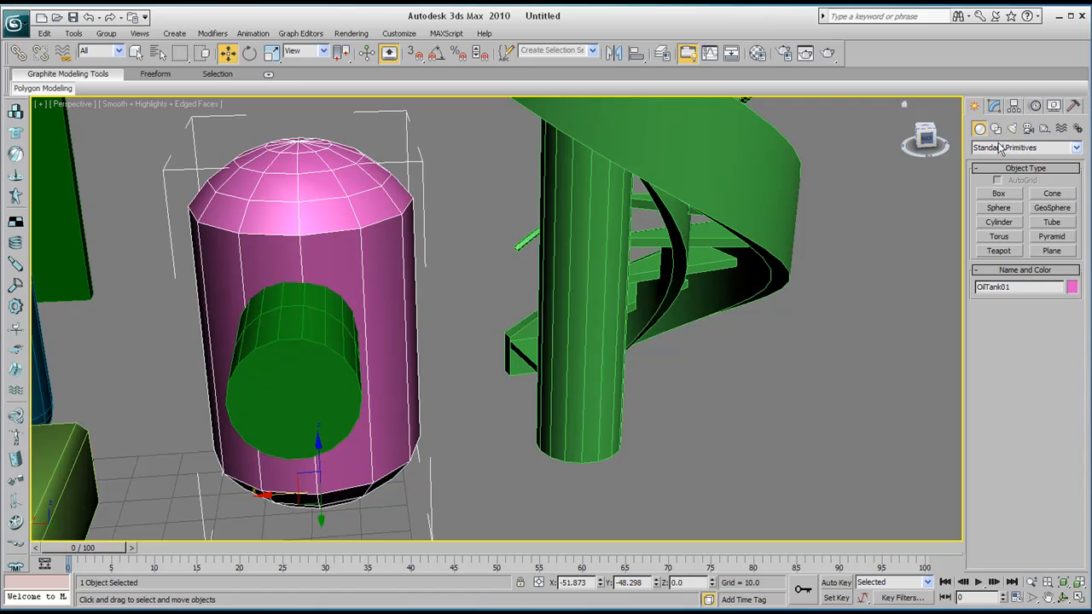
Boolean-subtract the green cylinder from OilTank01 using Subtraction (A-B).
left_click(1024, 148)
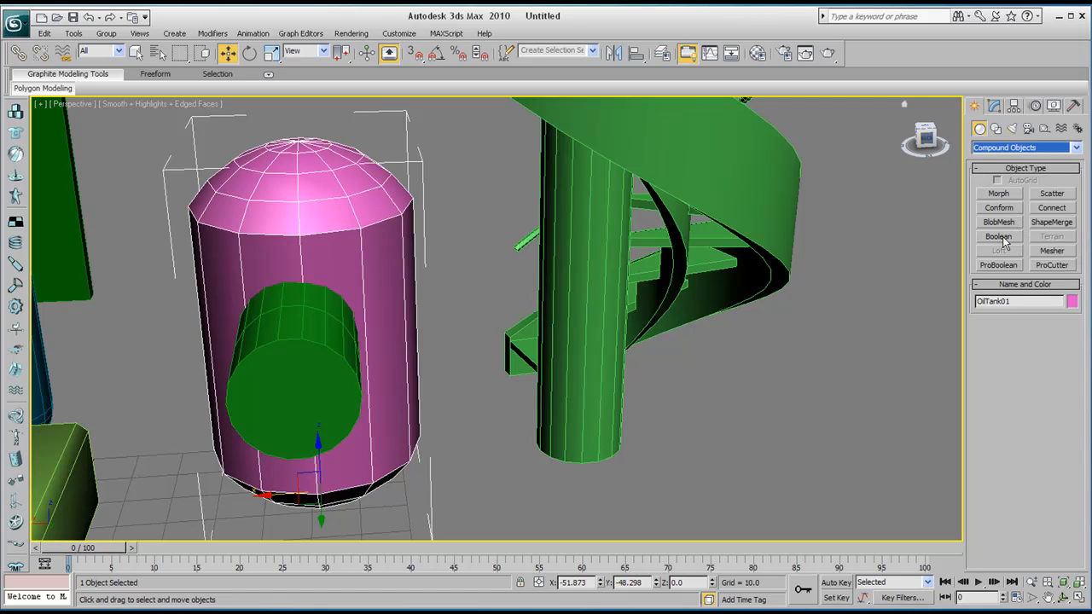
left_click(998, 236)
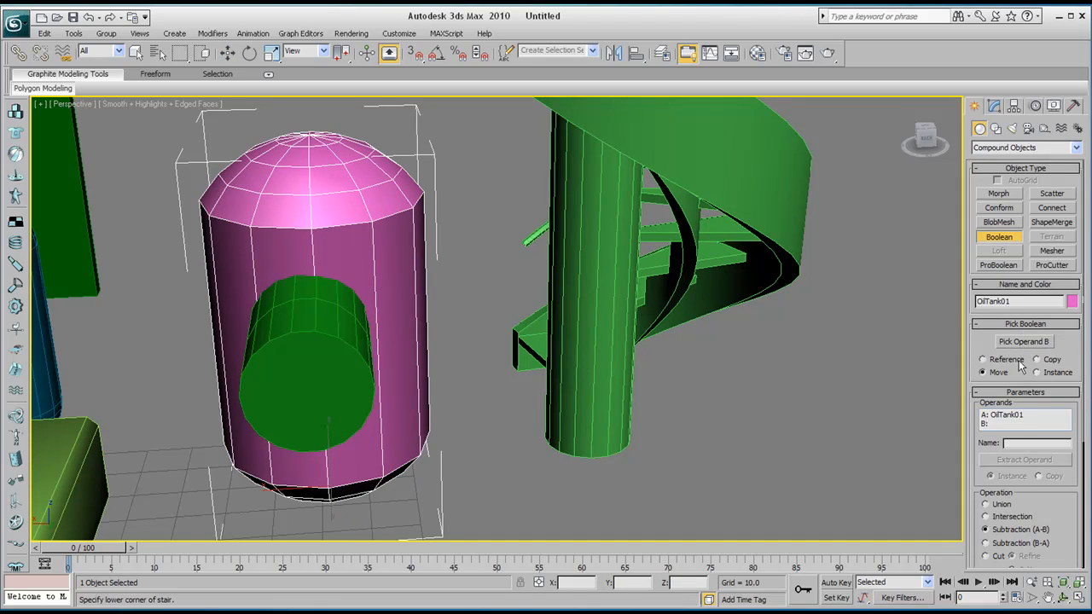
mouse_move(294, 358)
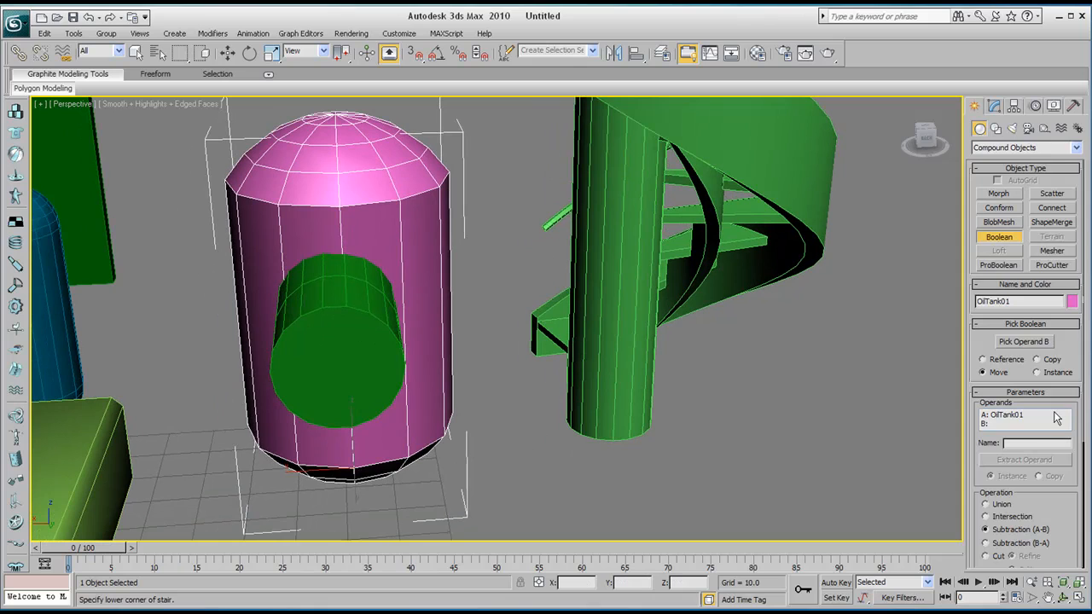
left_click(1023, 341)
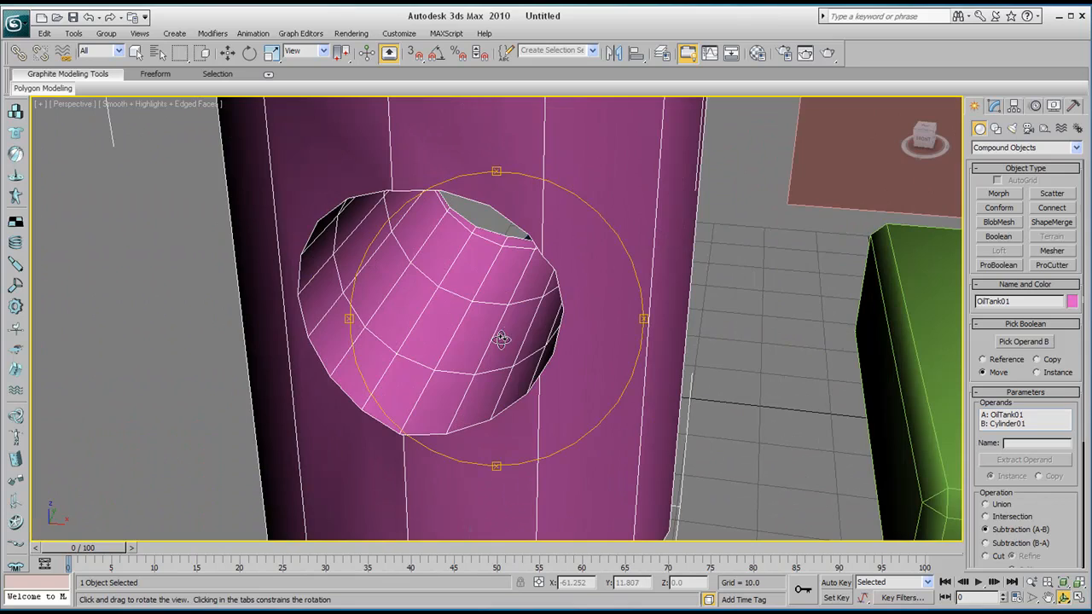
Orbit around the hole, undo the subtraction, and pick operand B again.
left_click_drag(501, 340, 448, 365)
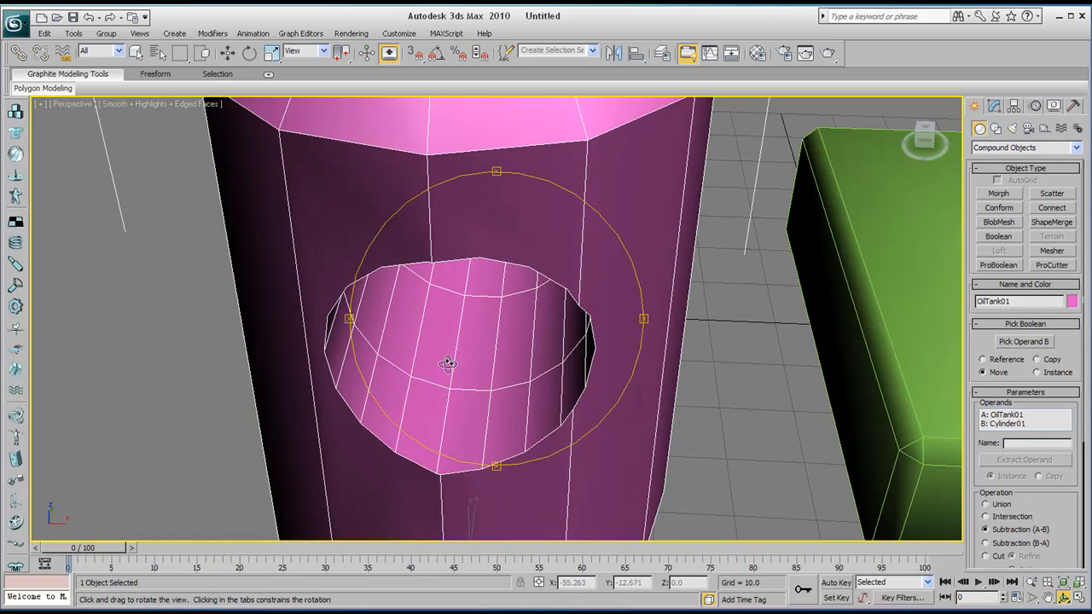
left_click_drag(448, 363, 478, 341)
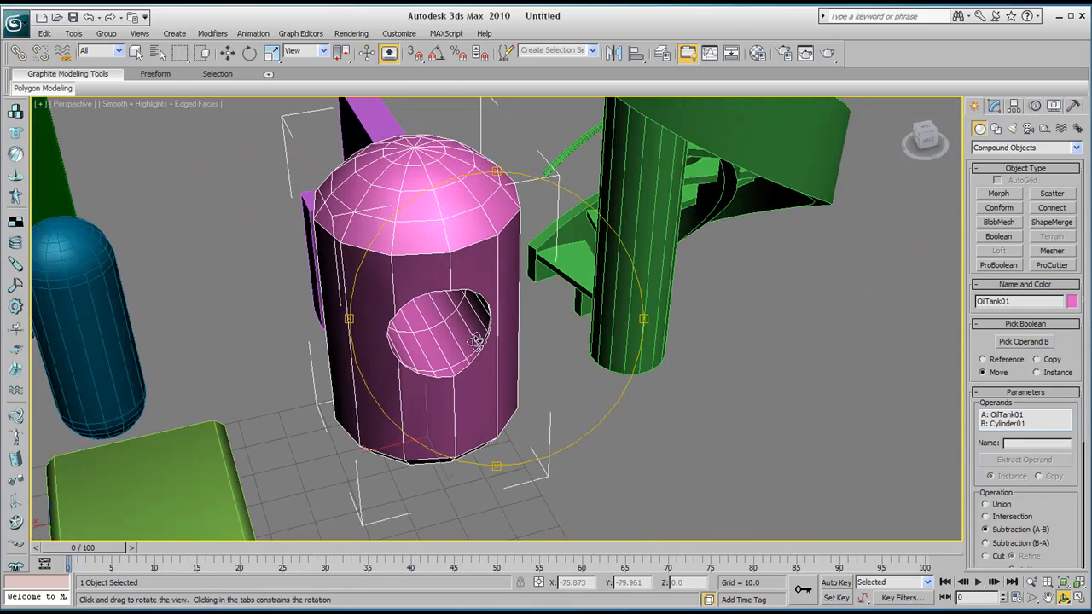
left_click_drag(478, 341, 905, 336)
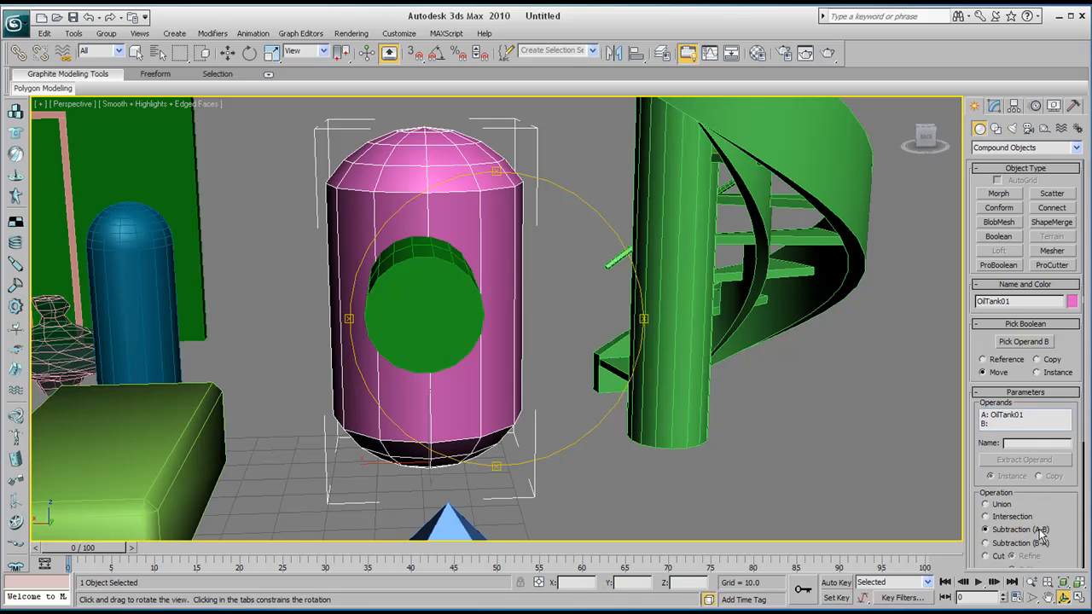
left_click(1024, 341)
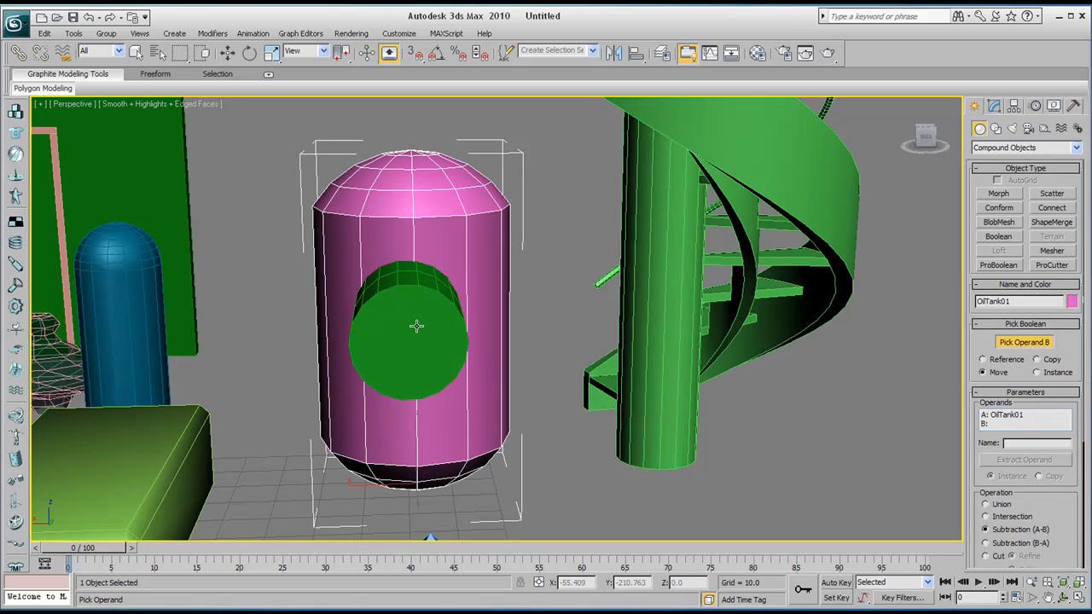
left_click(417, 327)
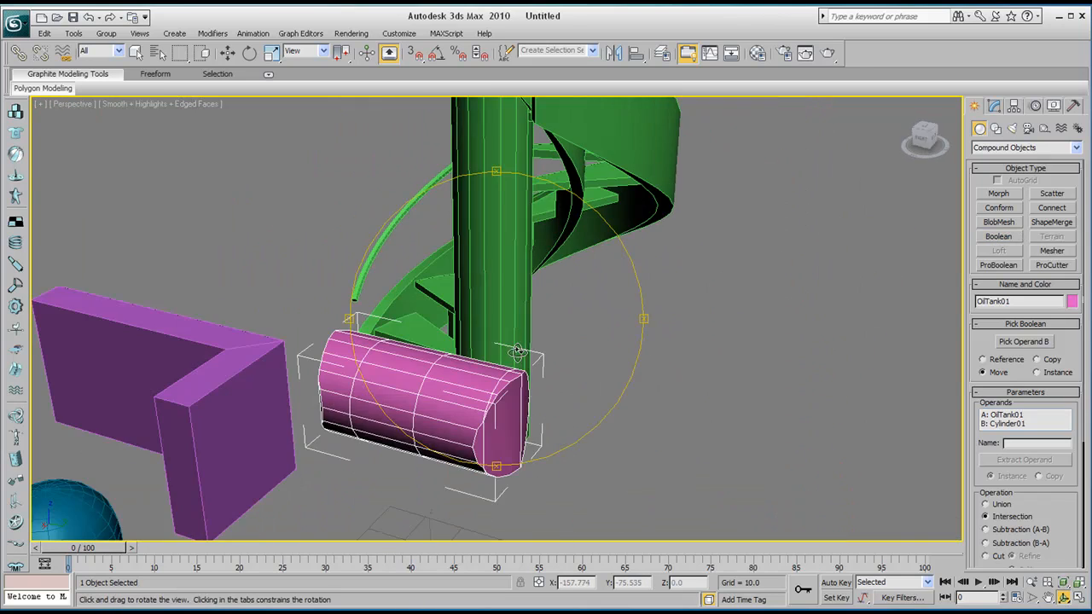
left_click_drag(512, 350, 499, 359)
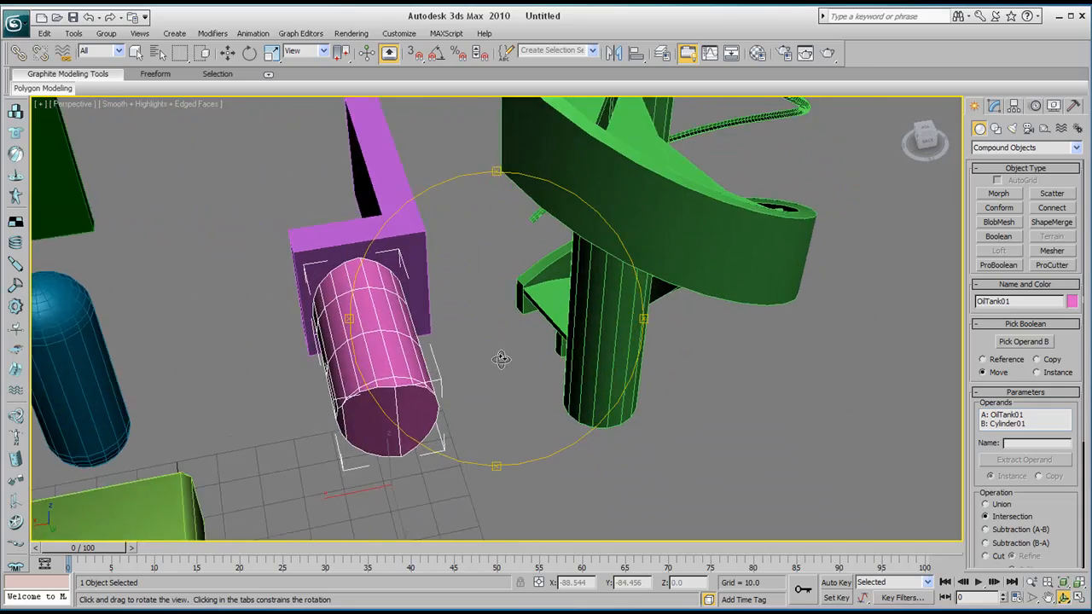
left_click_drag(501, 358, 523, 337)
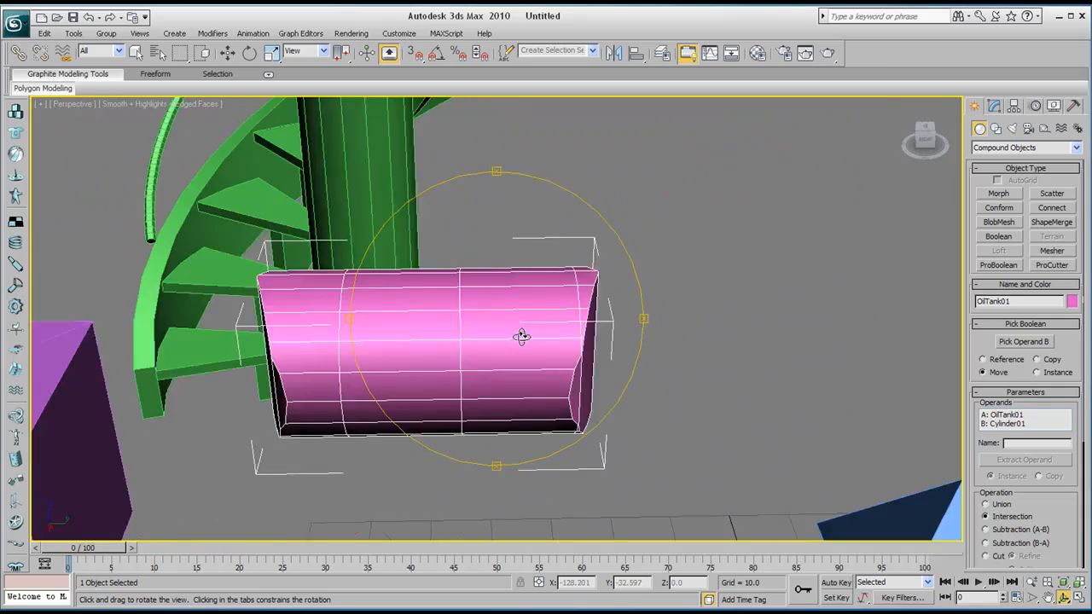
left_click_drag(520, 337, 380, 350)
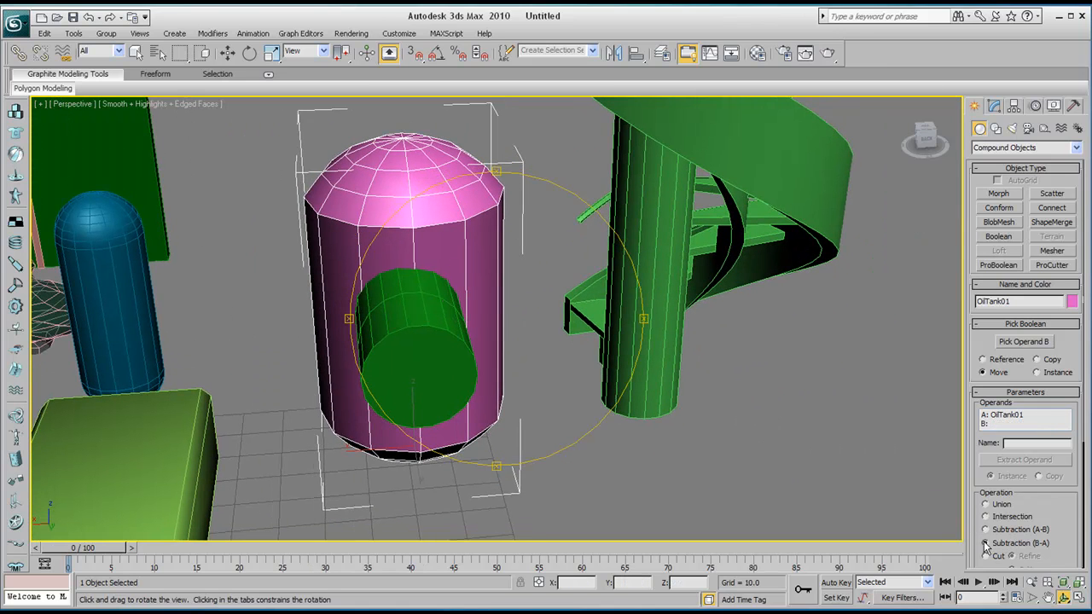
Compare Subtraction (B-A) and Cut results, then restore Subtraction (A-B).
left_click(998, 236)
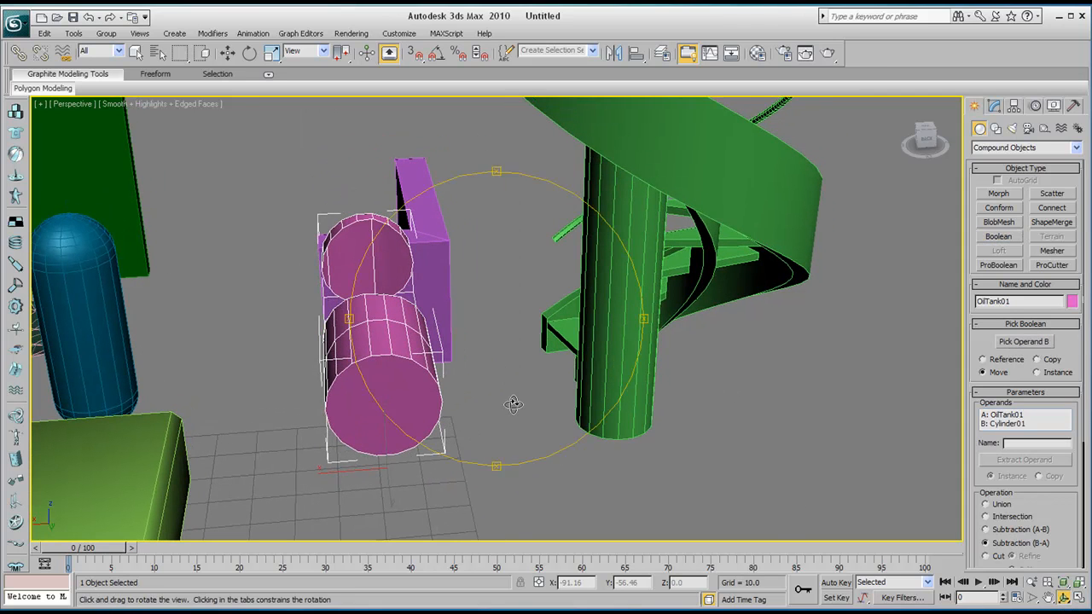
left_click_drag(512, 401, 674, 358)
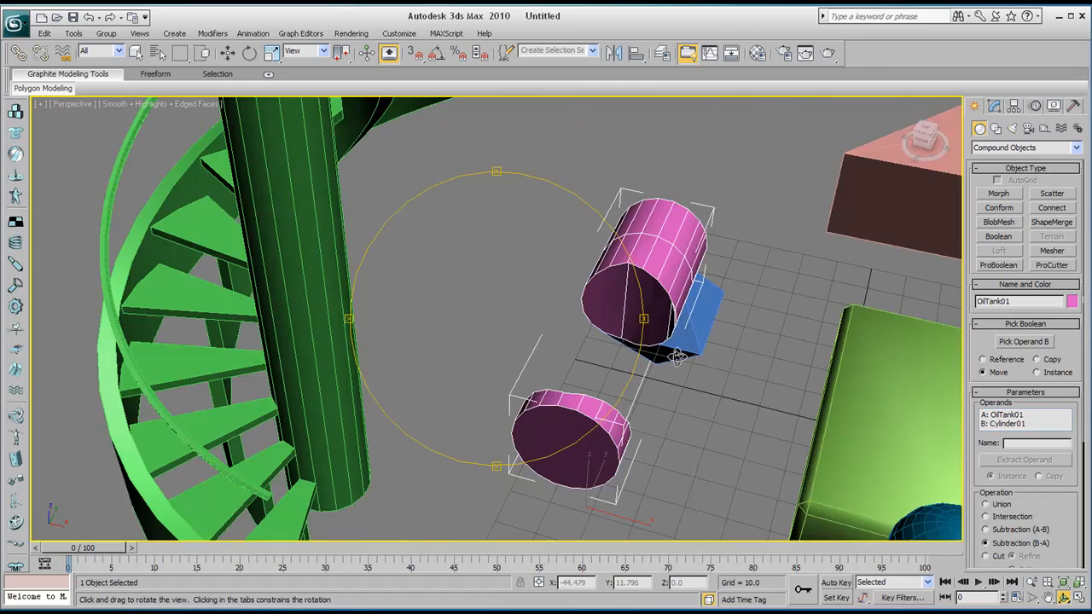
left_click_drag(674, 358, 467, 363)
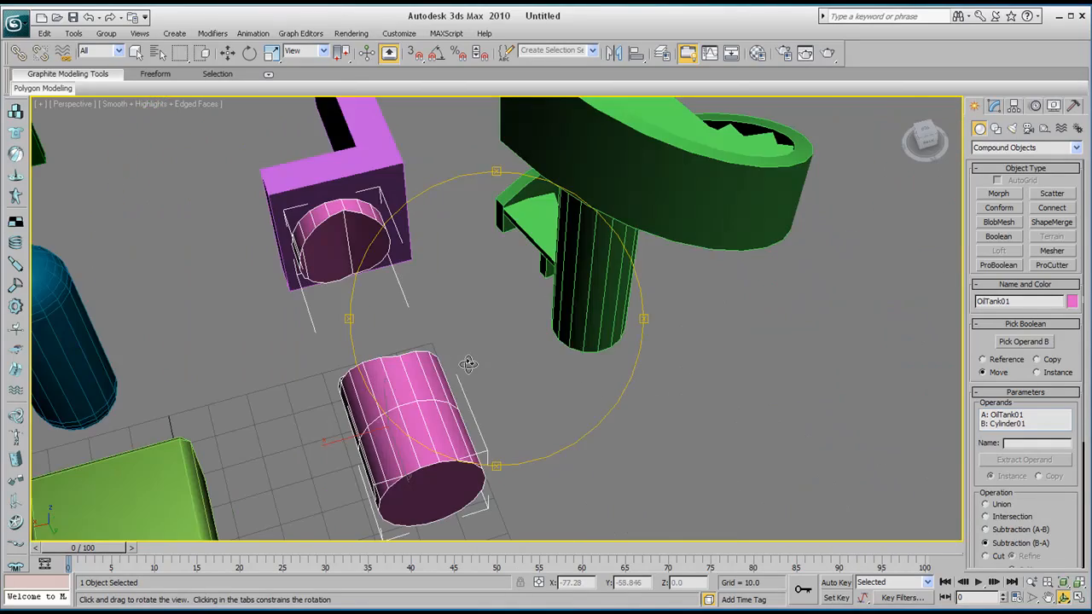
left_click_drag(468, 363, 427, 331)
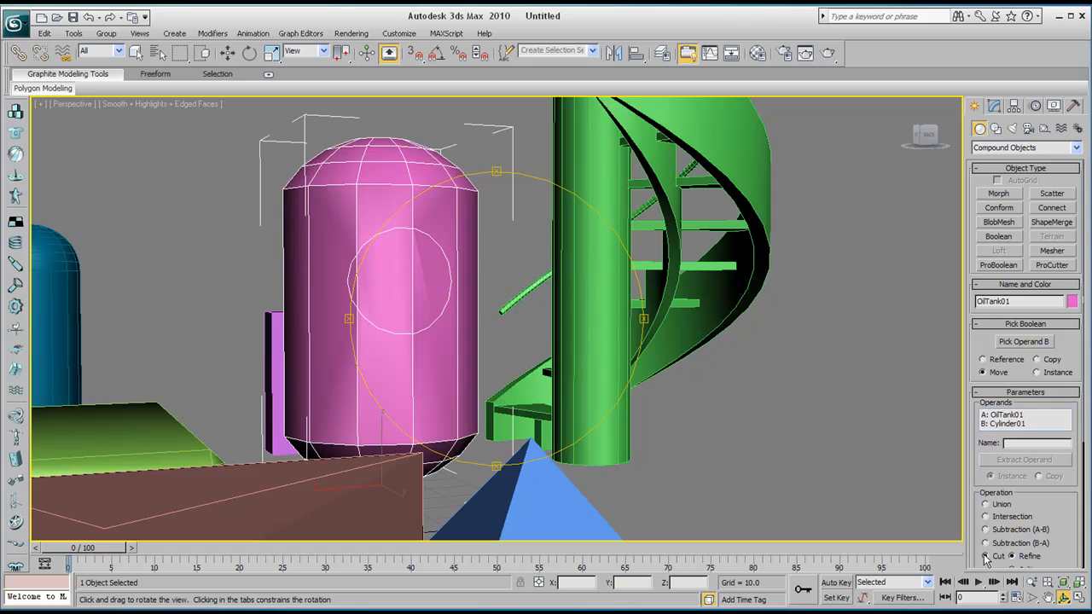
left_click(987, 529)
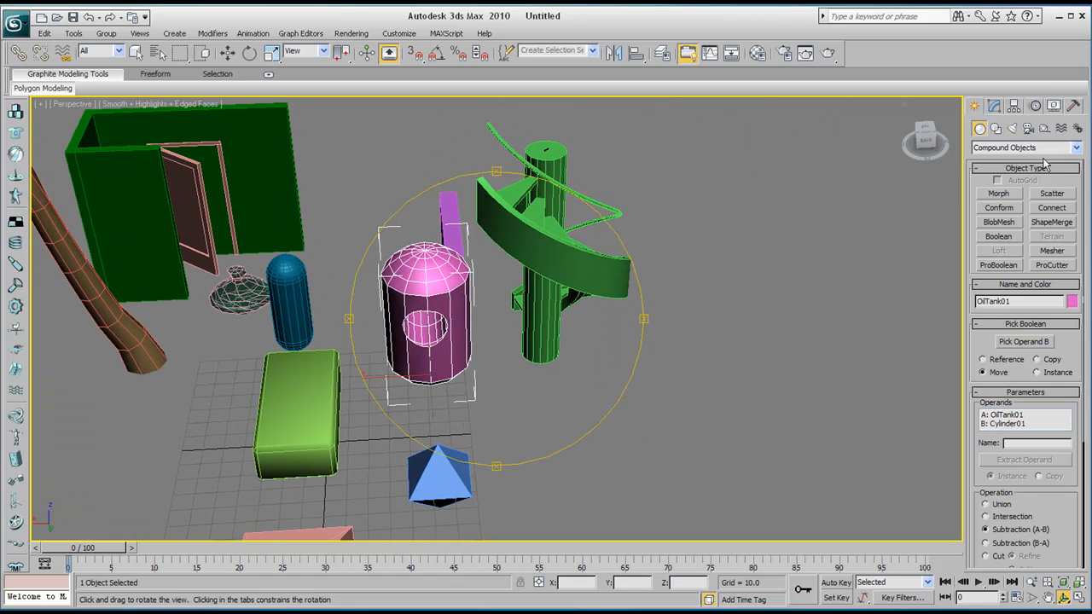
Expand the Compound Objects category dropdown in the Create panel.
left_click(1024, 148)
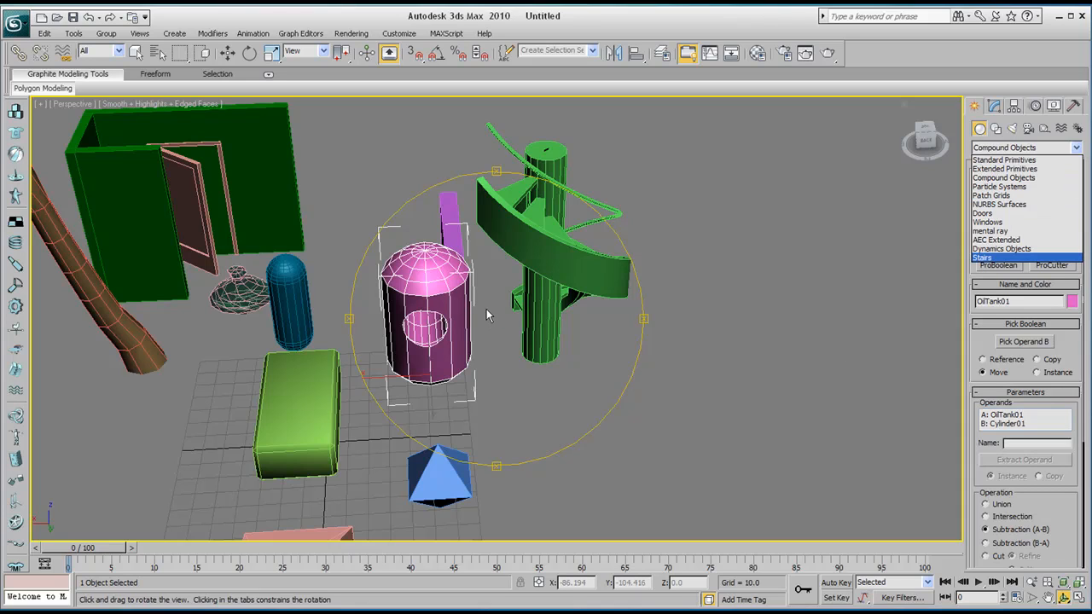
mouse_move(482, 324)
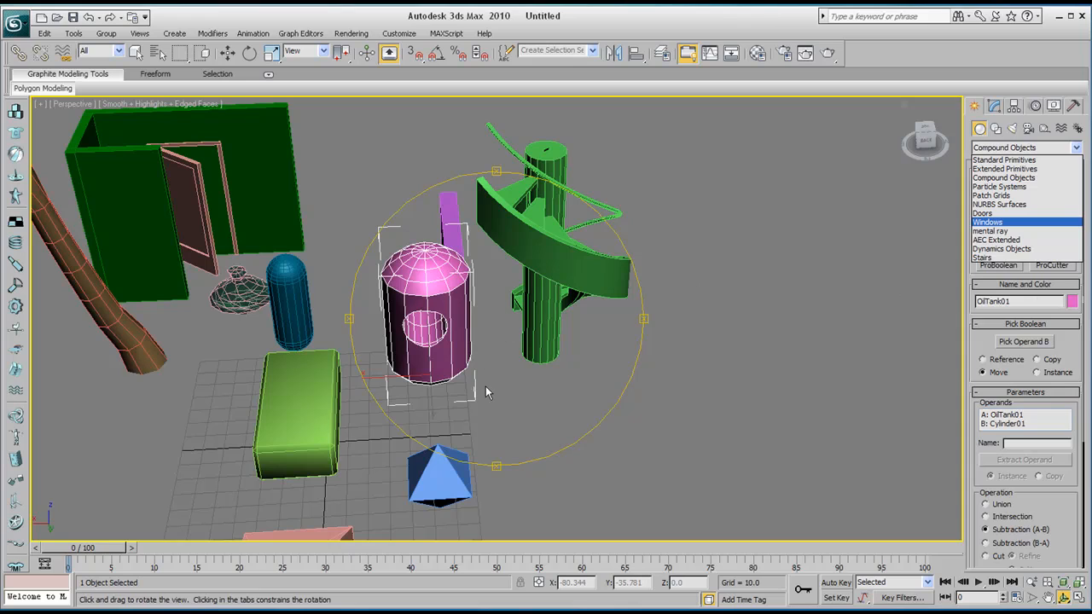
mouse_move(478, 382)
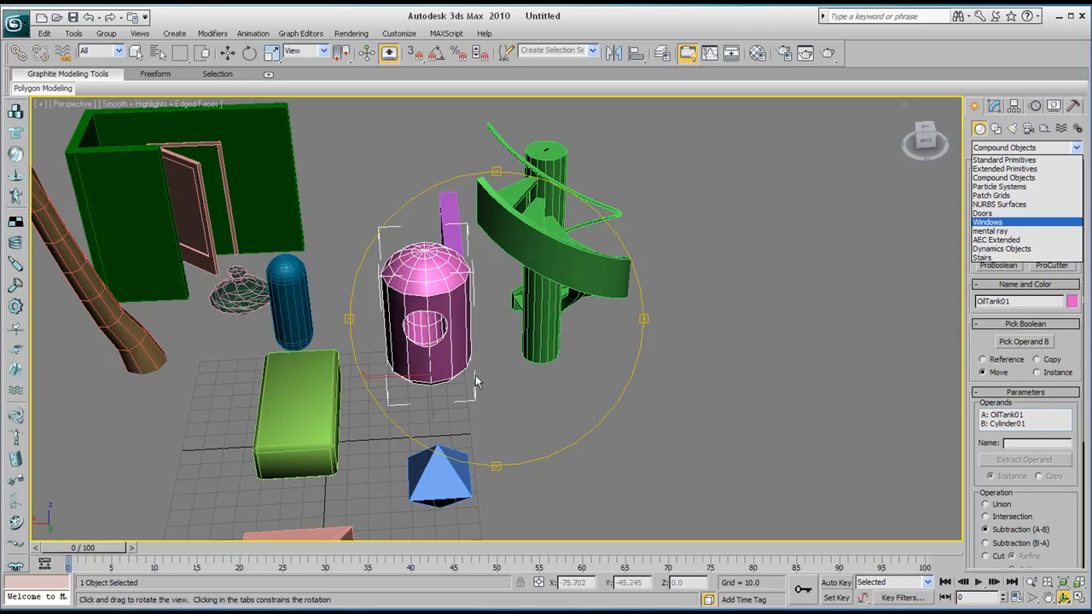
mouse_move(523, 378)
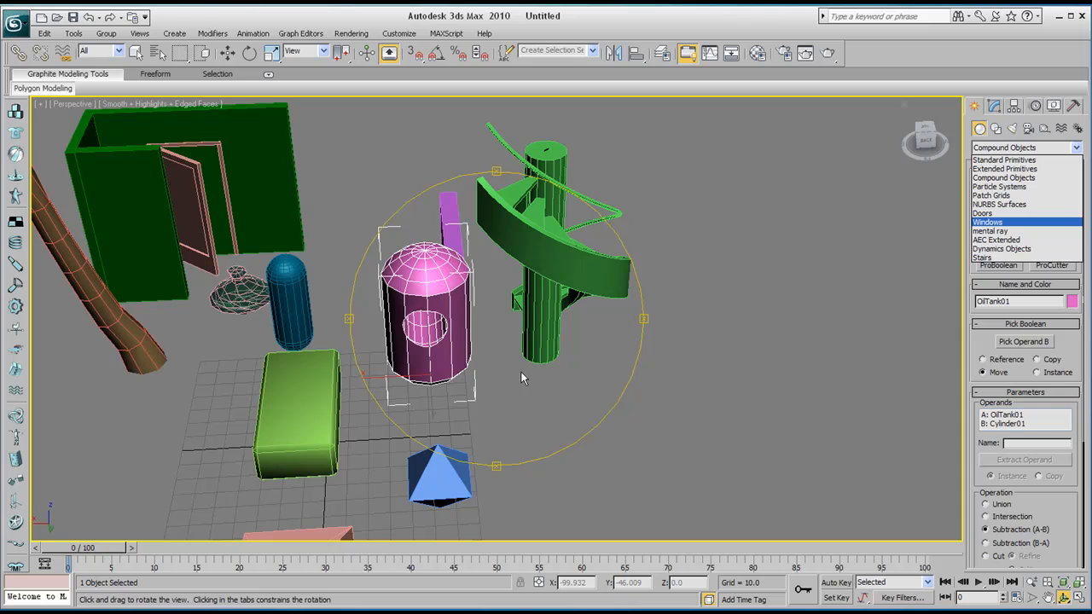
mouse_move(515, 396)
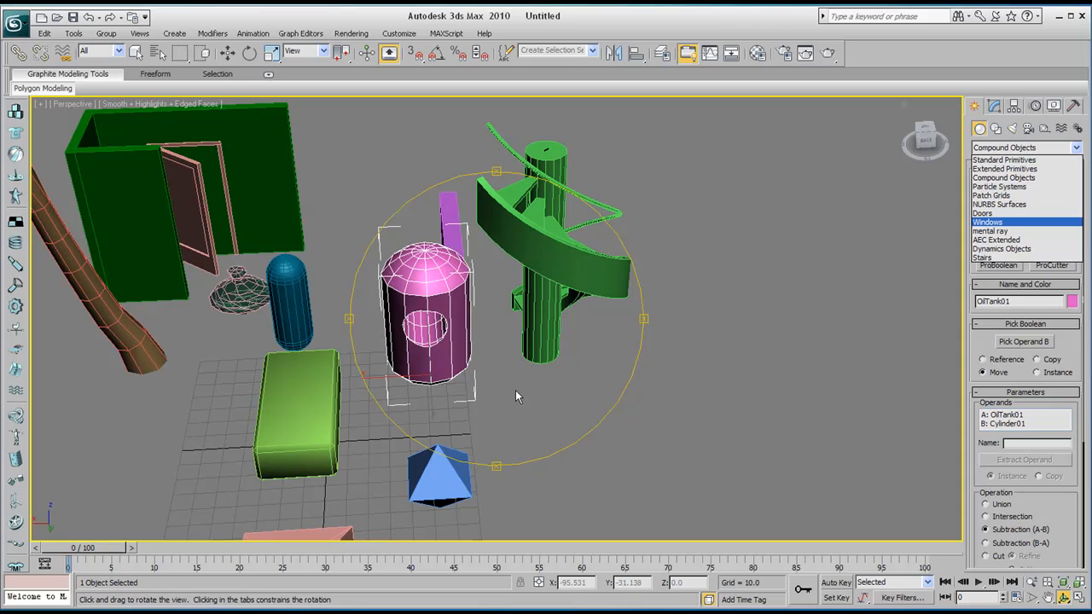
mouse_move(501, 384)
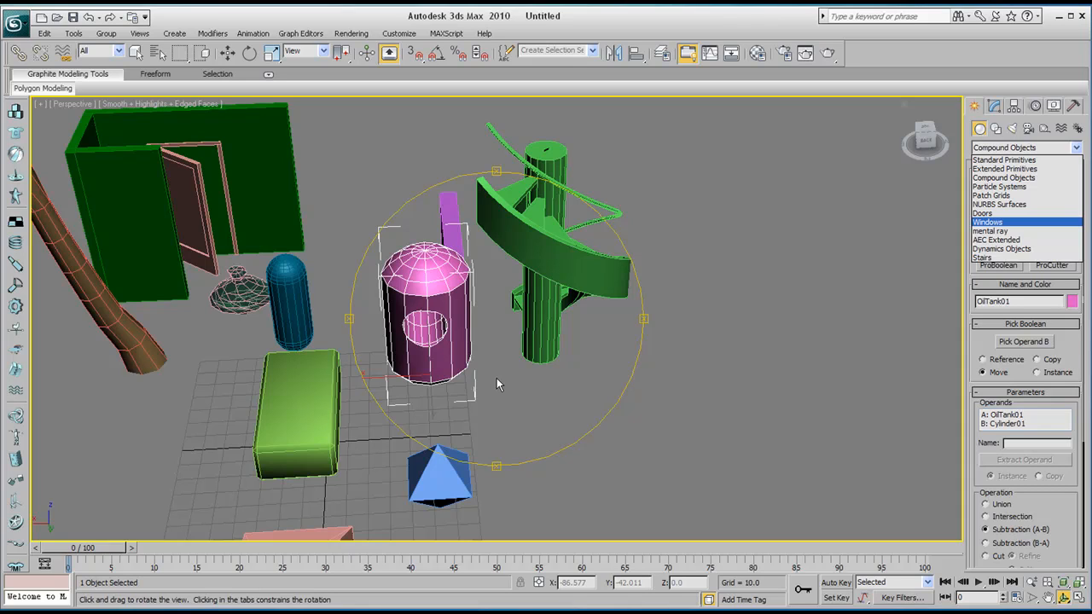
mouse_move(474, 407)
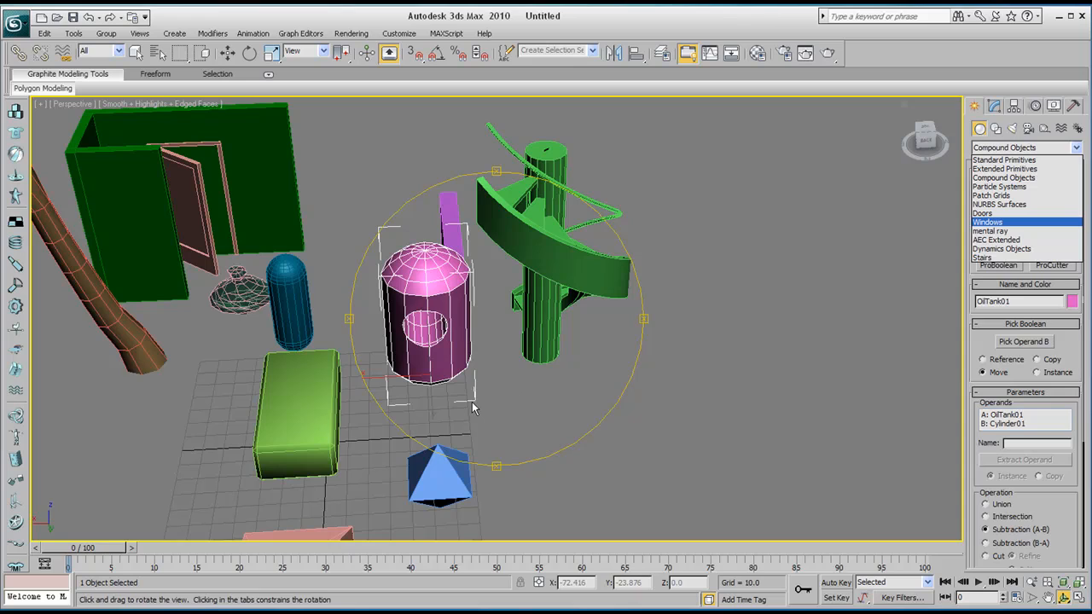
mouse_move(510, 409)
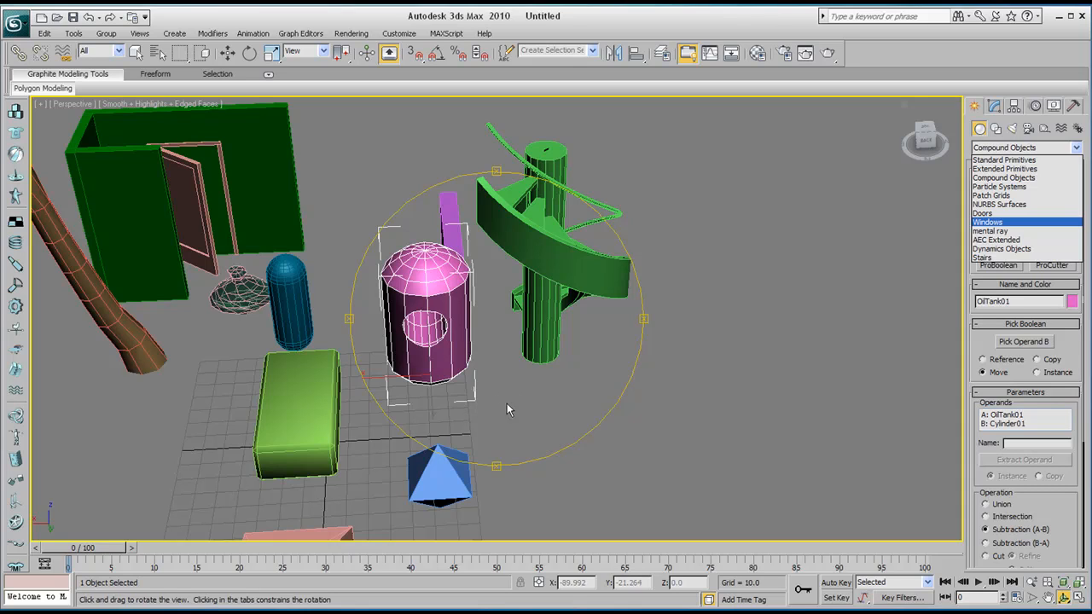
mouse_move(391, 338)
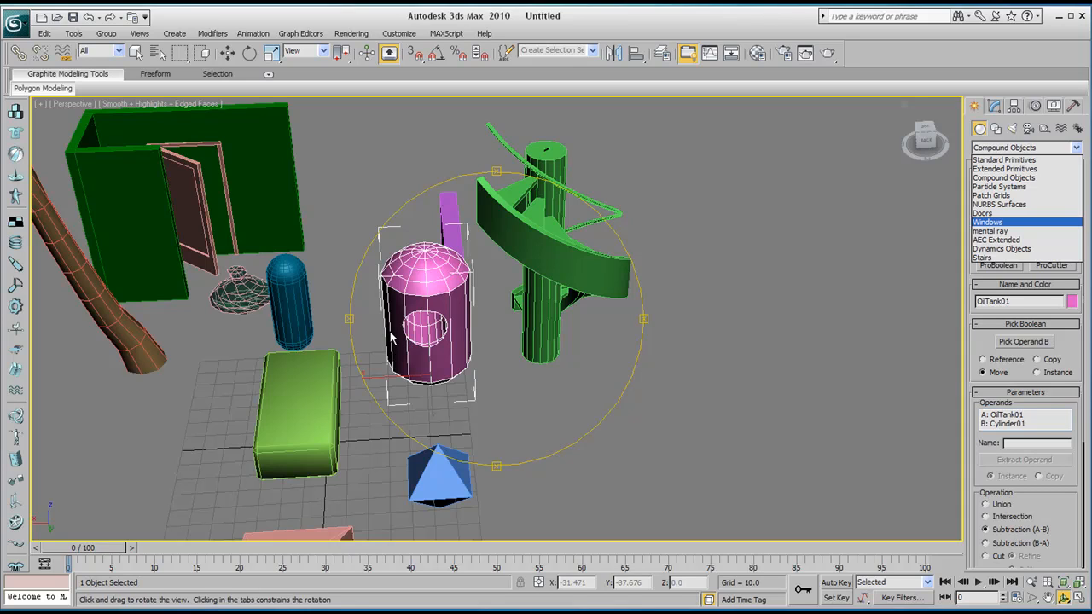
mouse_move(418, 336)
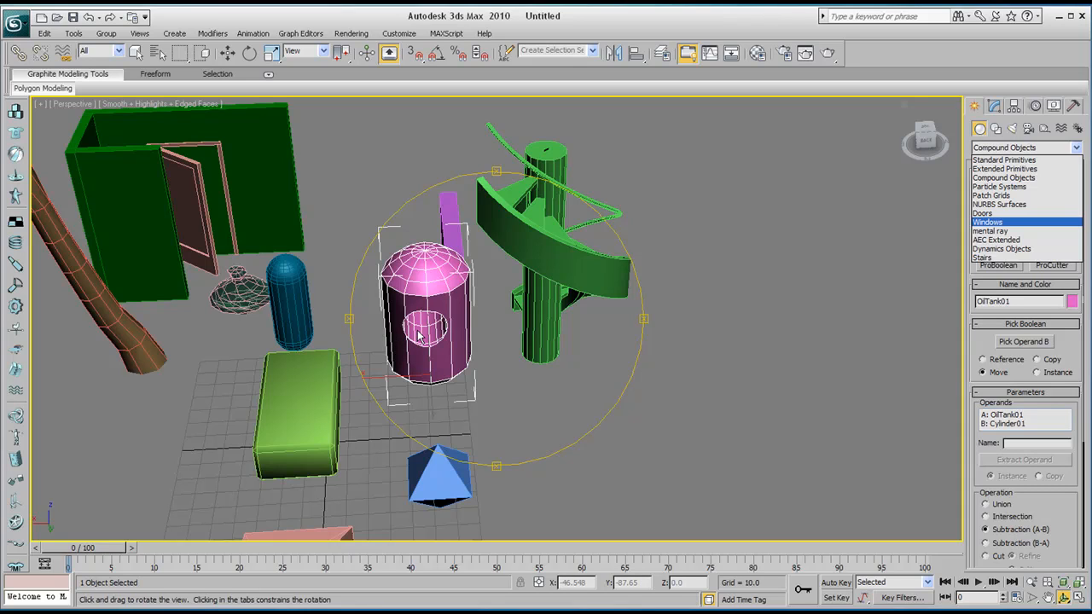
mouse_move(597, 365)
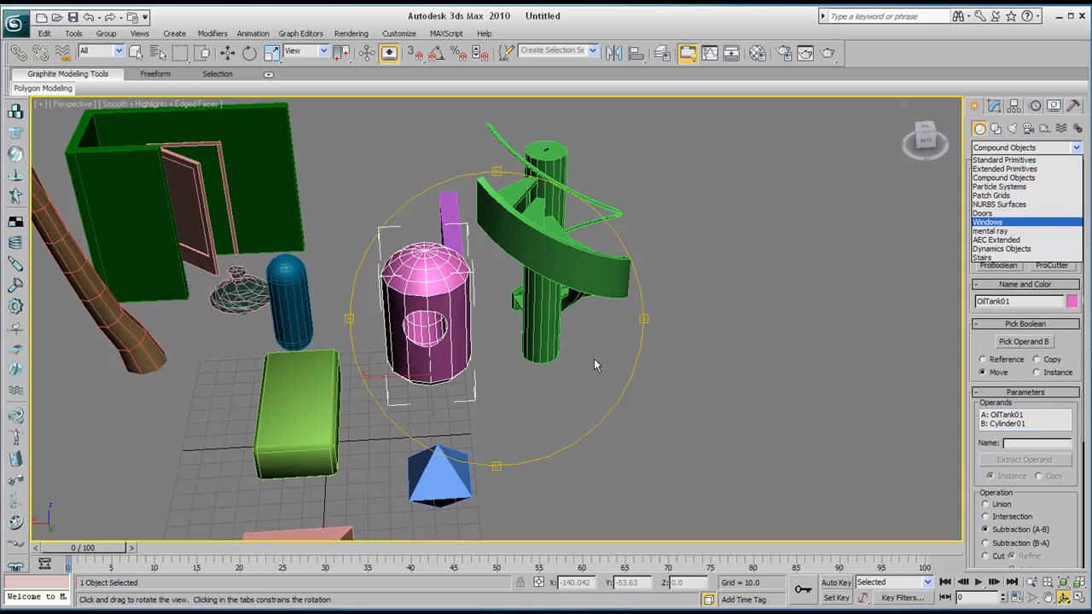